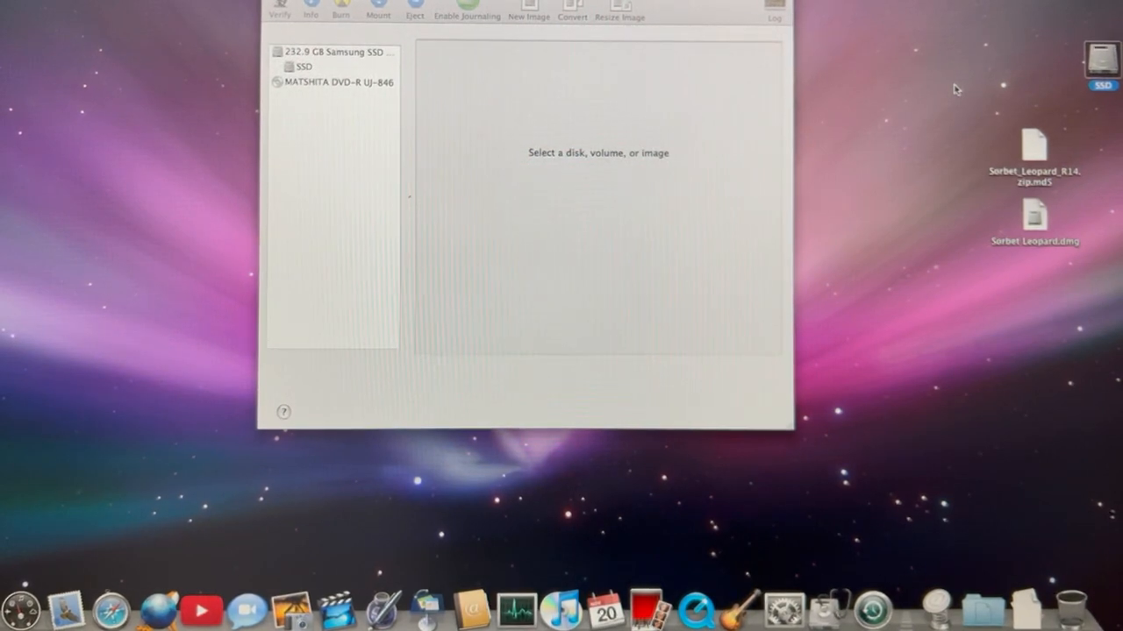
mouse_move(652, 151)
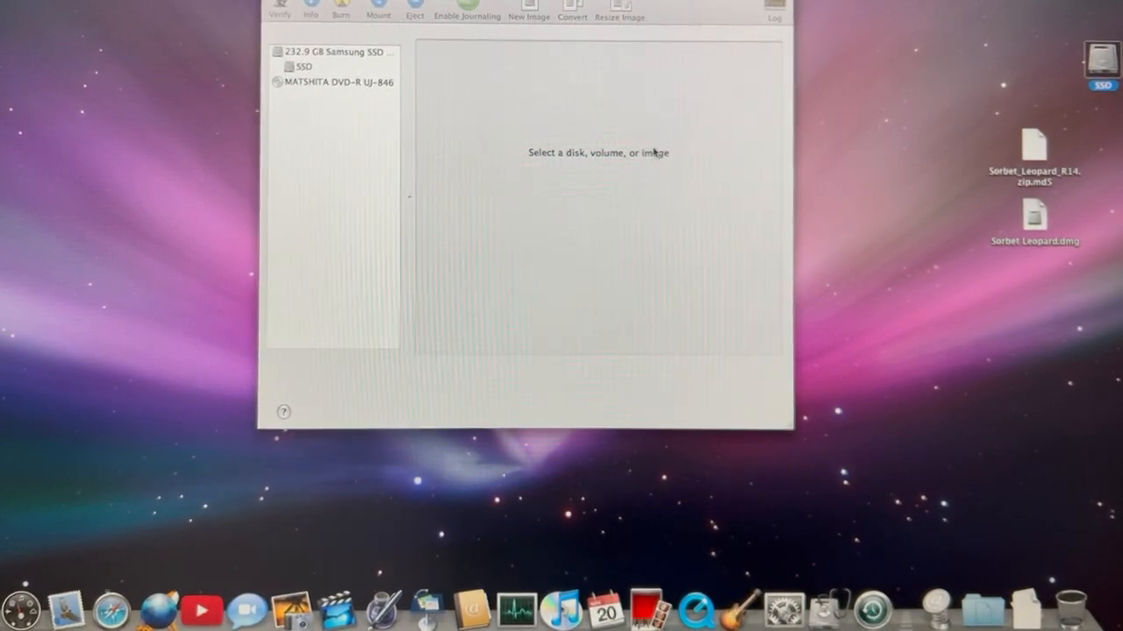
mouse_move(417, 151)
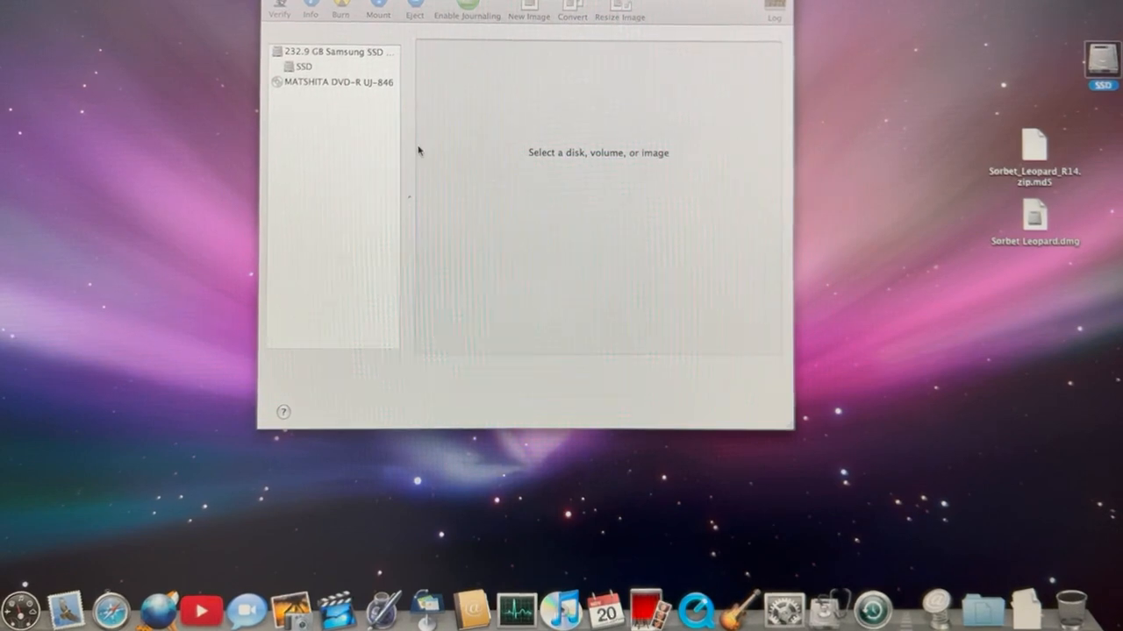
mouse_move(340, 192)
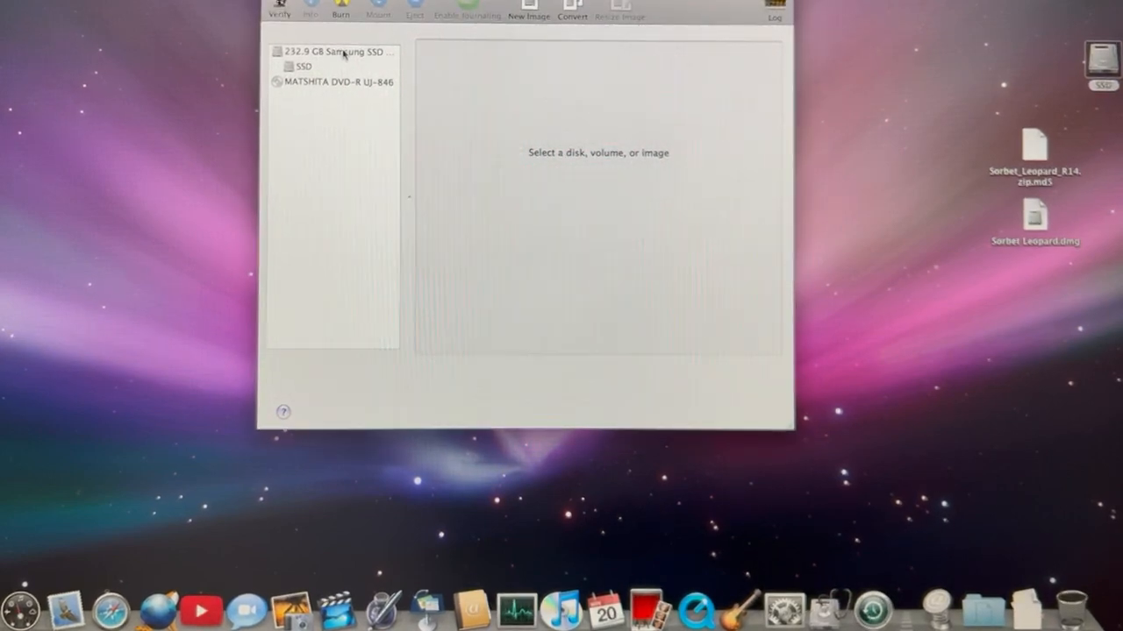
- Select the 232.9 GB Samsung SSD, check the SSD volume, then return to the whole disk
left_click(337, 53)
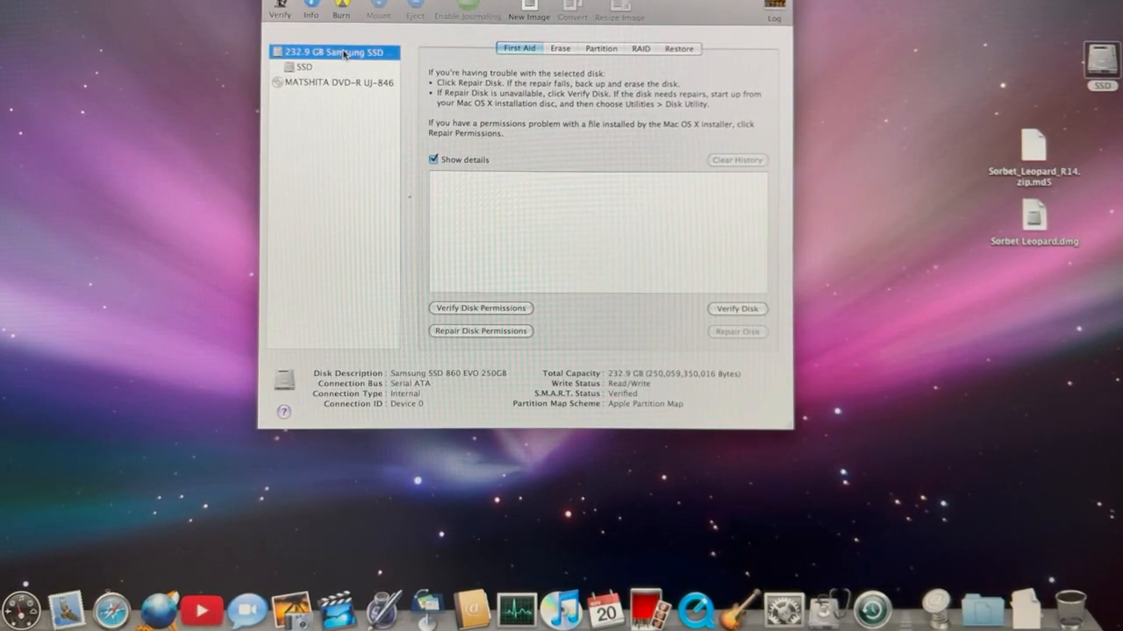
left_click(305, 67)
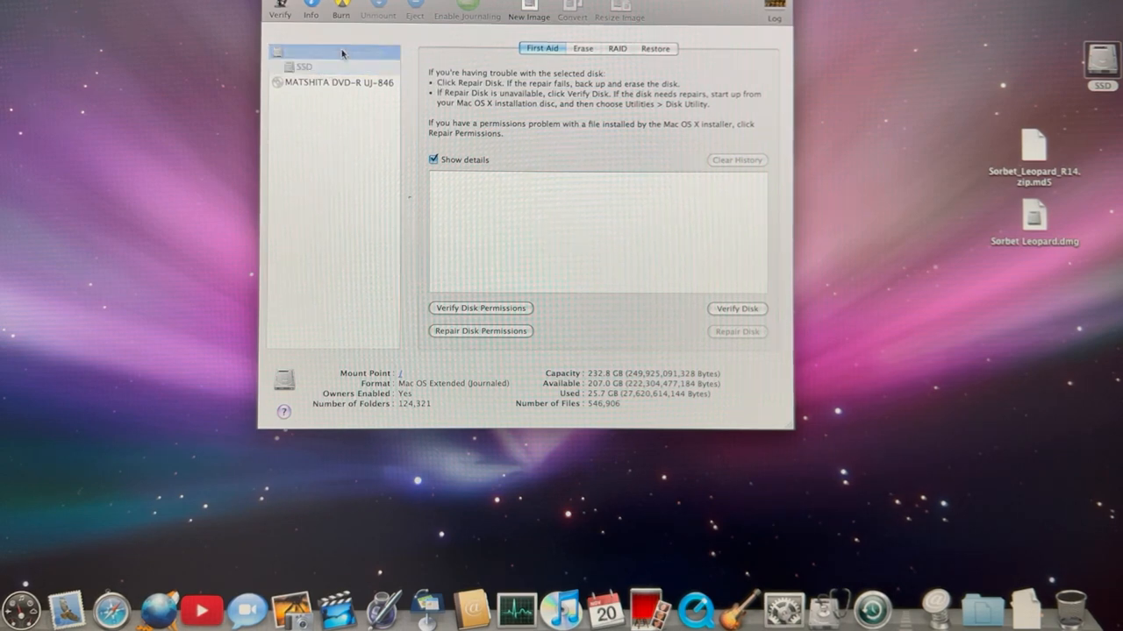
left_click(333, 53)
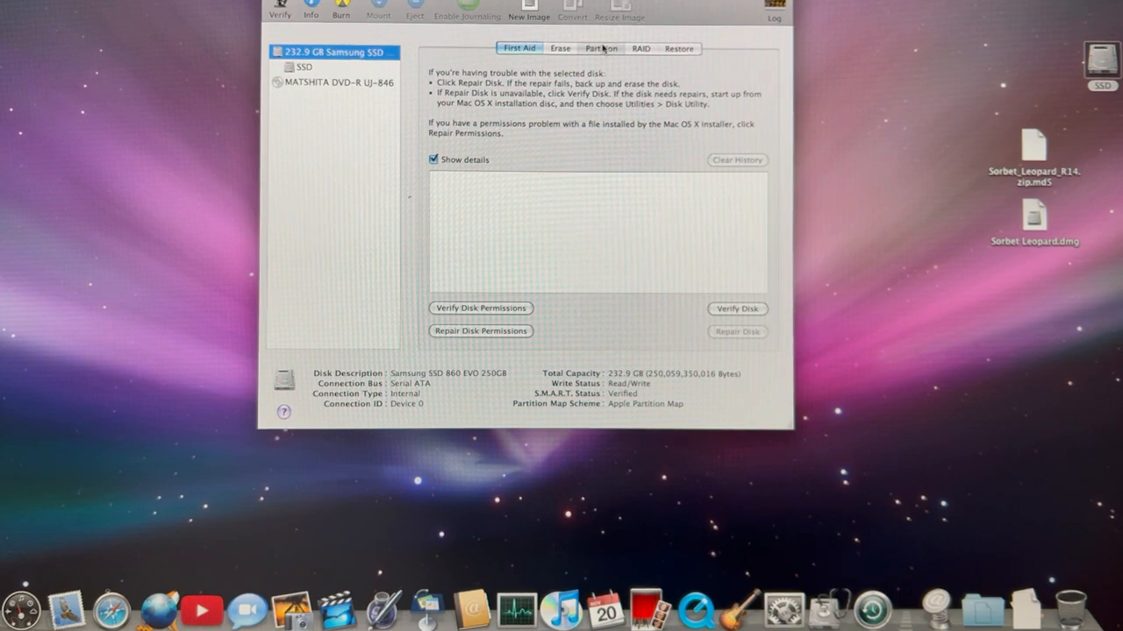
- Add a second partition to the Samsung SSD and adjust the split between SSD and SSD_2
left_click(600, 49)
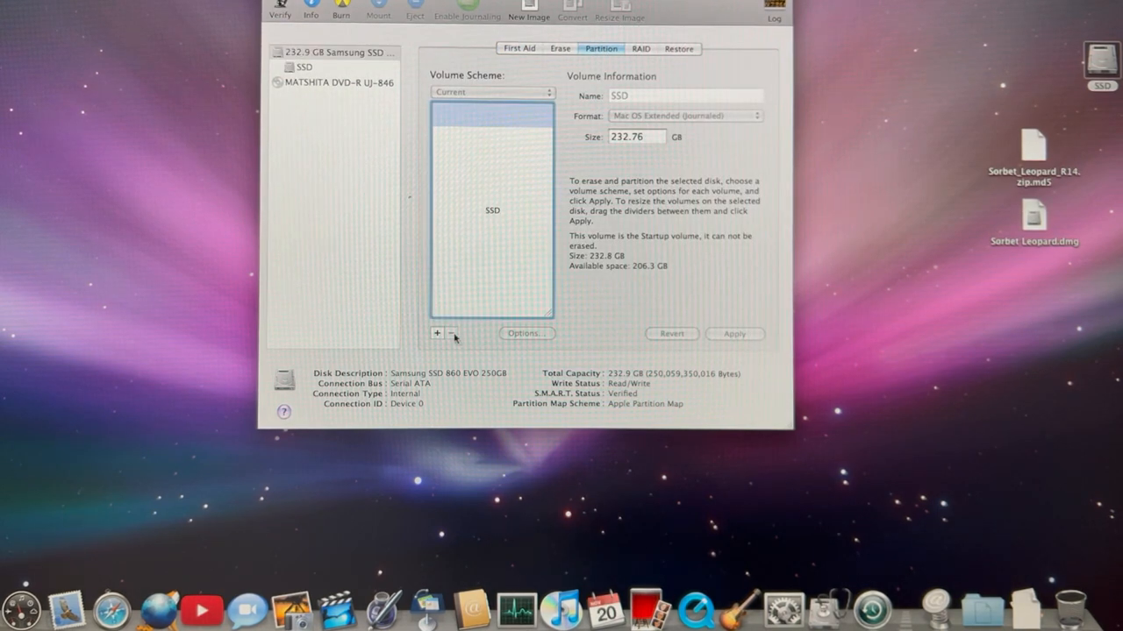
left_click(436, 334)
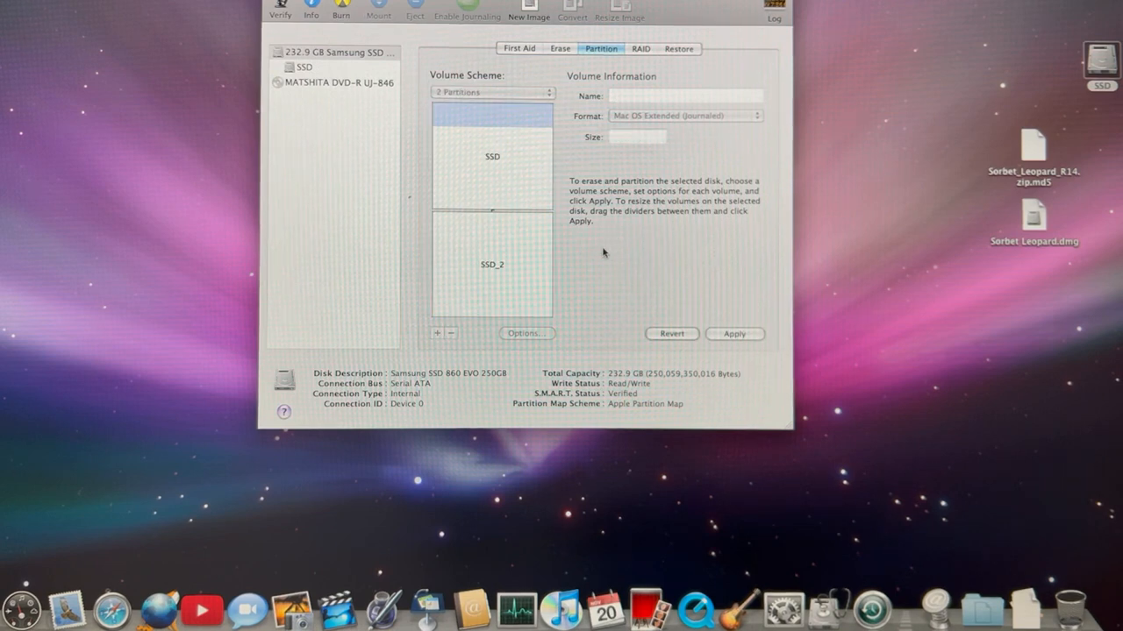
mouse_move(495, 218)
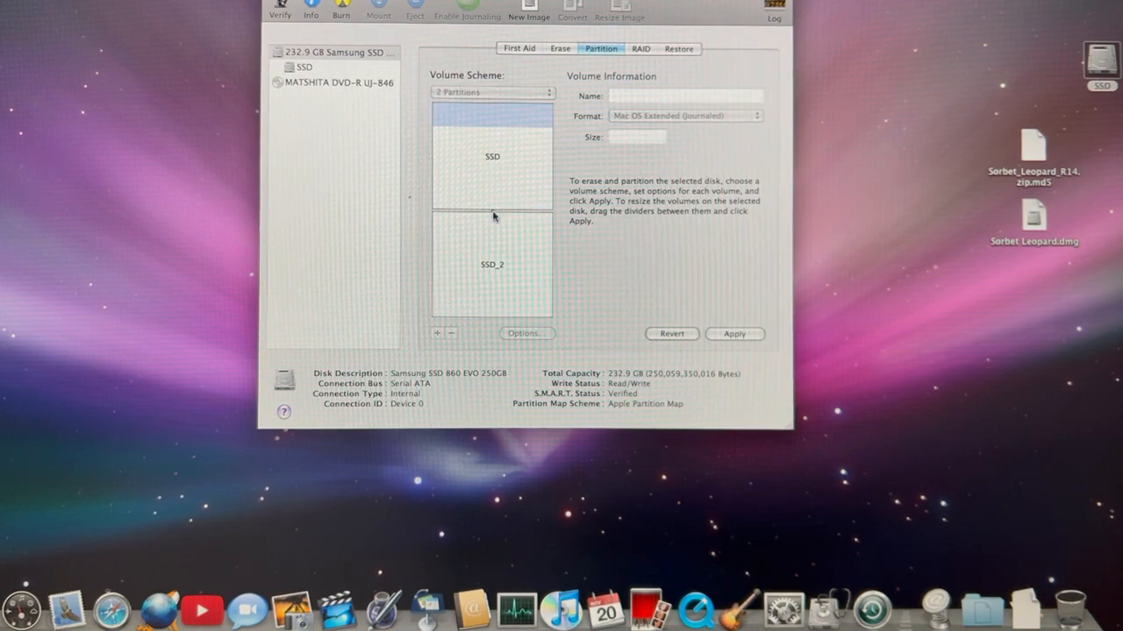
left_click_drag(492, 218, 491, 240)
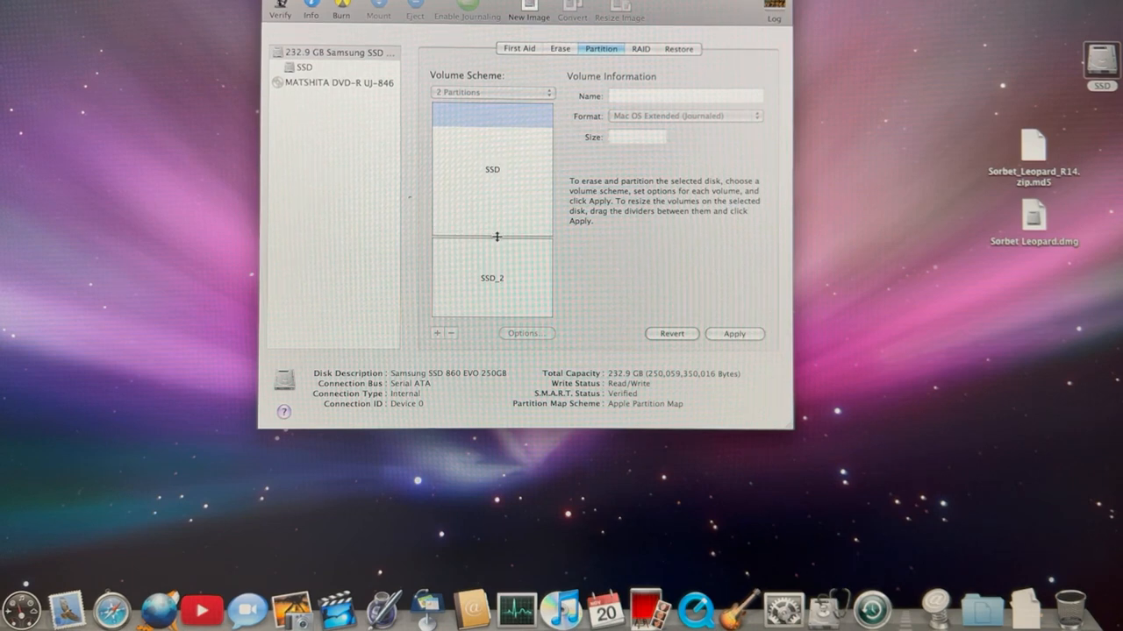
left_click(491, 279)
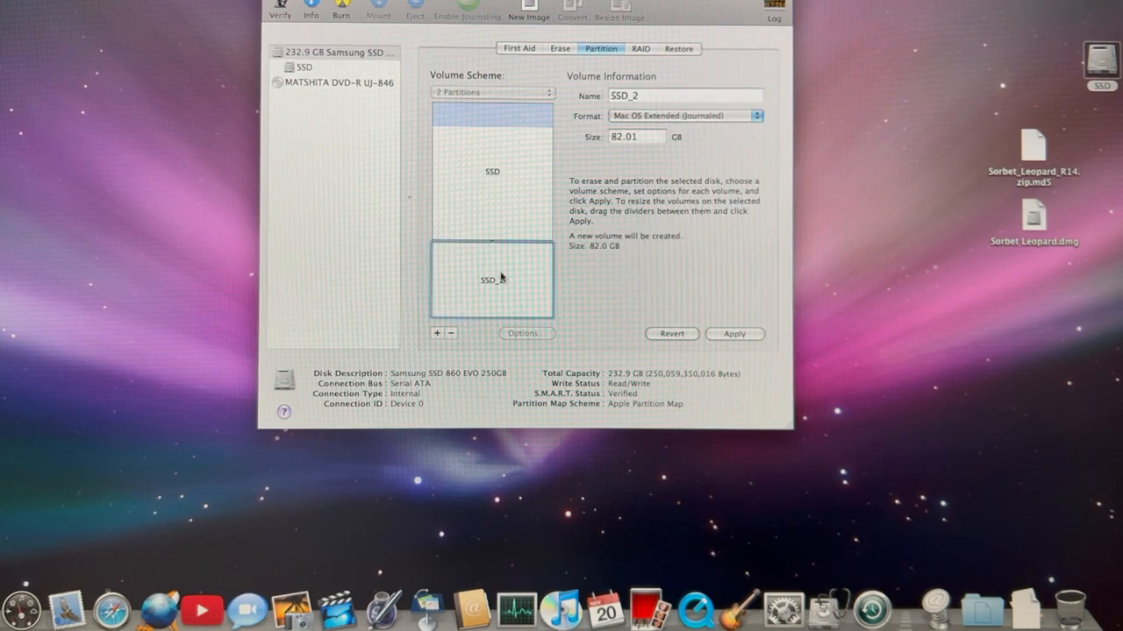
left_click(491, 172)
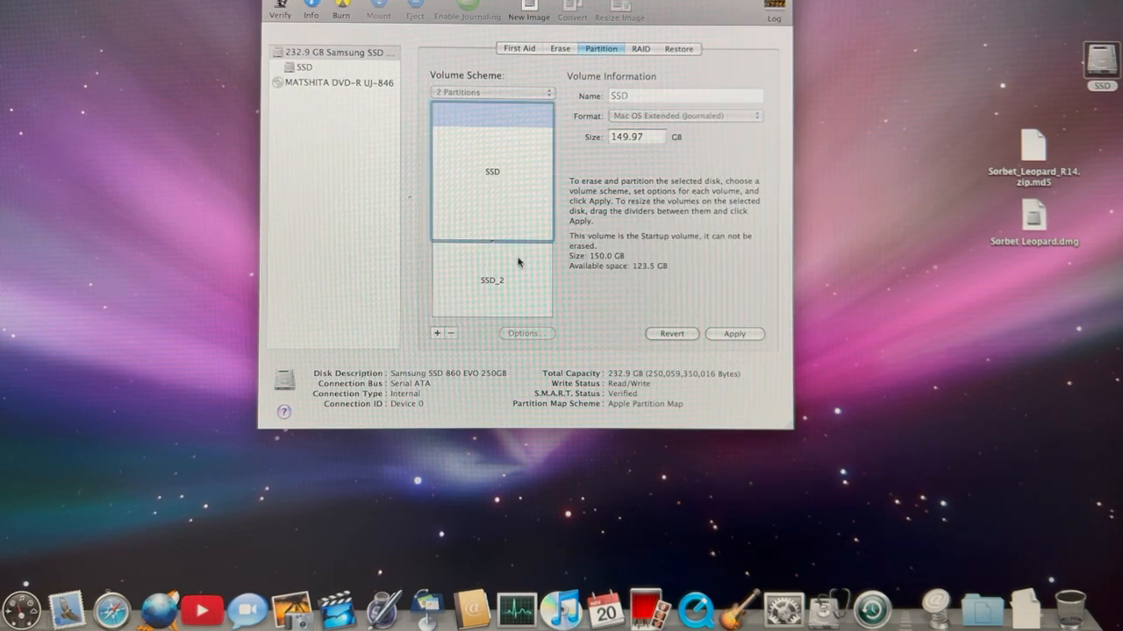
- Enlarge SSD_2 to about 100.8 GB and verify both partition sizes
left_click(492, 280)
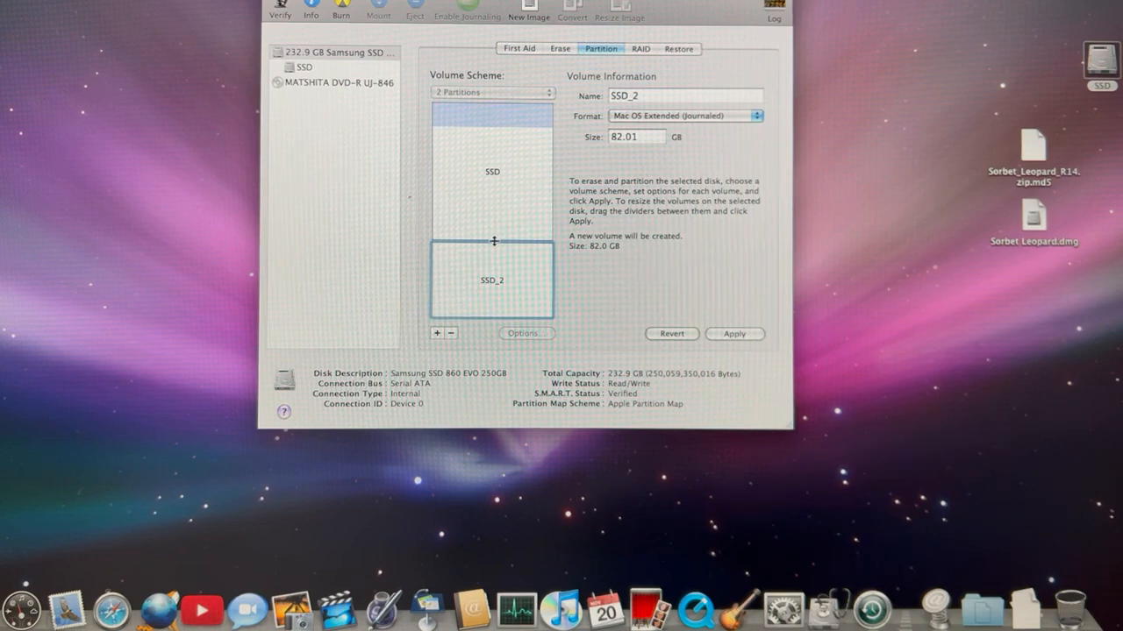
left_click_drag(493, 242, 495, 232)
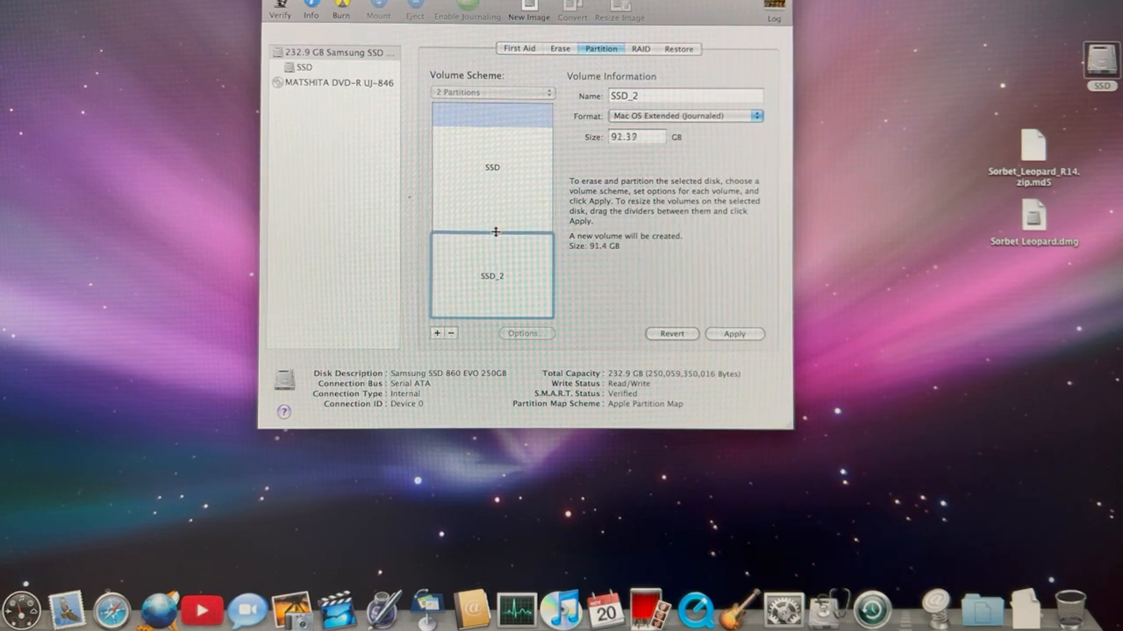
left_click(491, 167)
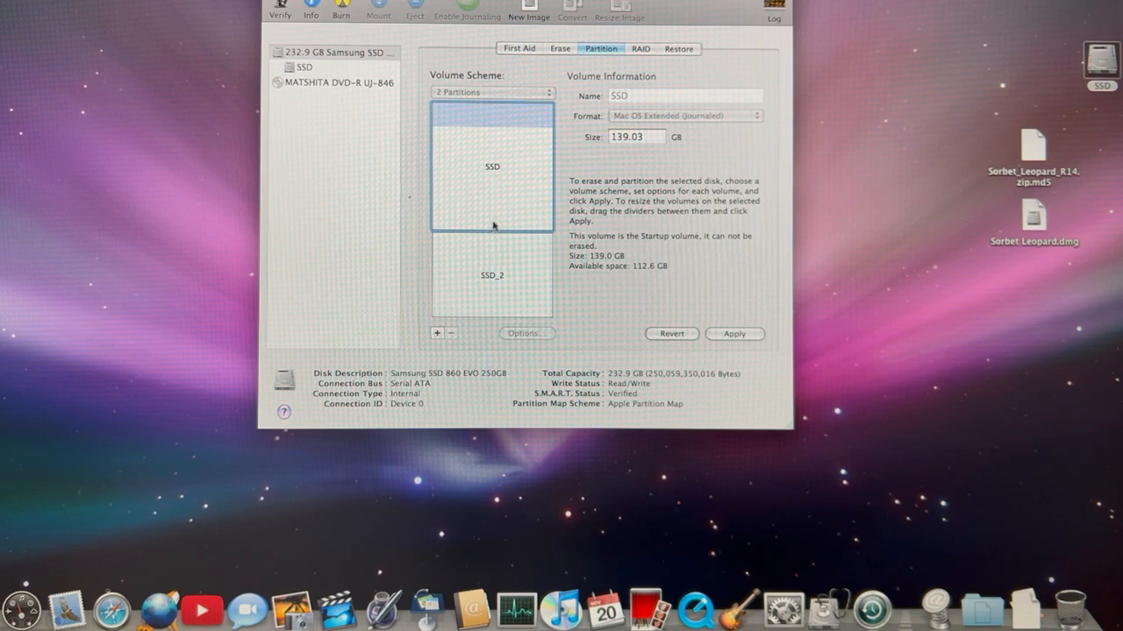
left_click(491, 273)
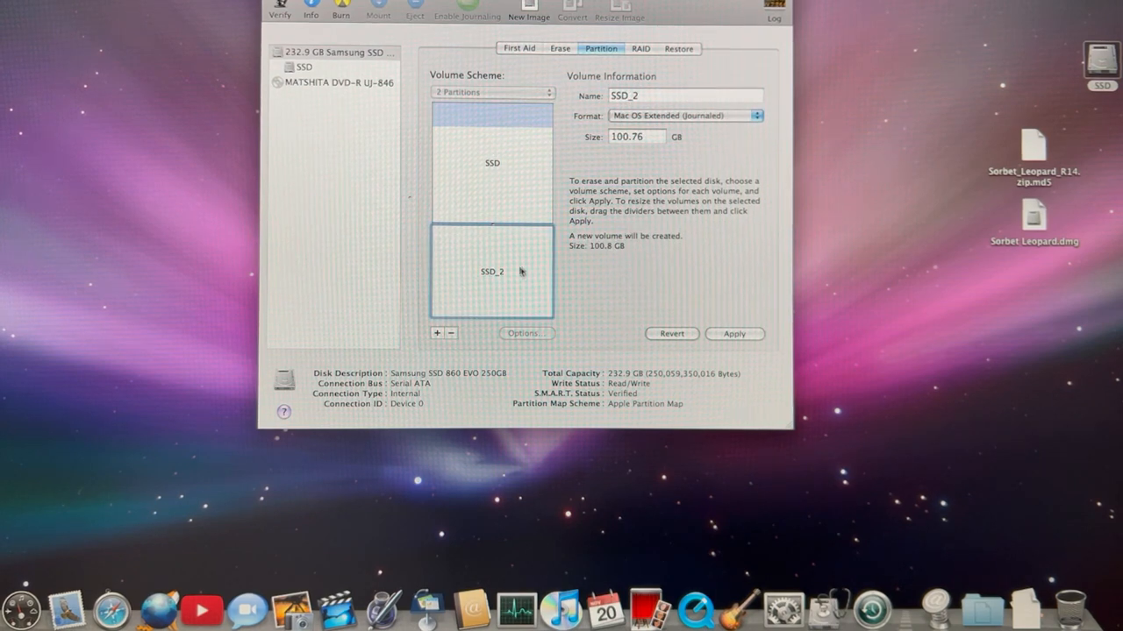
mouse_move(505, 265)
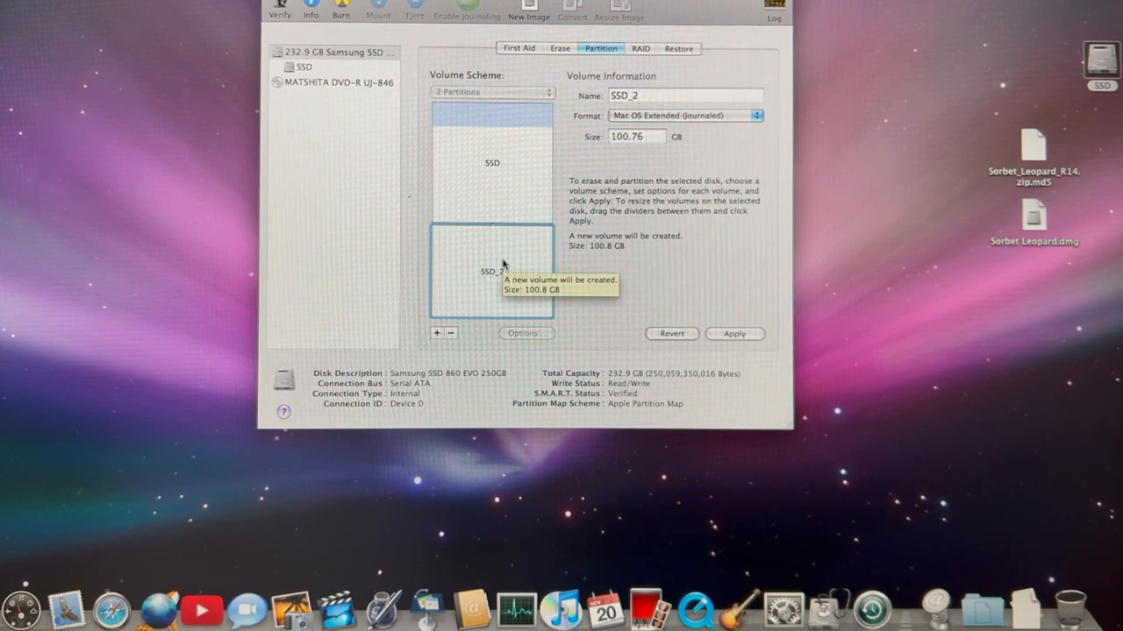
mouse_move(542, 270)
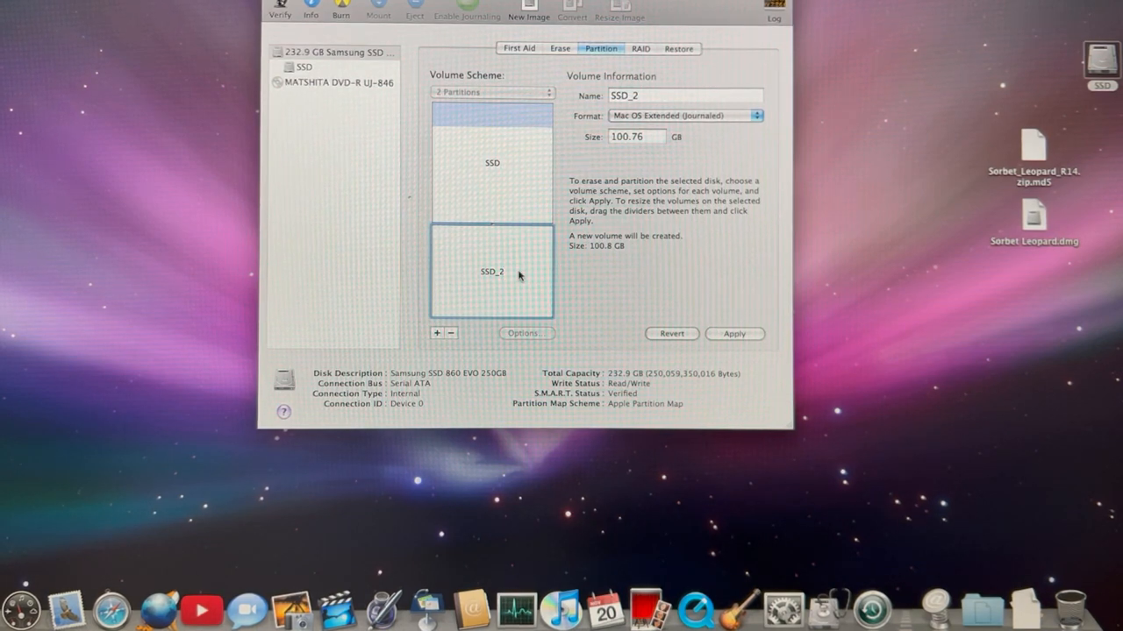
mouse_move(569, 217)
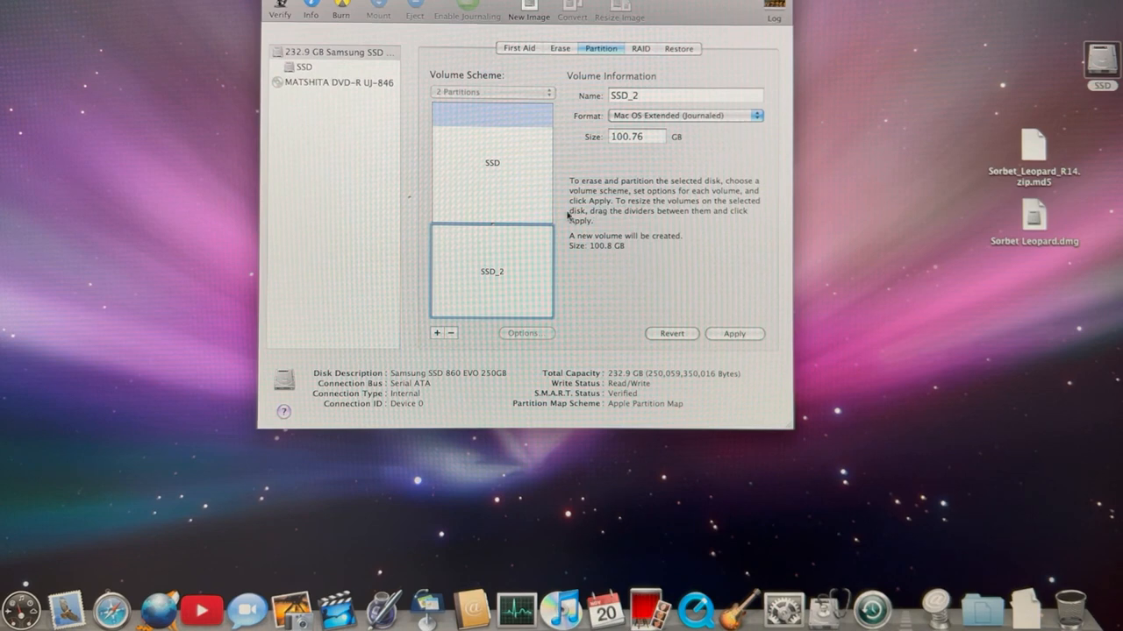
mouse_move(691, 267)
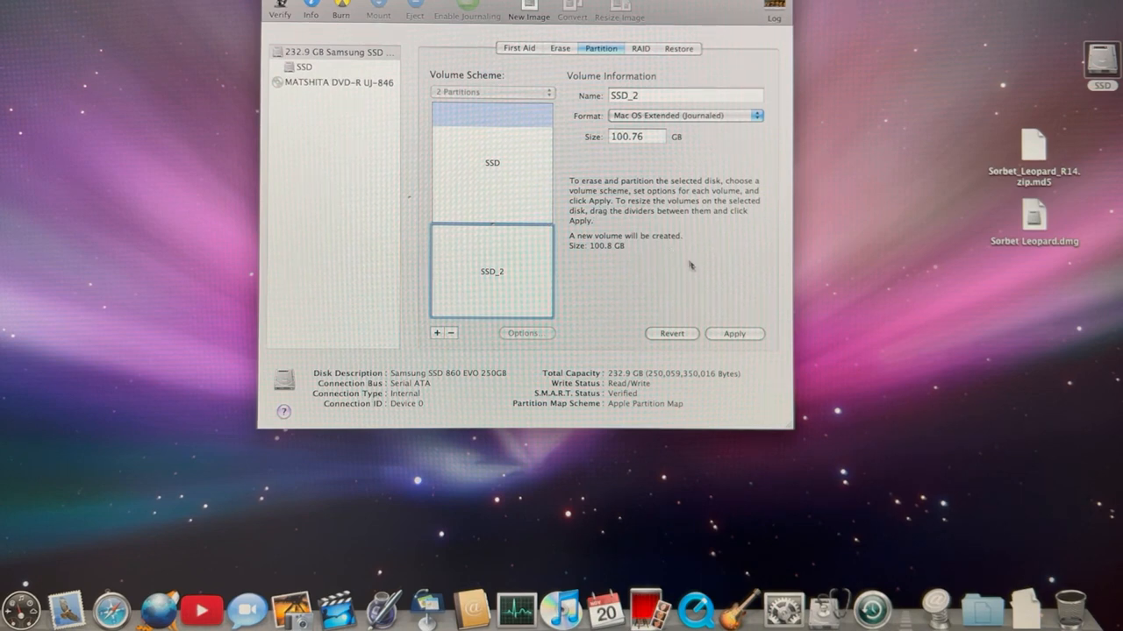
- Apply the two-partition layout and confirm partitioning the Samsung SSD
left_click(733, 333)
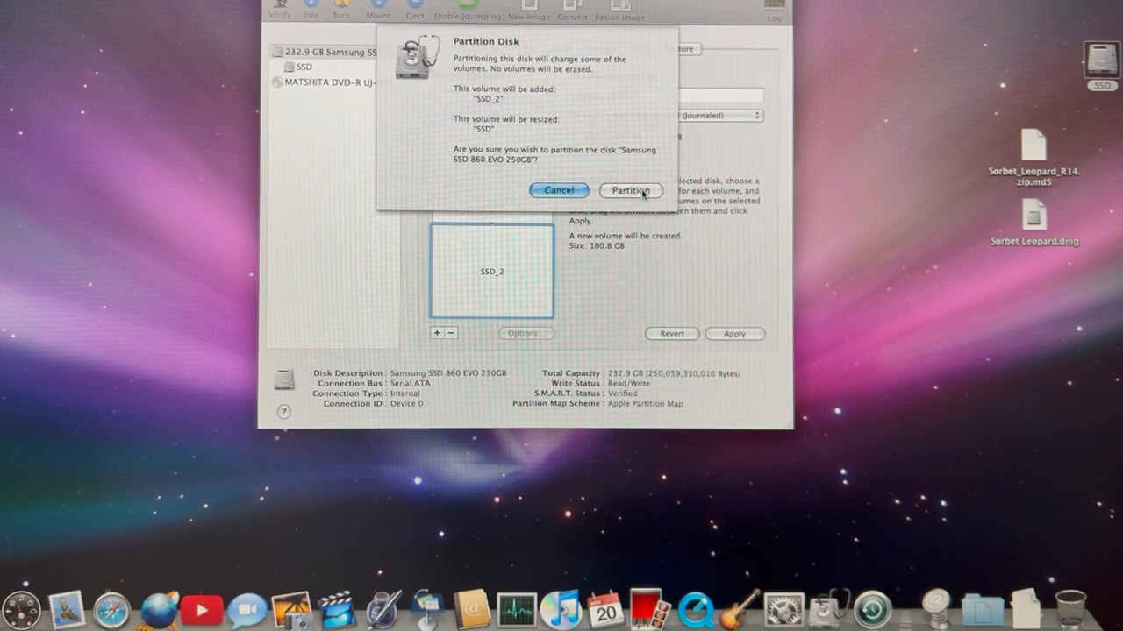
left_click(630, 189)
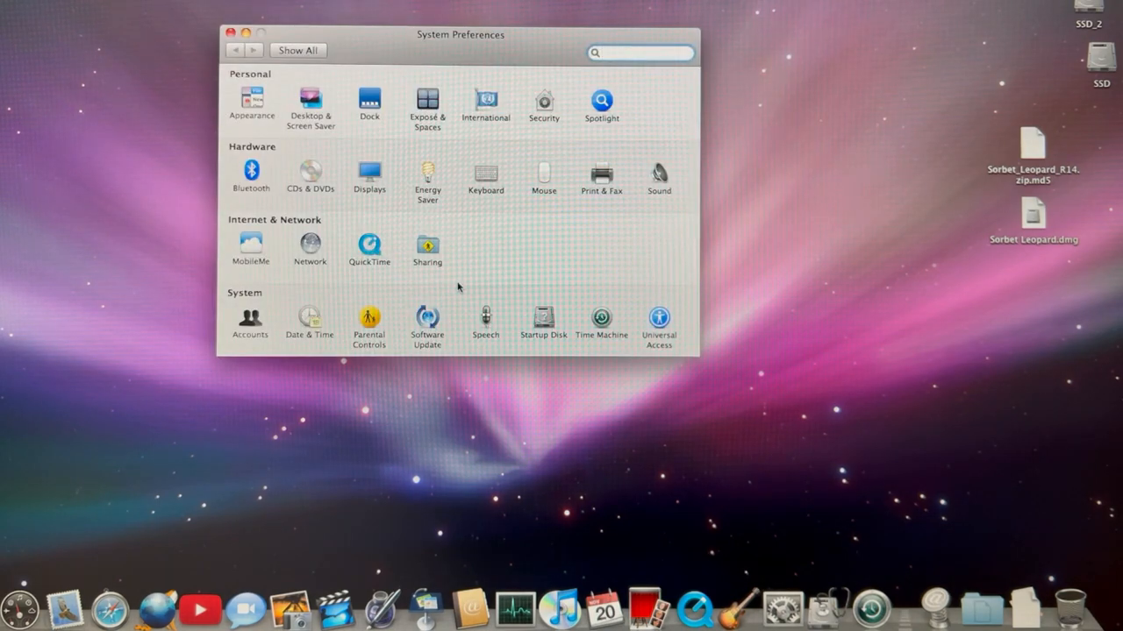
mouse_move(540, 318)
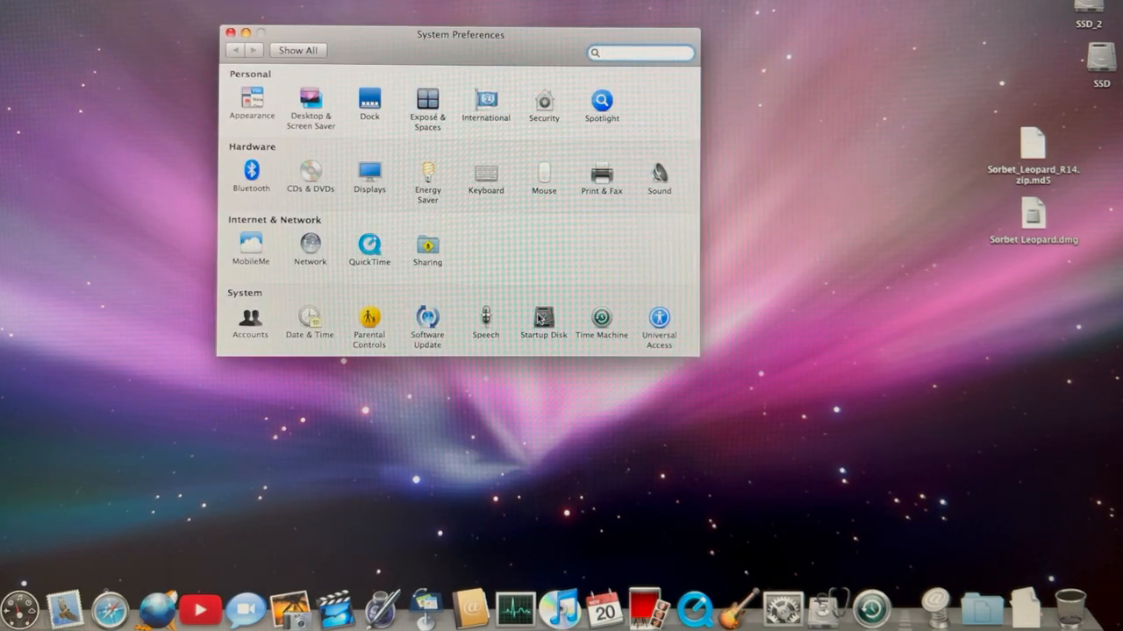
- In Startup Disk, choose Mac OS X 10.5.8 on SSD_2 as the startup system
left_click(544, 317)
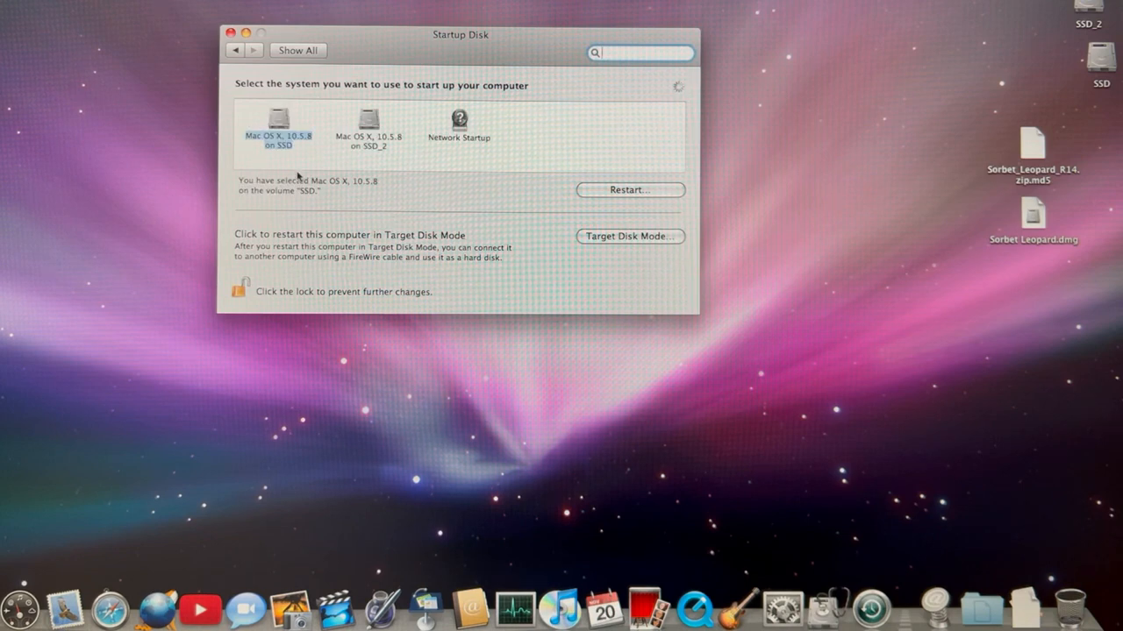
mouse_move(279, 123)
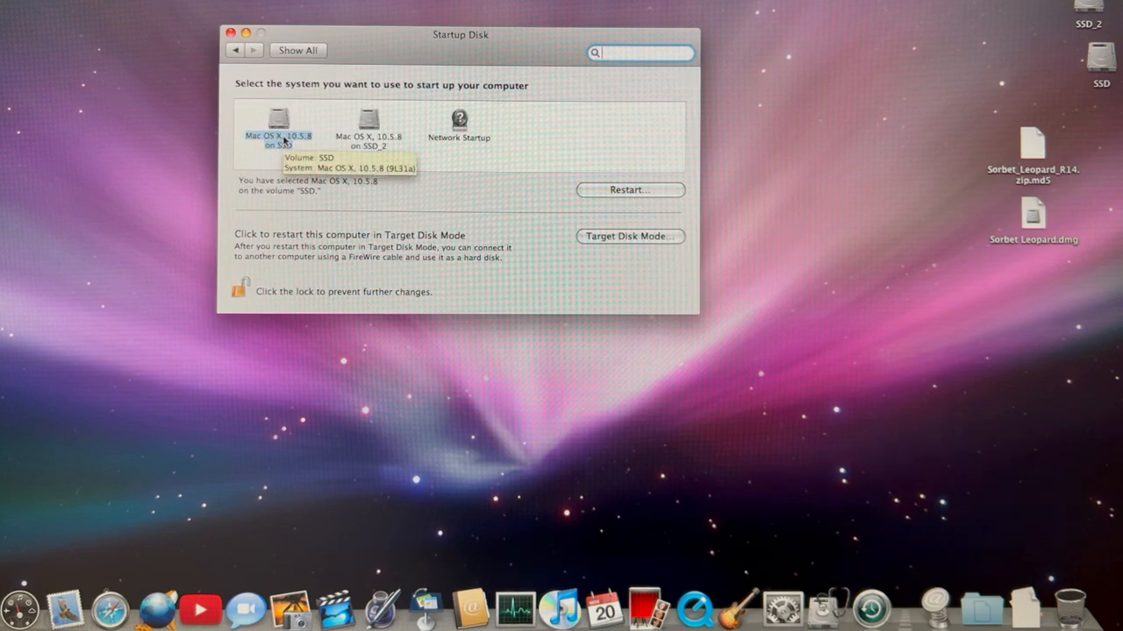
mouse_move(460, 123)
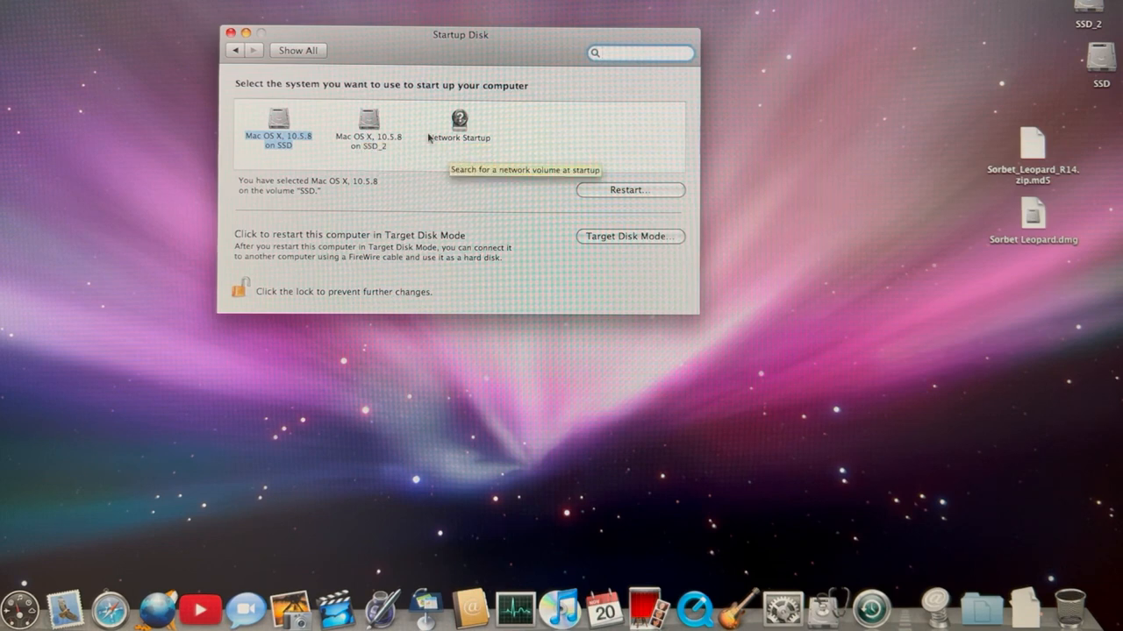
mouse_move(368, 121)
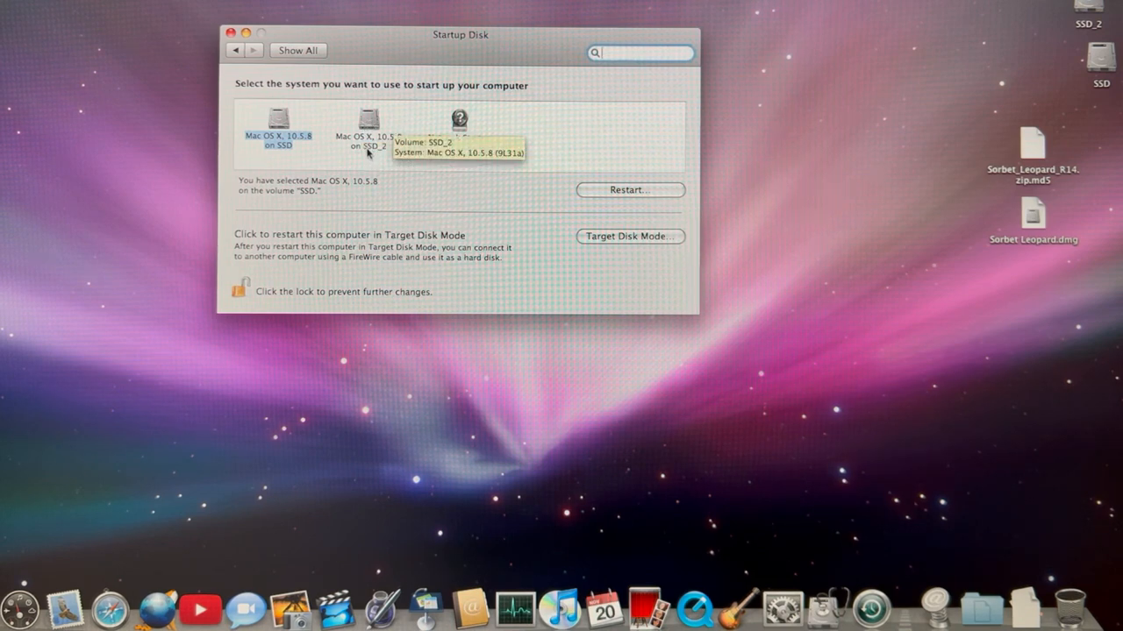
mouse_move(372, 103)
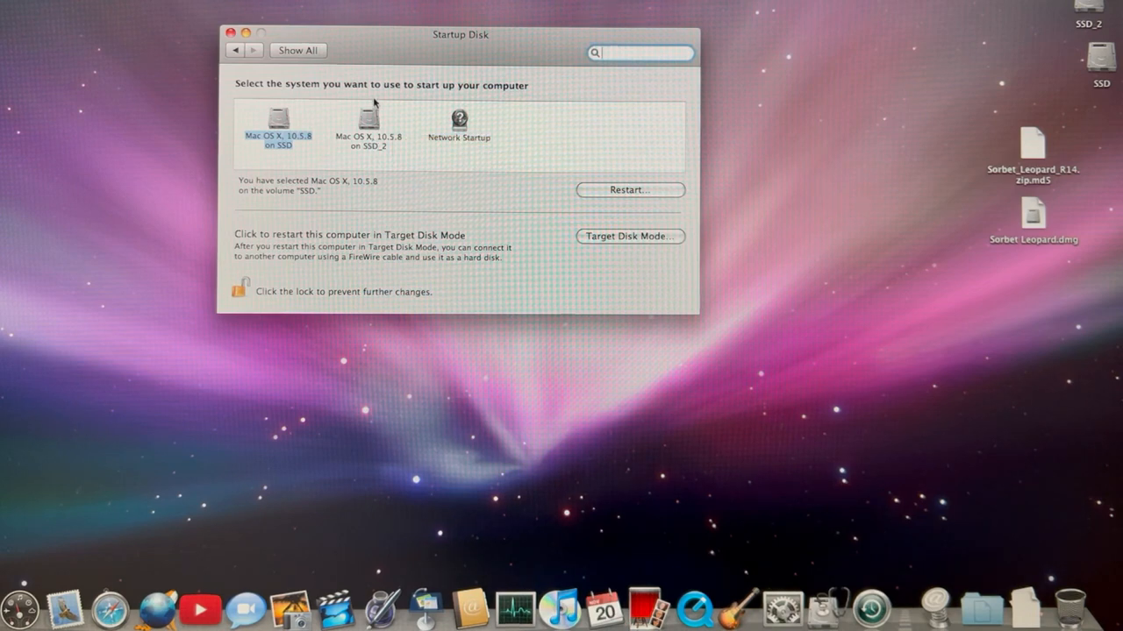
left_click(368, 123)
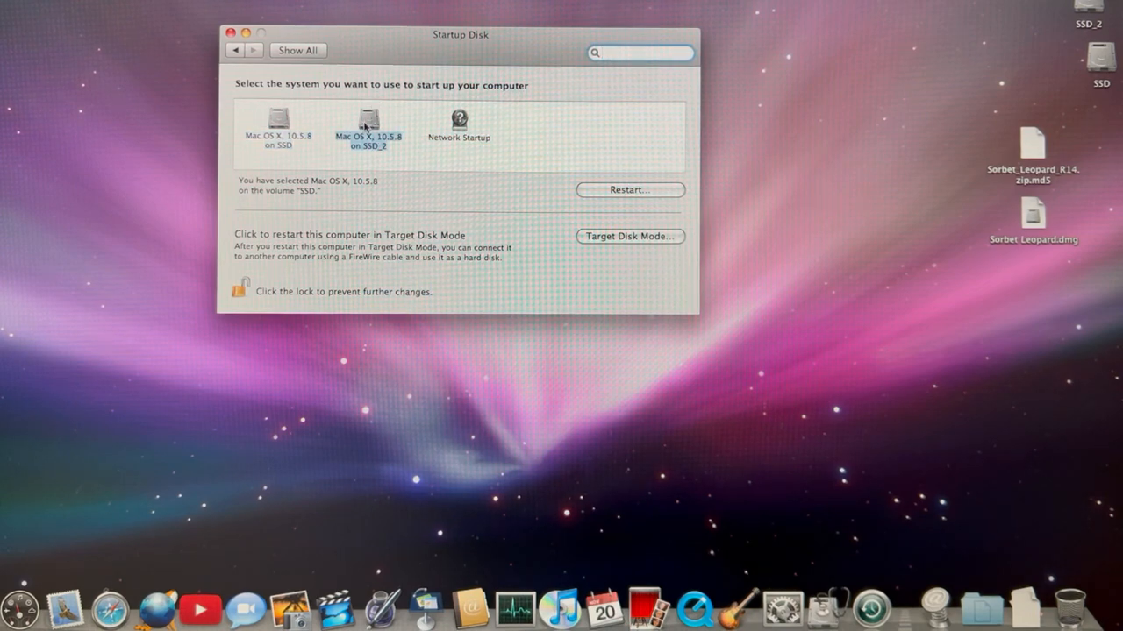
left_click(368, 126)
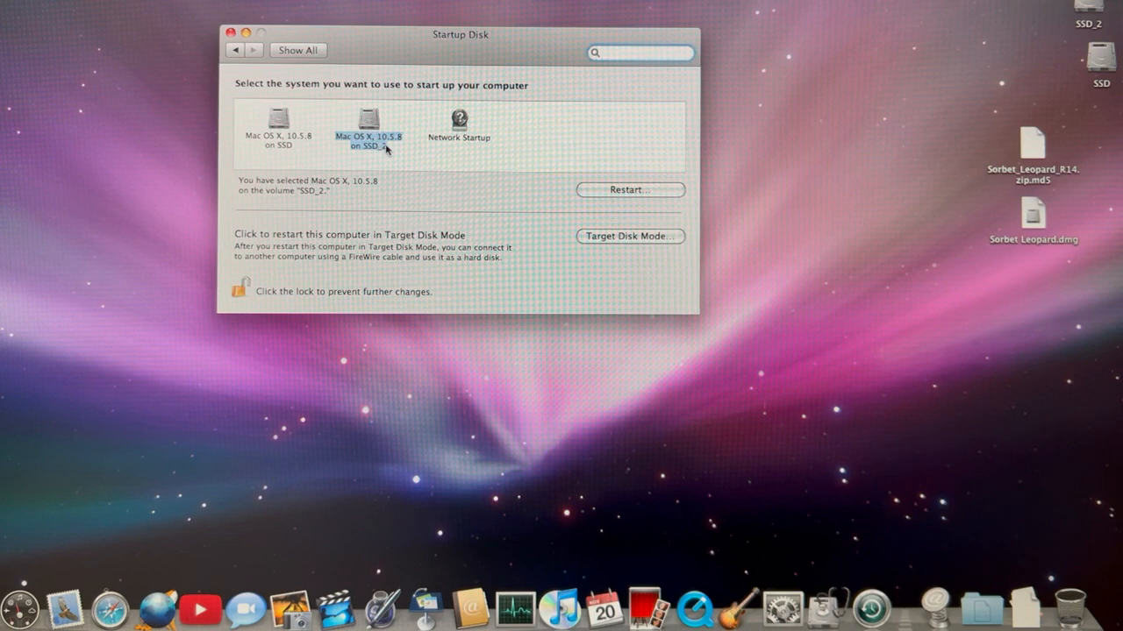
mouse_move(412, 154)
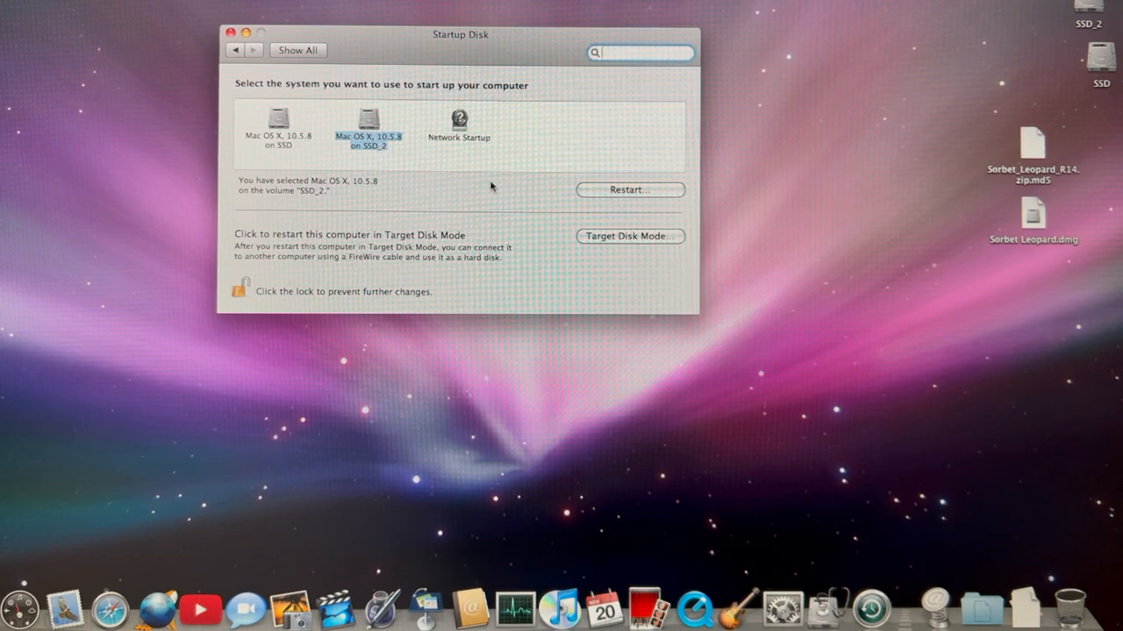
mouse_move(407, 261)
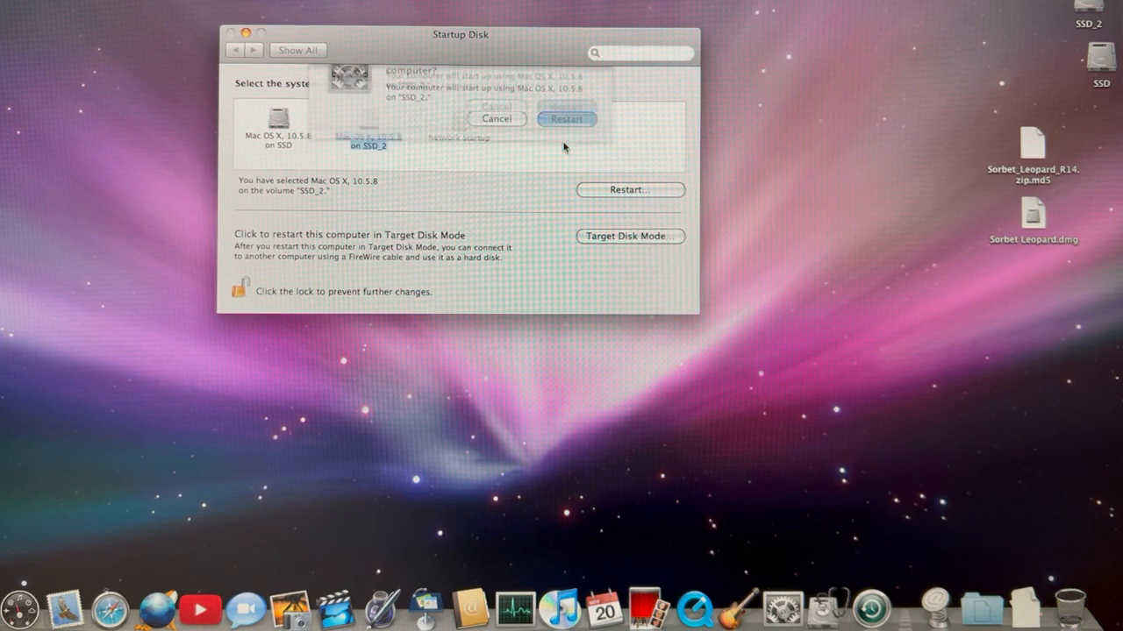
- Confirm restarting the Mac into the SSD_2 system
left_click(565, 119)
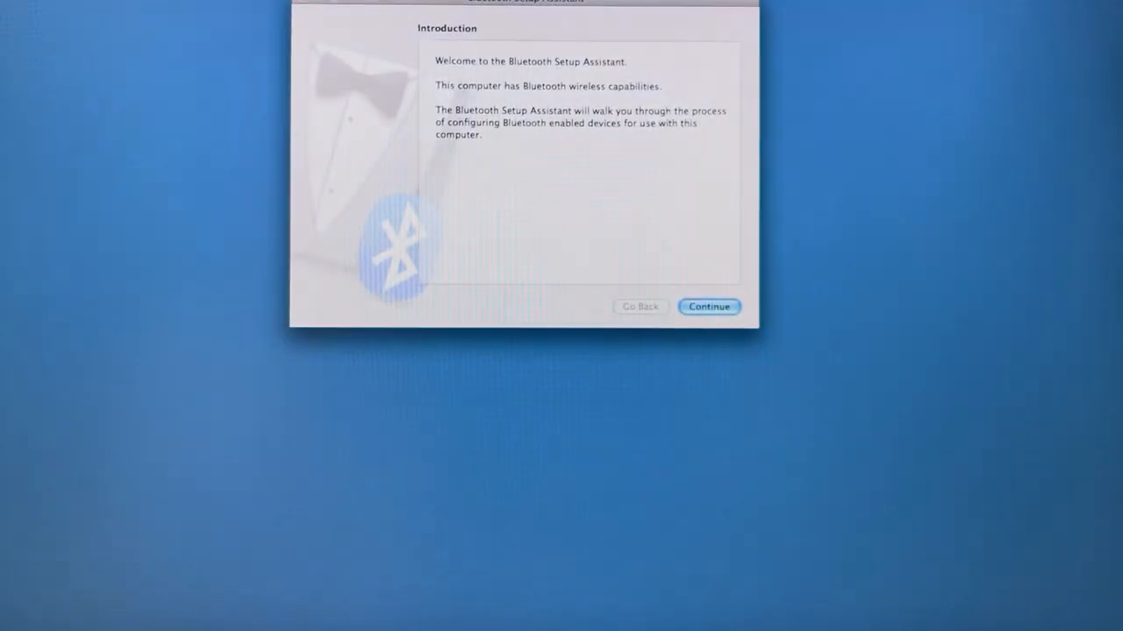
- Continue past the Bluetooth welcome screen and skip mouse setup to keyboard setup
left_click(709, 305)
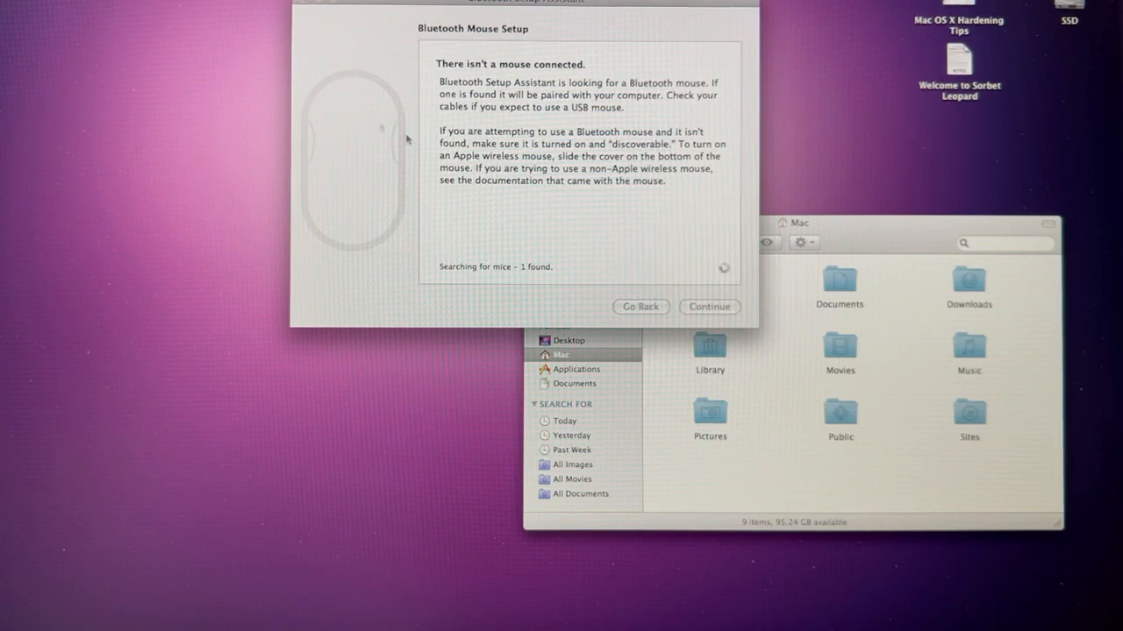
left_click(709, 305)
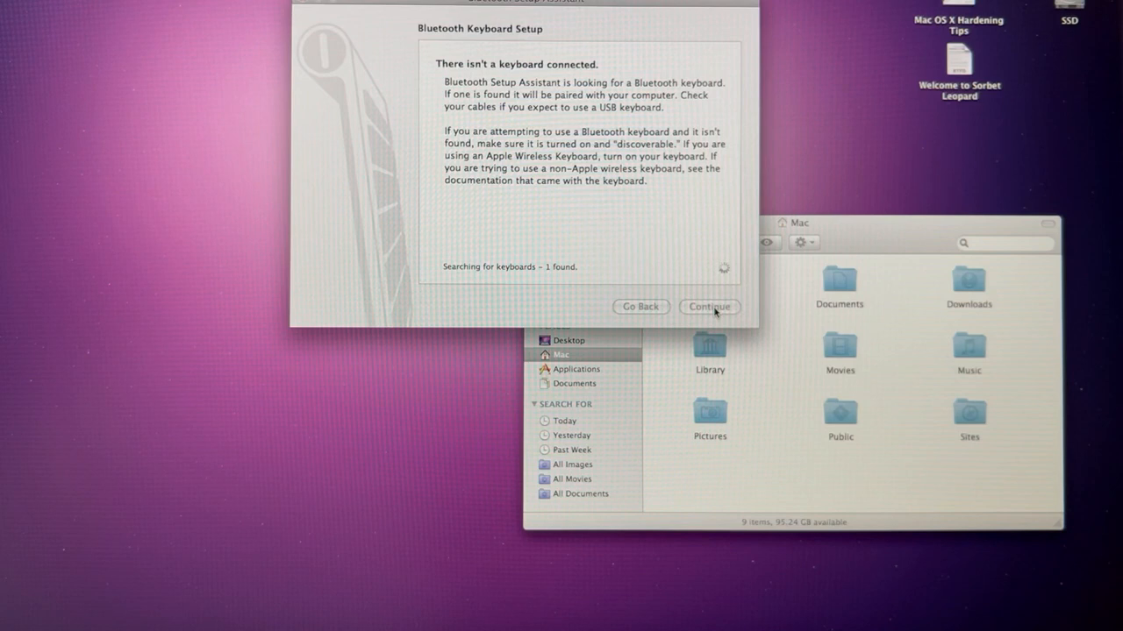
- Pair the found Bluetooth keyboard and finish the pairing
left_click(709, 306)
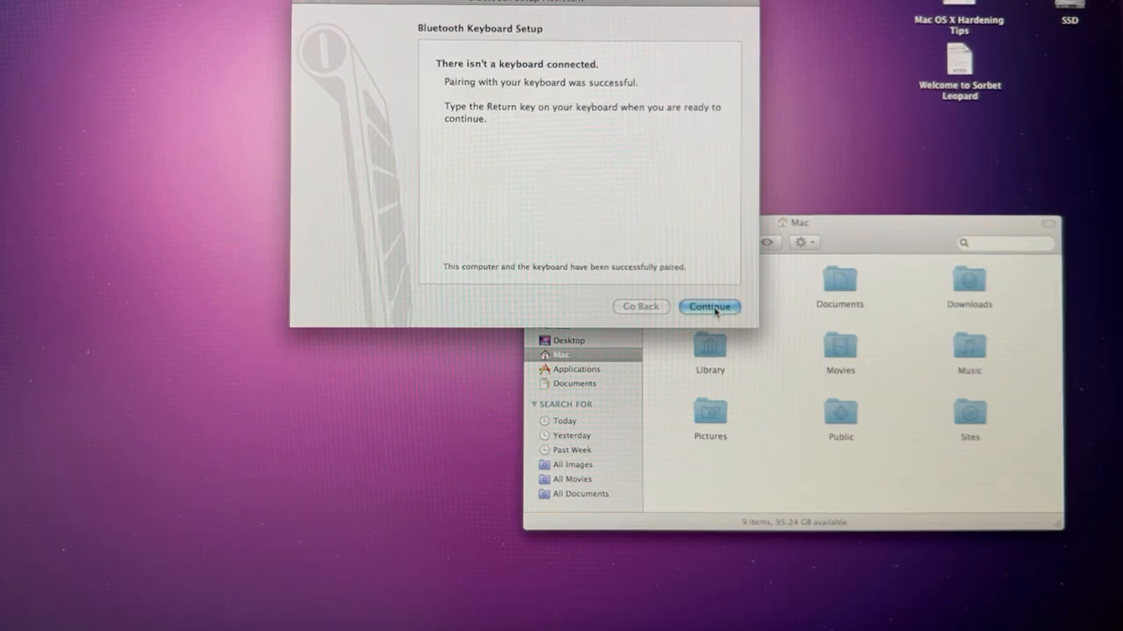
left_click(709, 307)
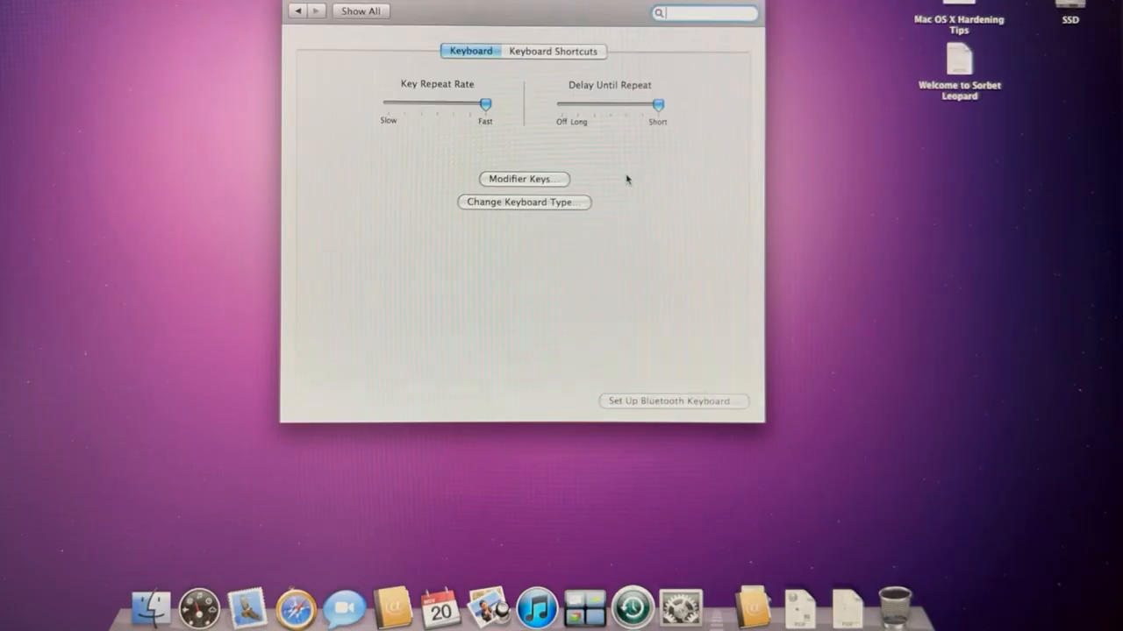
mouse_move(600, 181)
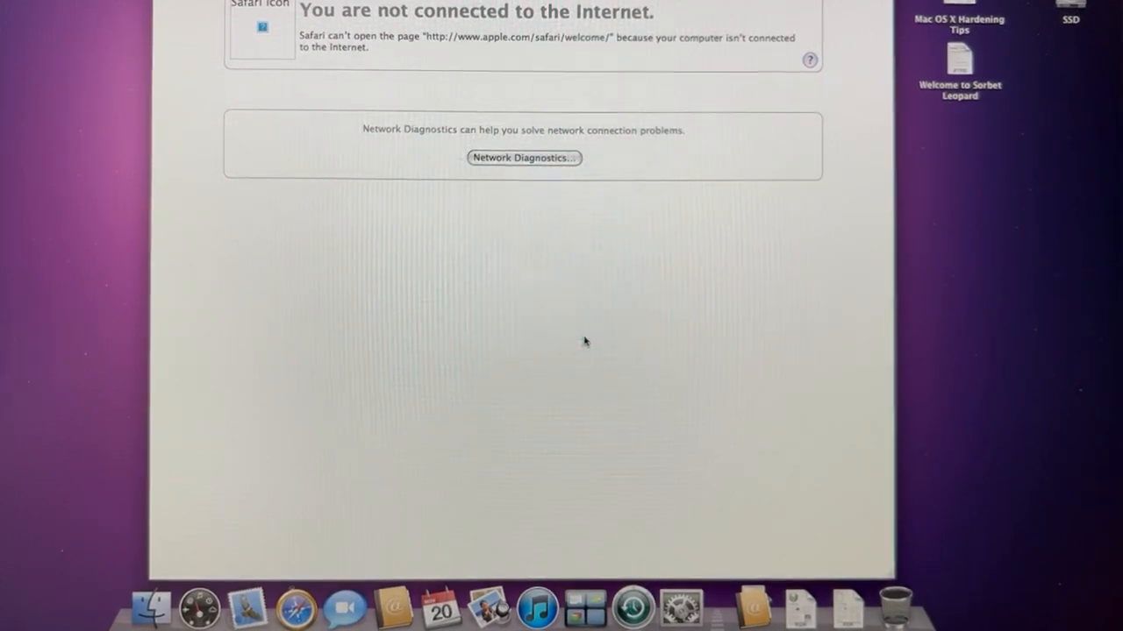
mouse_move(340, 235)
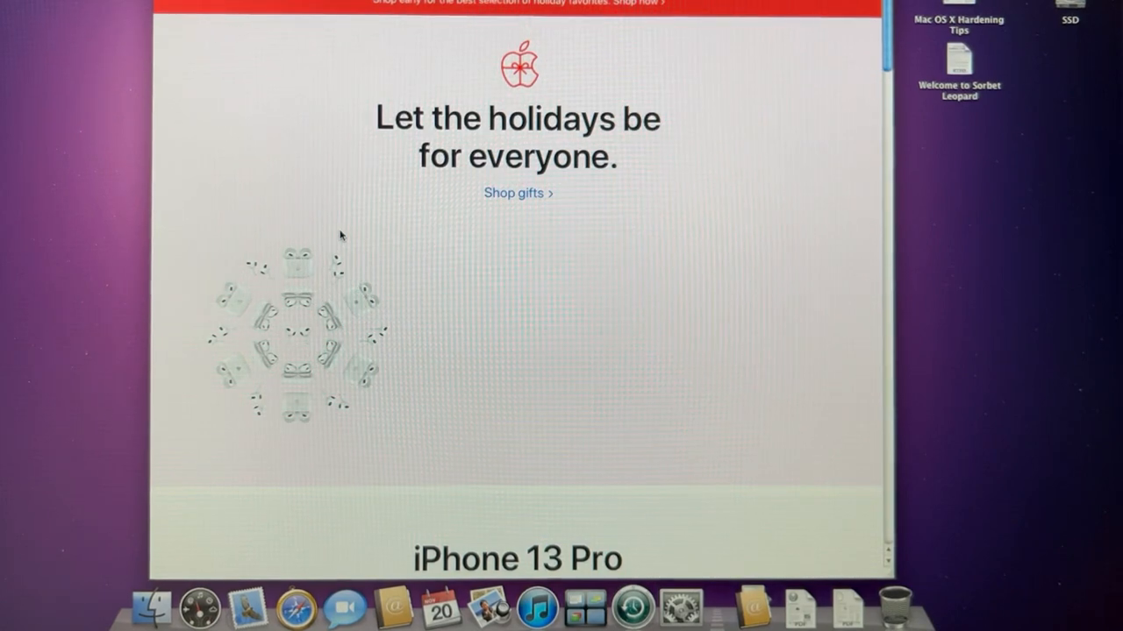
mouse_move(670, 140)
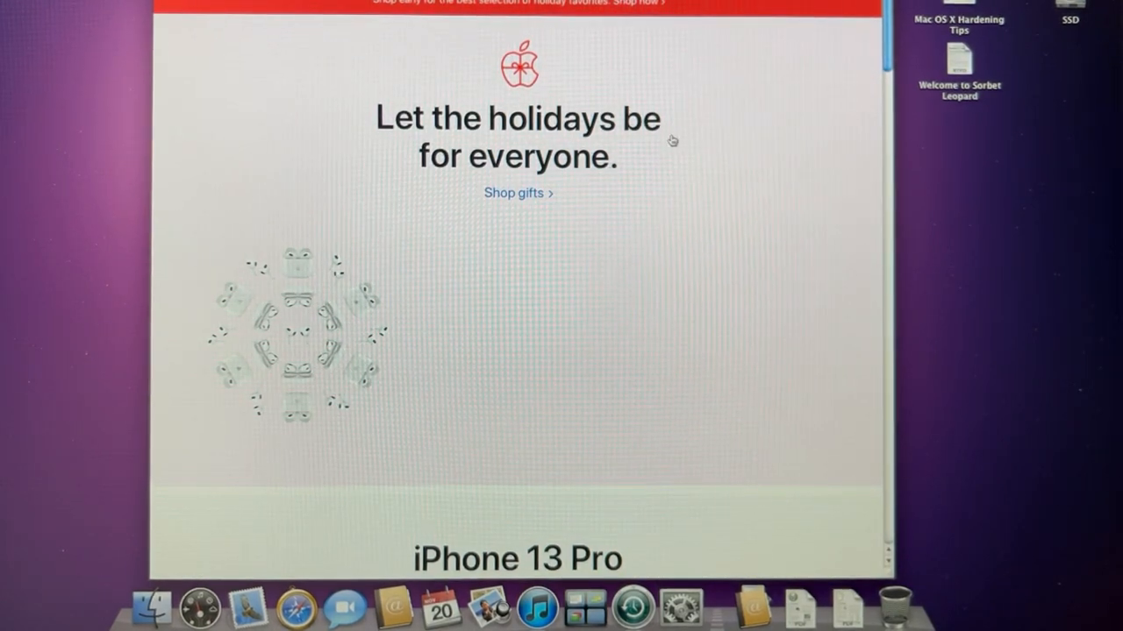
- Scroll through Apple's homepage holiday and iPhone promotions
scroll("down", 3)
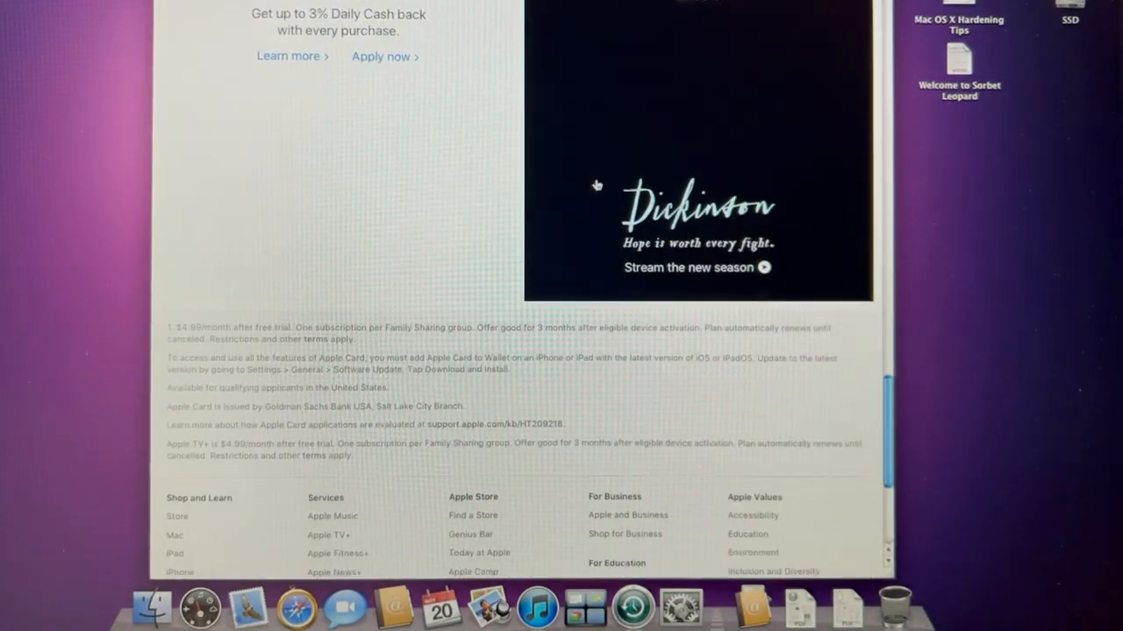
scroll("up", 3)
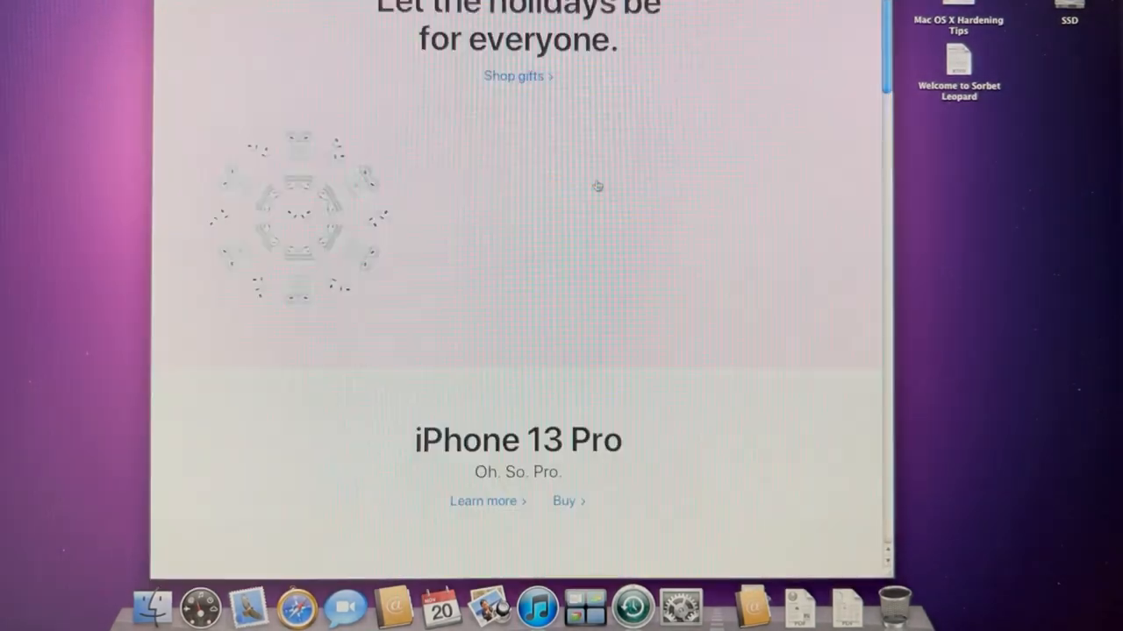
scroll("down", 3)
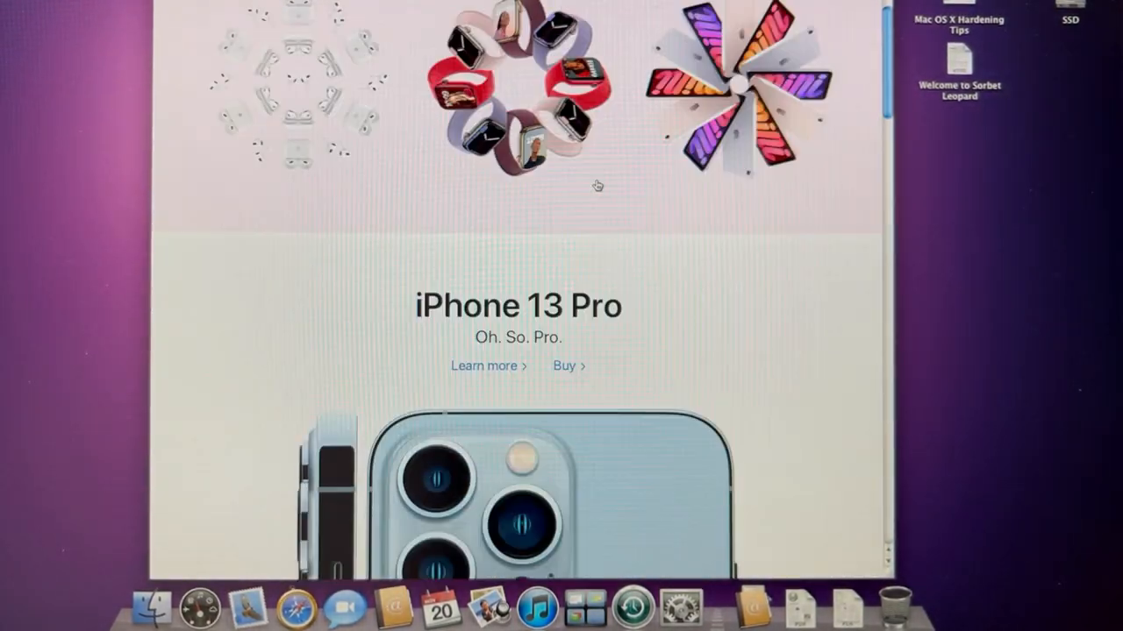
scroll("down", 3)
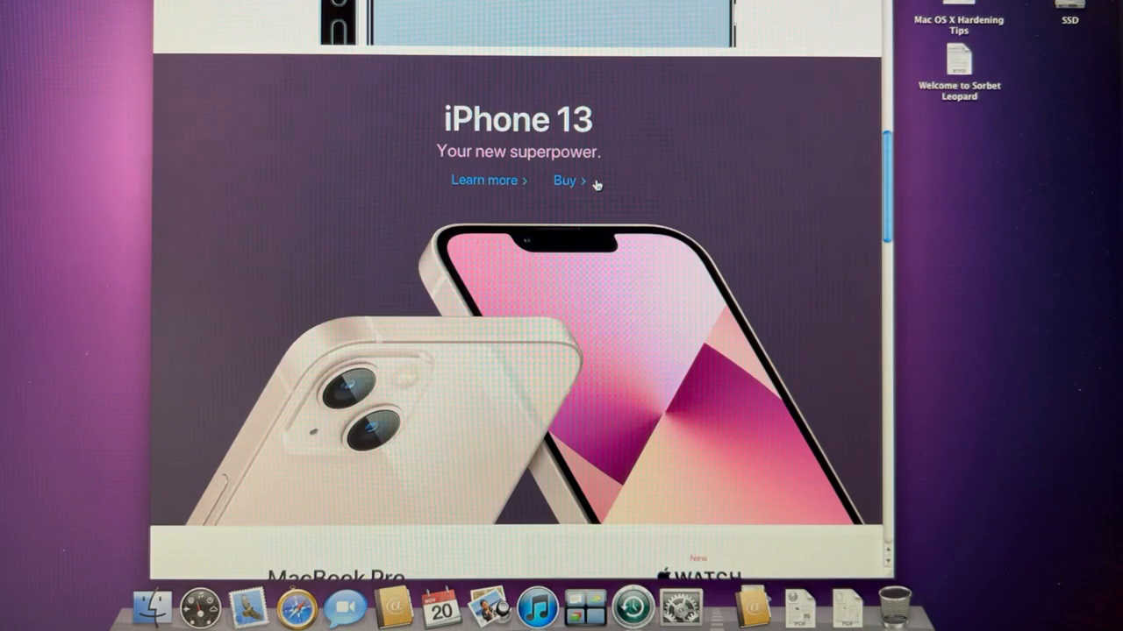
scroll("down", 3)
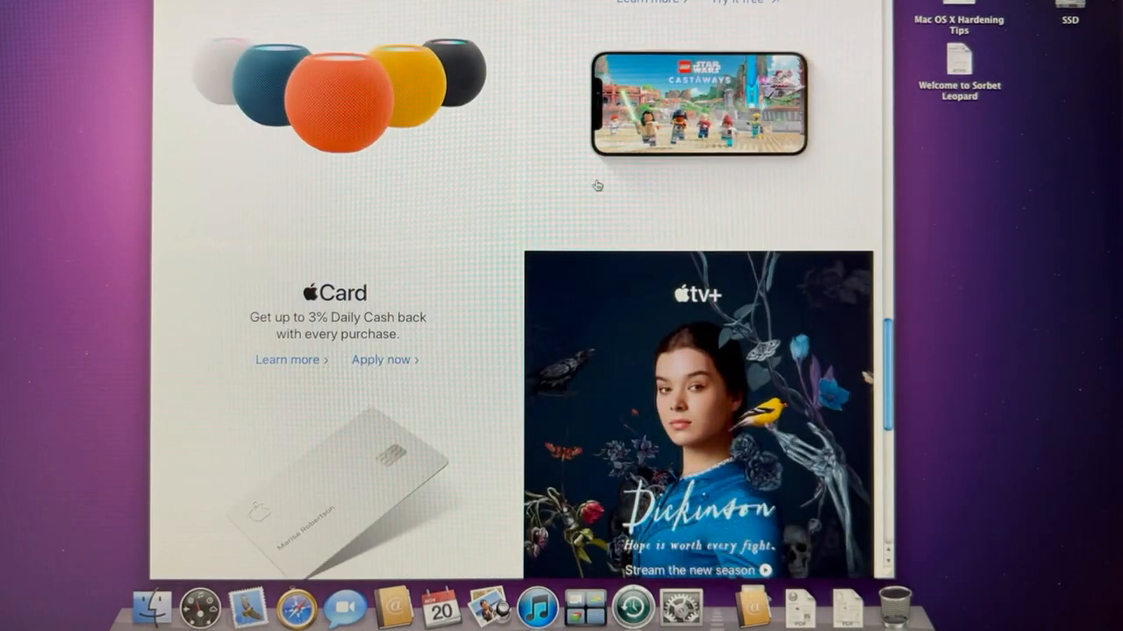
scroll("up", 3)
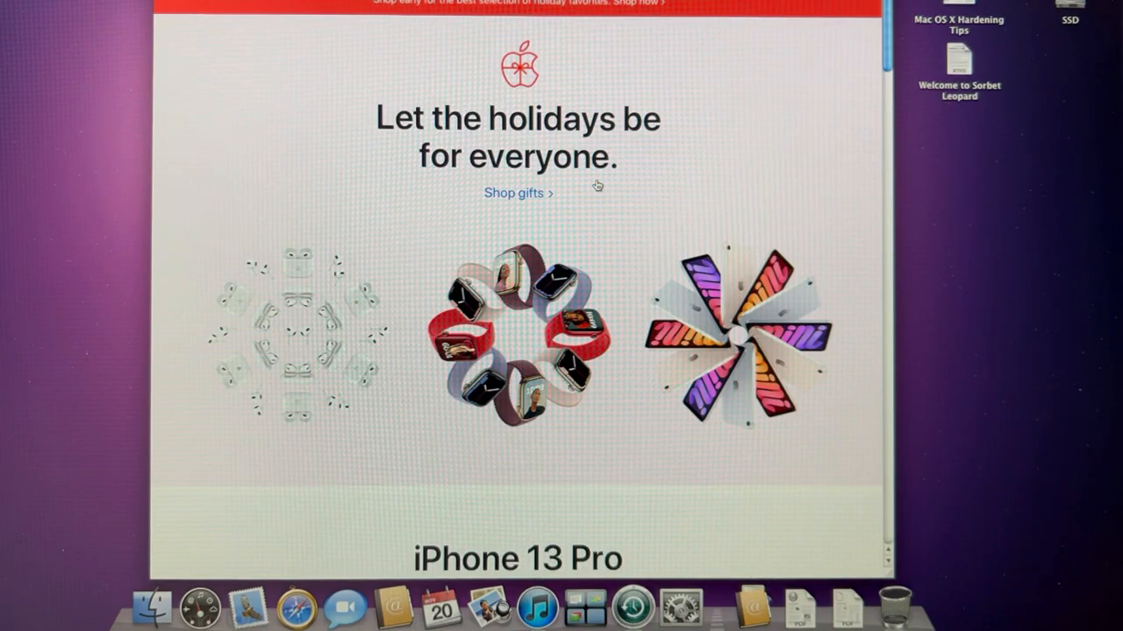
scroll("down", 3)
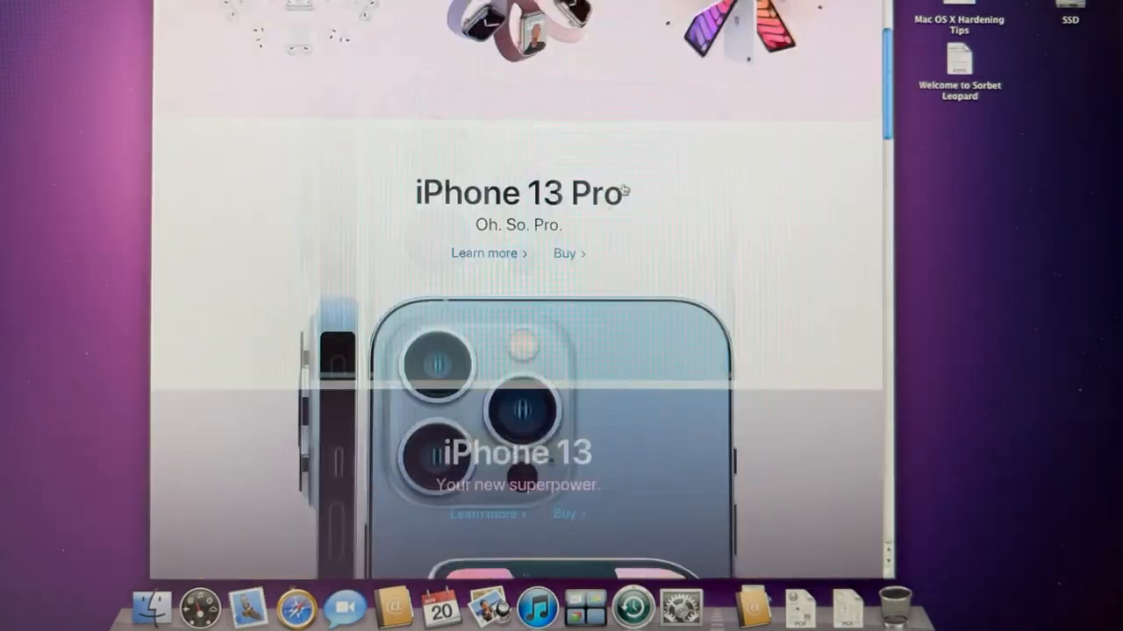
scroll("up", 3)
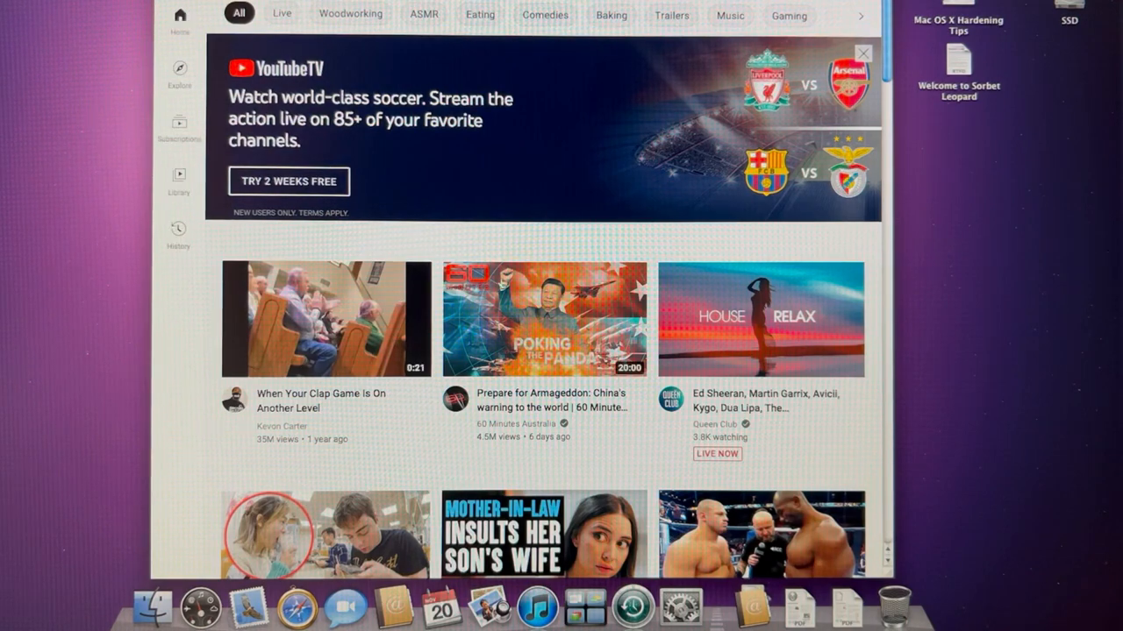
- Scroll the YouTube home feed down through recommended videos to Trending
scroll("down", 3)
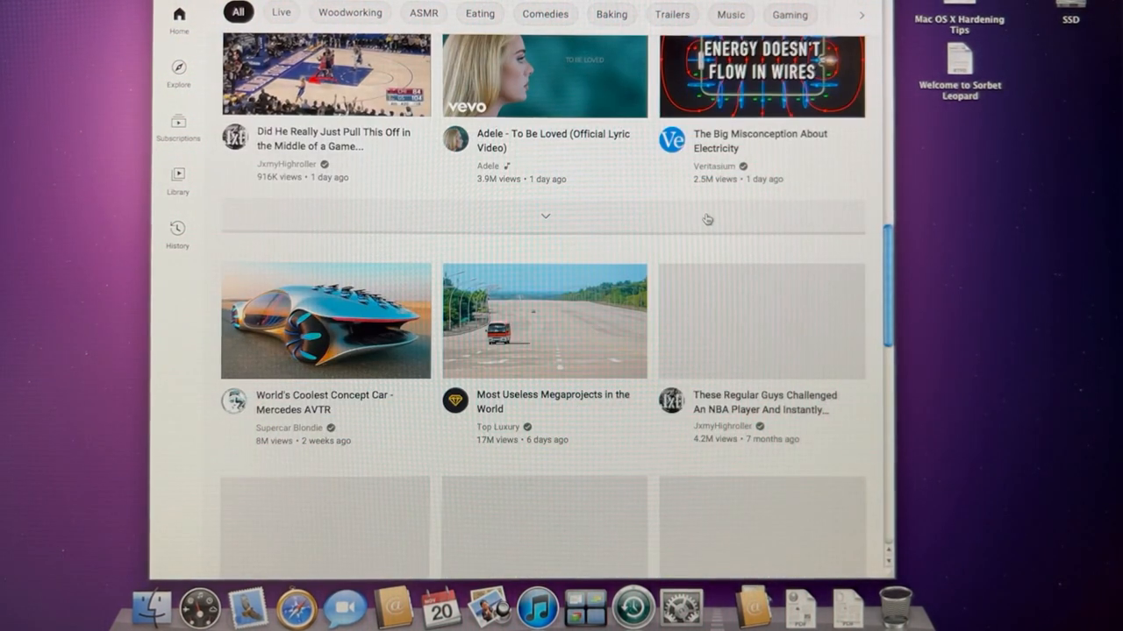
scroll("down", 3)
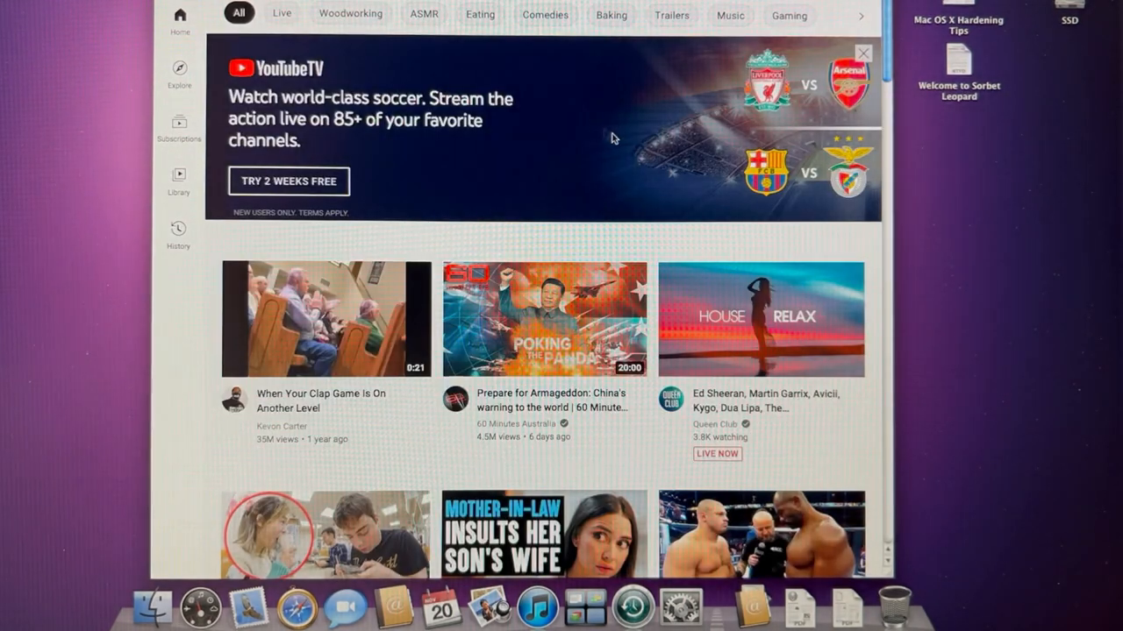
scroll("down", 3)
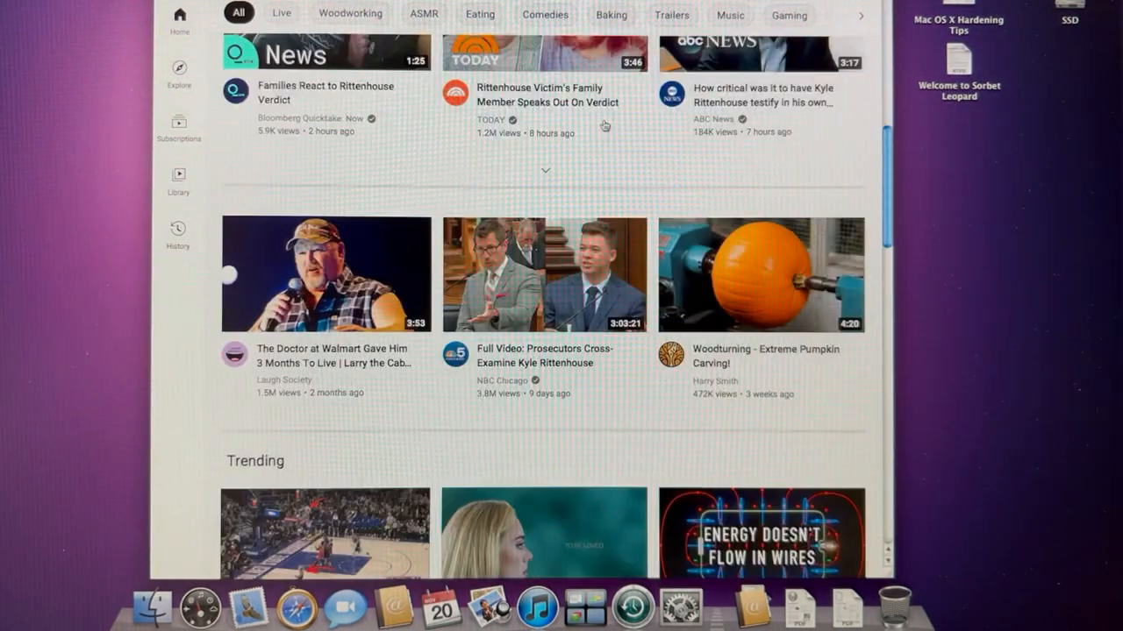
scroll("down", 3)
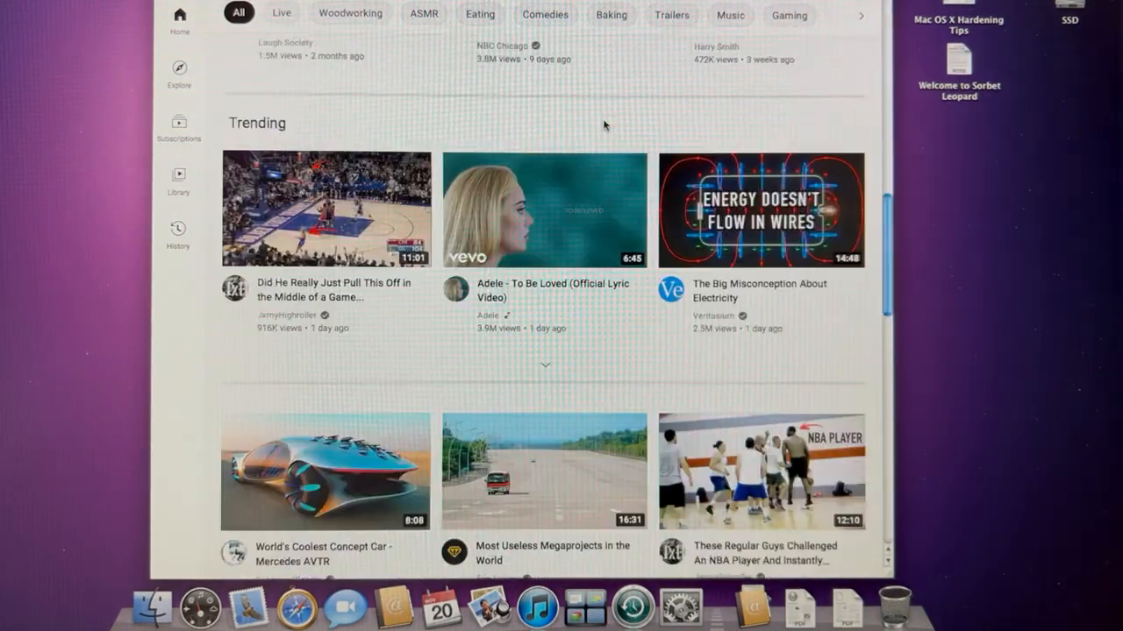
scroll("up", 3)
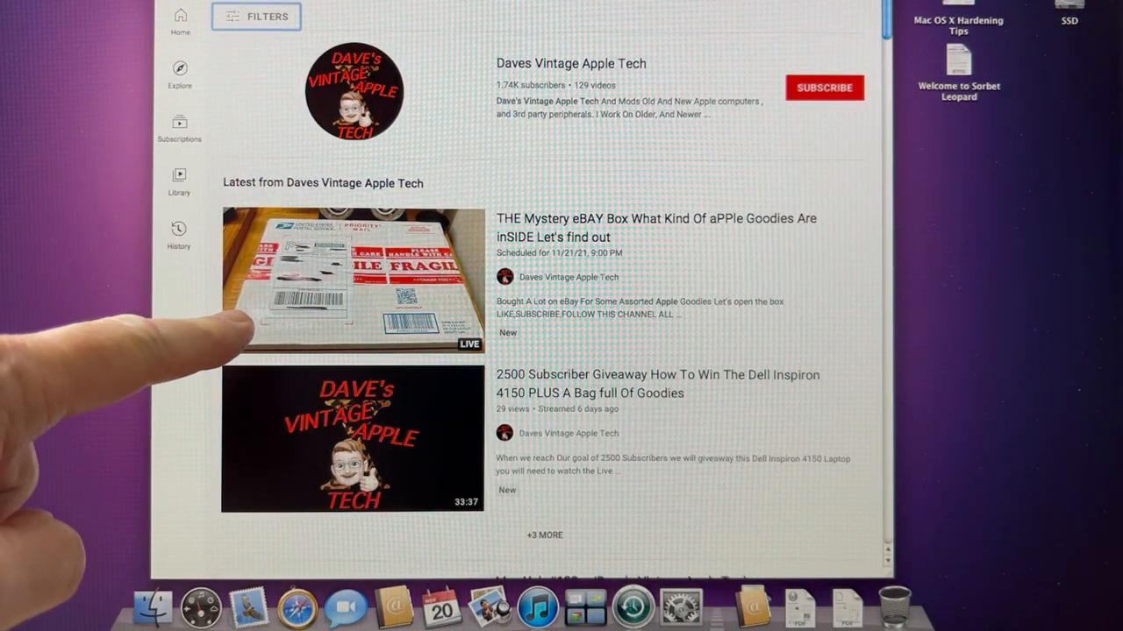
mouse_move(219, 324)
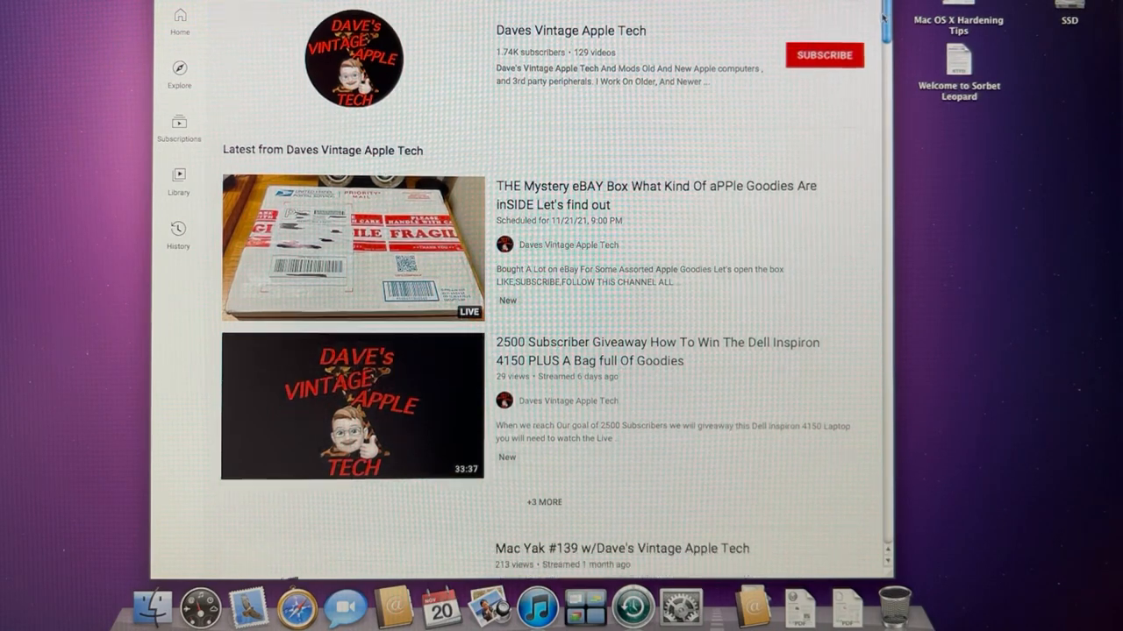
scroll("down", 3)
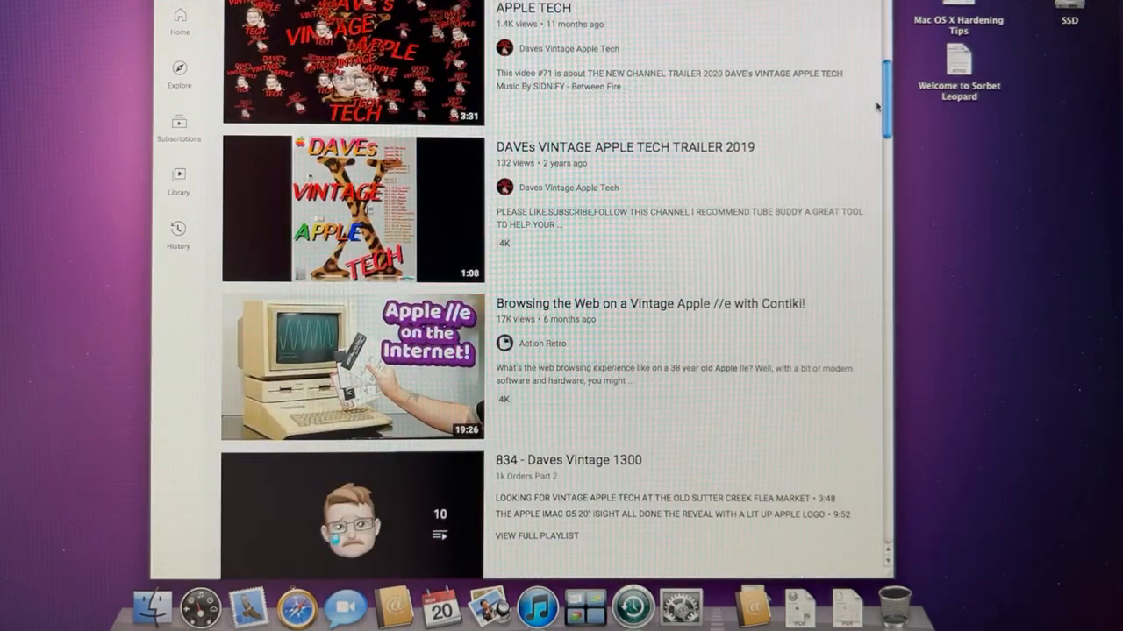
scroll("down", 3)
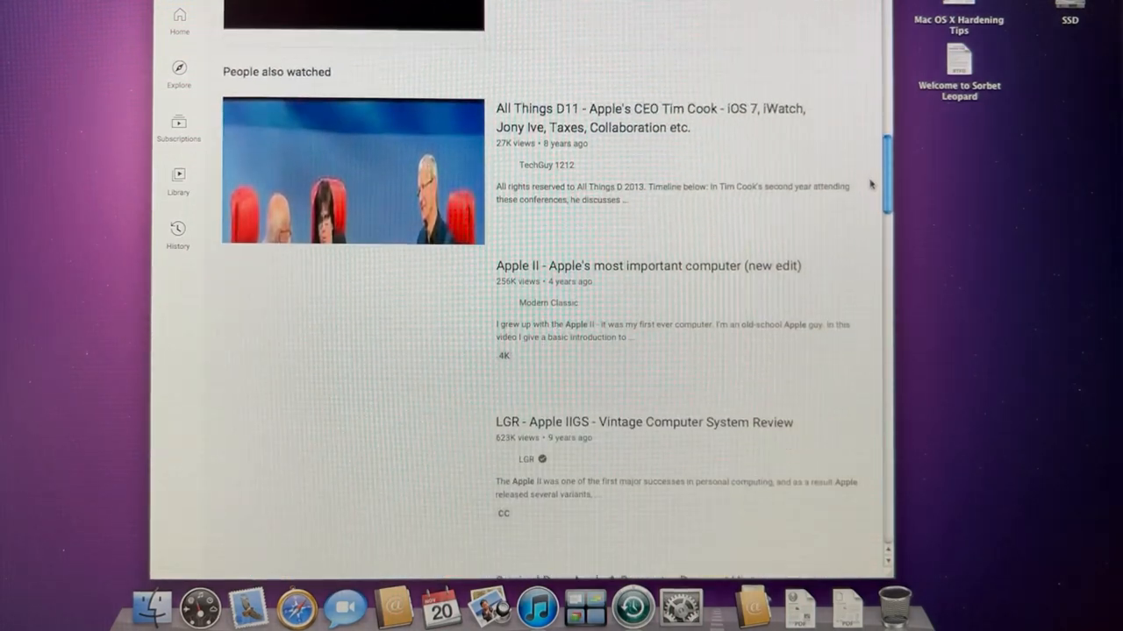
scroll("down", 3)
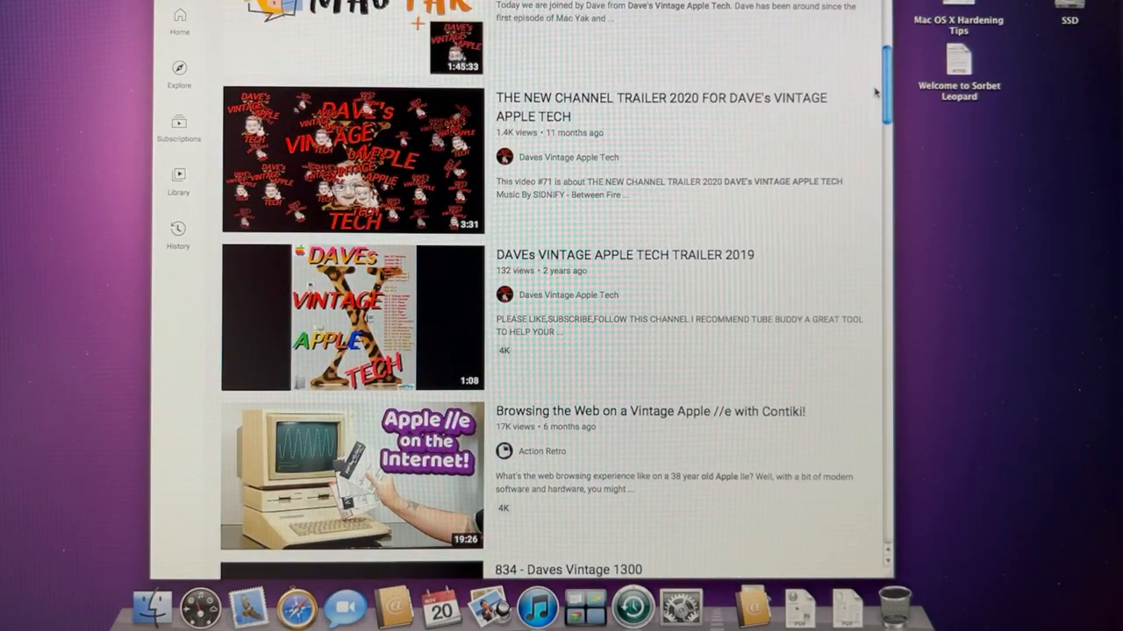
scroll("down", 3)
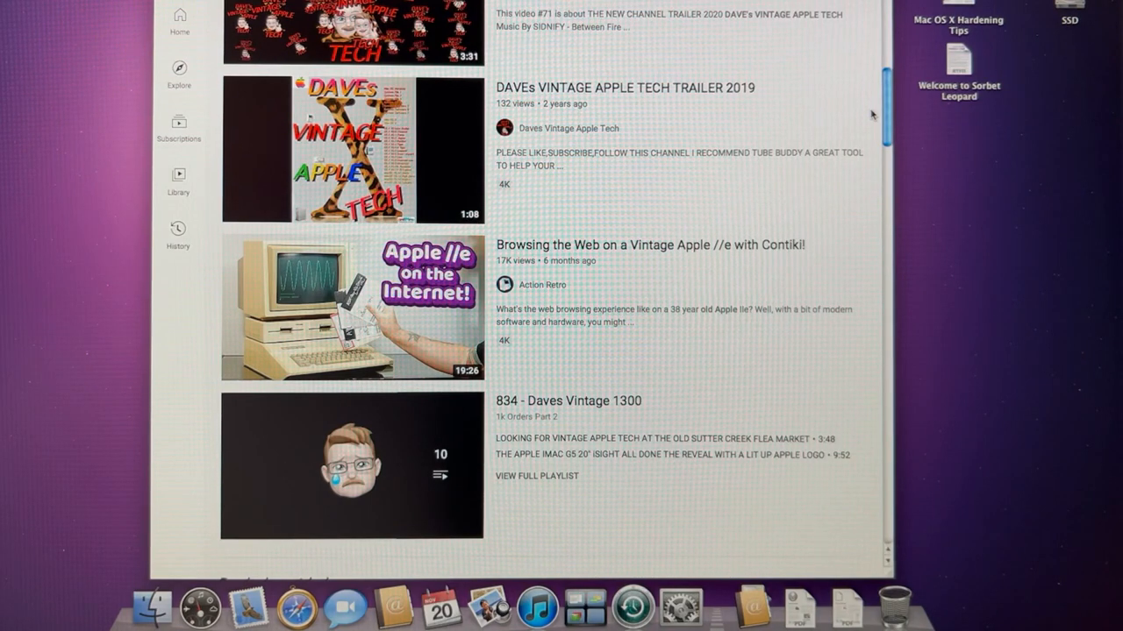
scroll("up", 3)
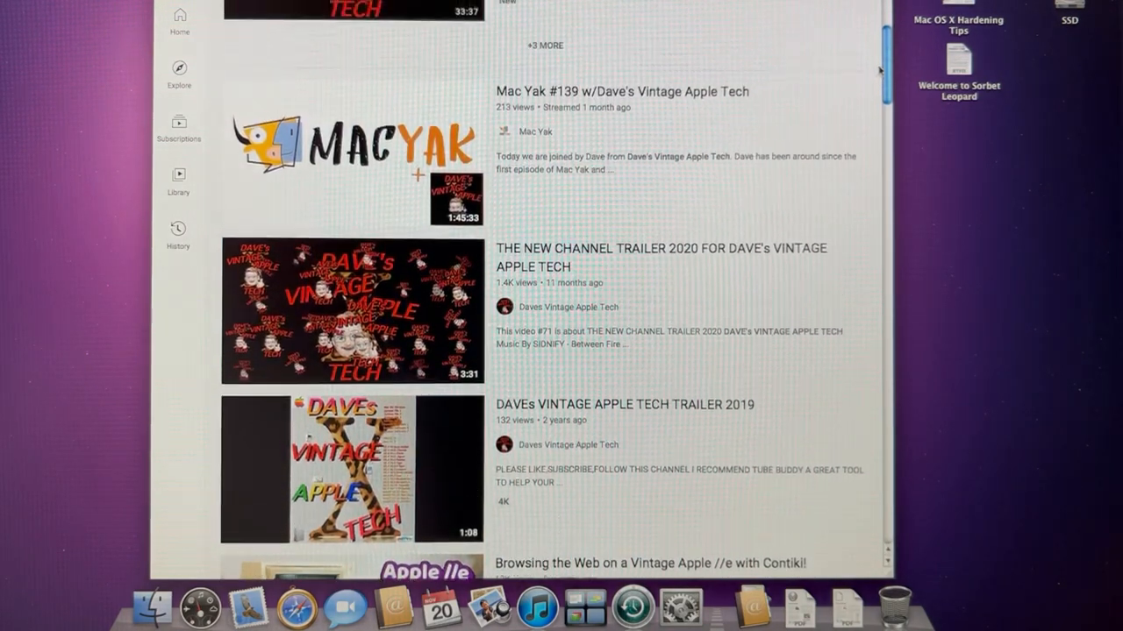
scroll("up", 3)
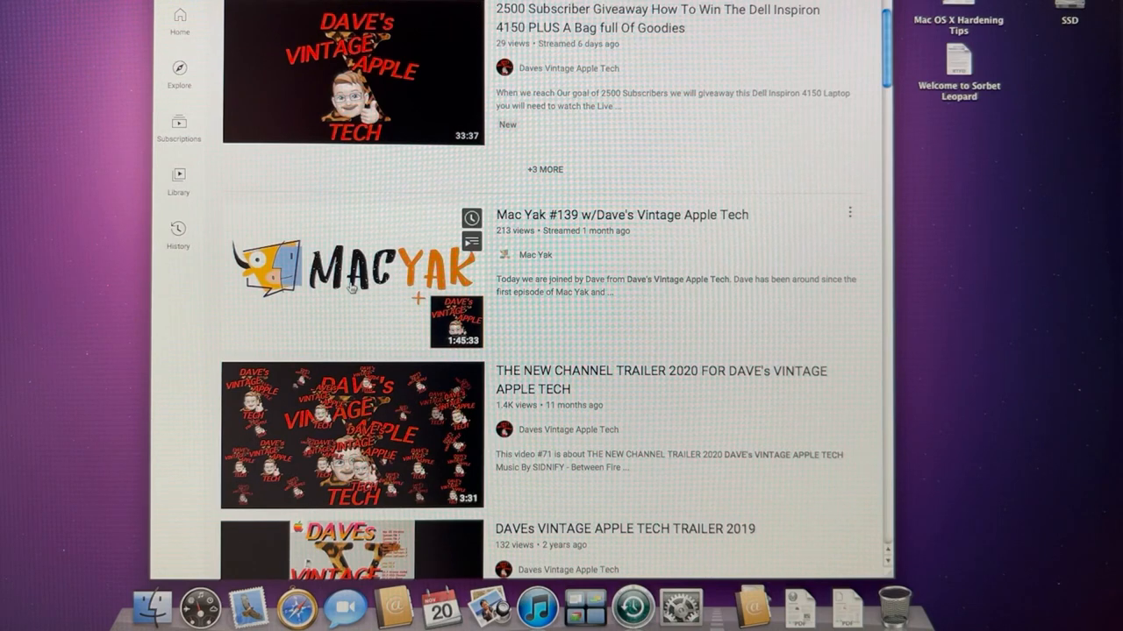
mouse_move(396, 307)
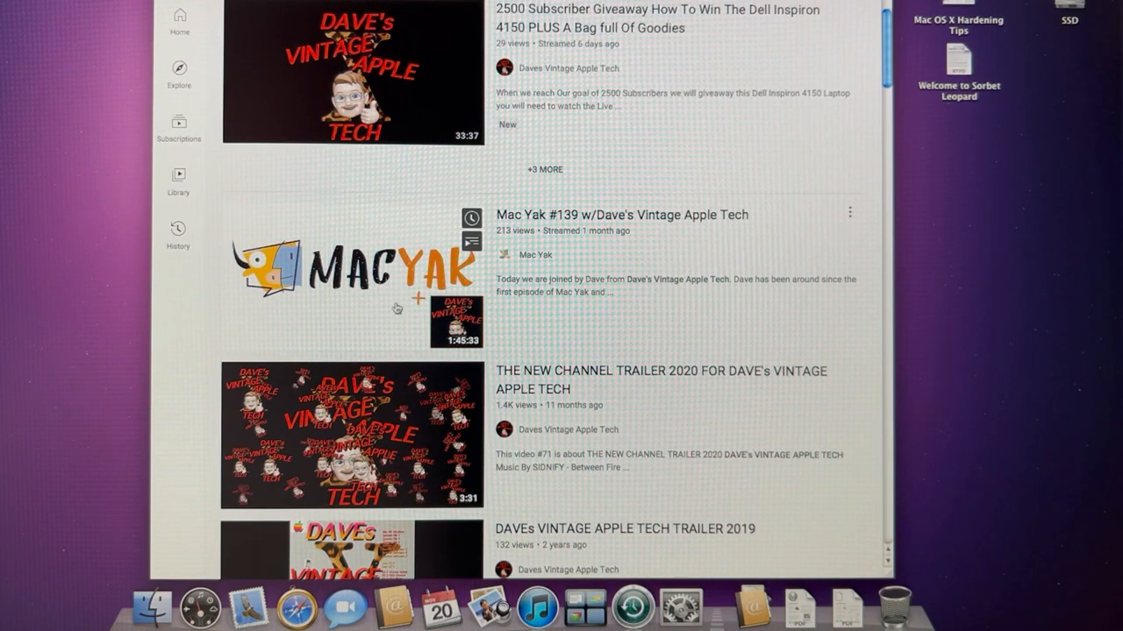
mouse_move(417, 291)
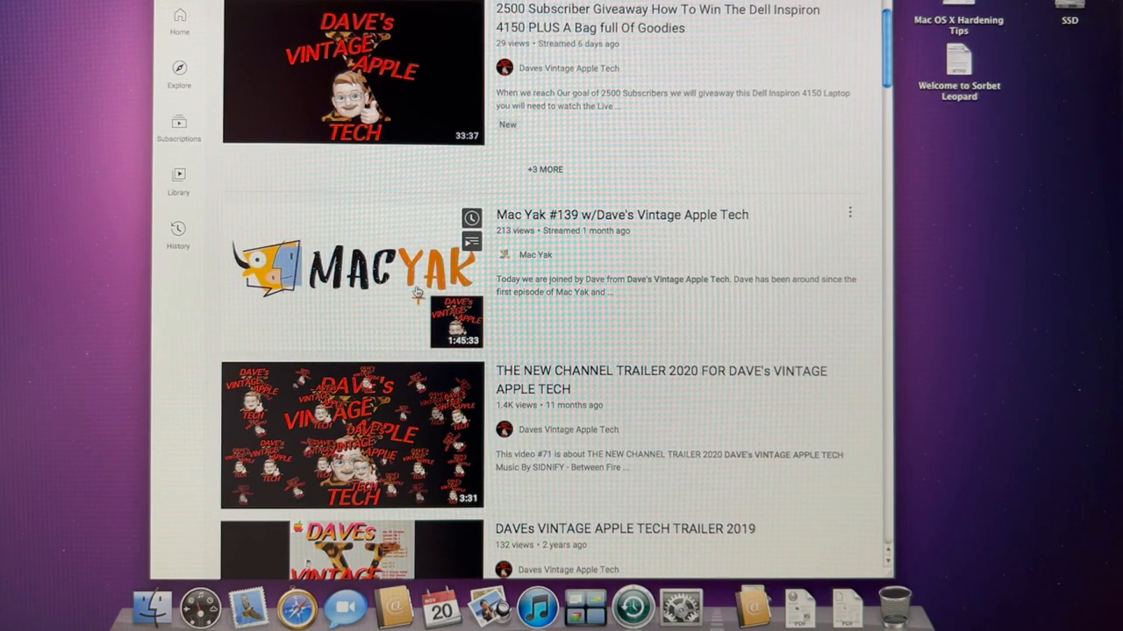
left_click(351, 254)
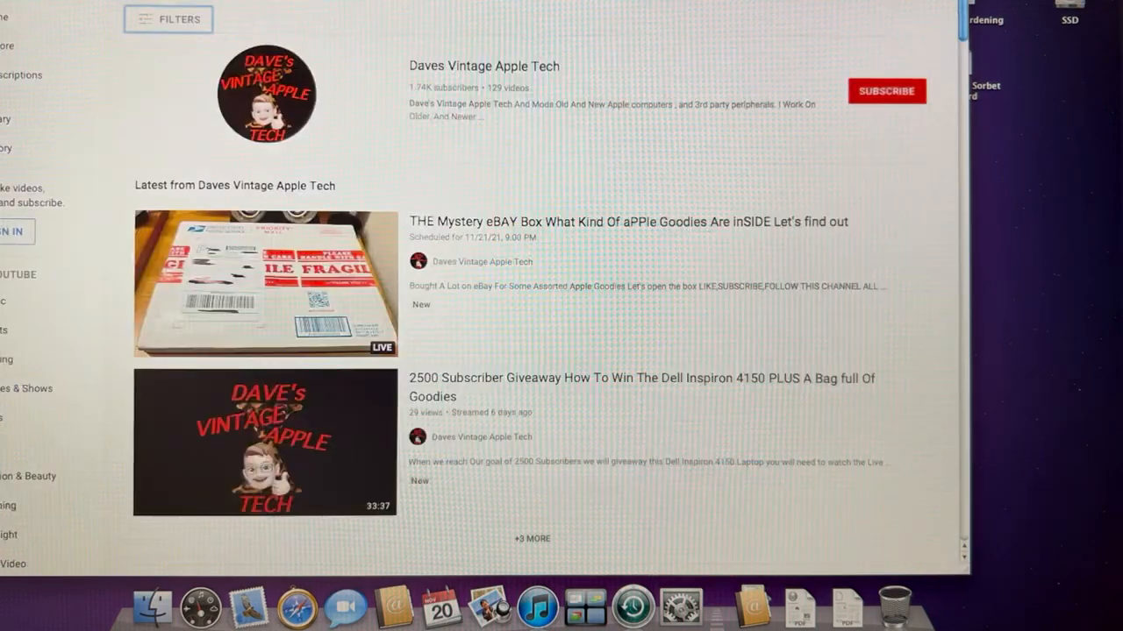
scroll("down", 3)
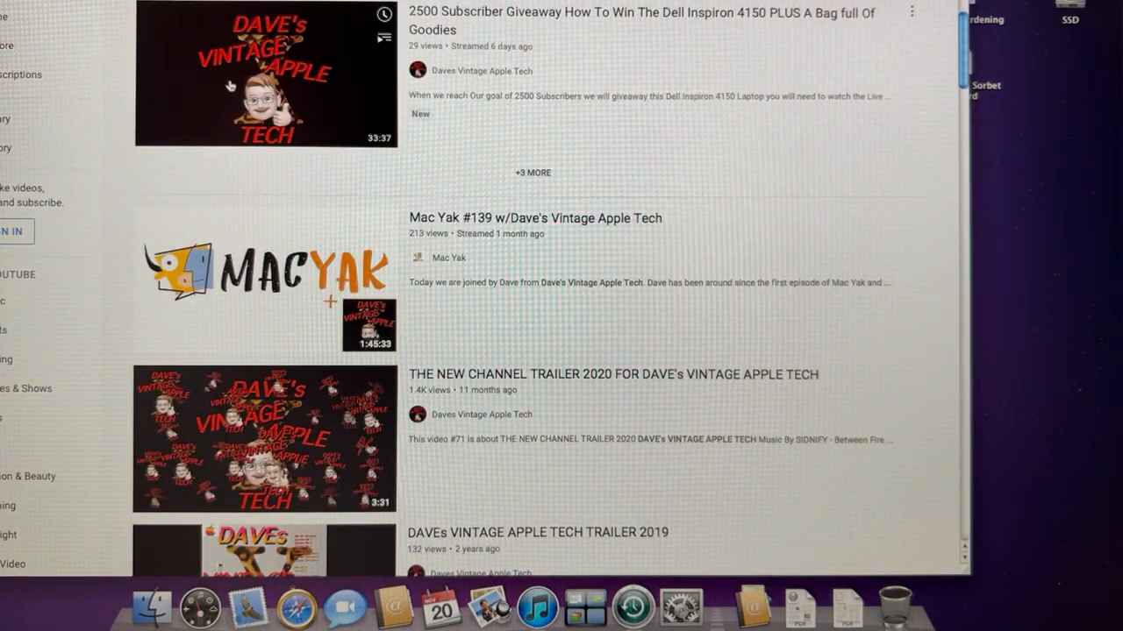
scroll("down", 3)
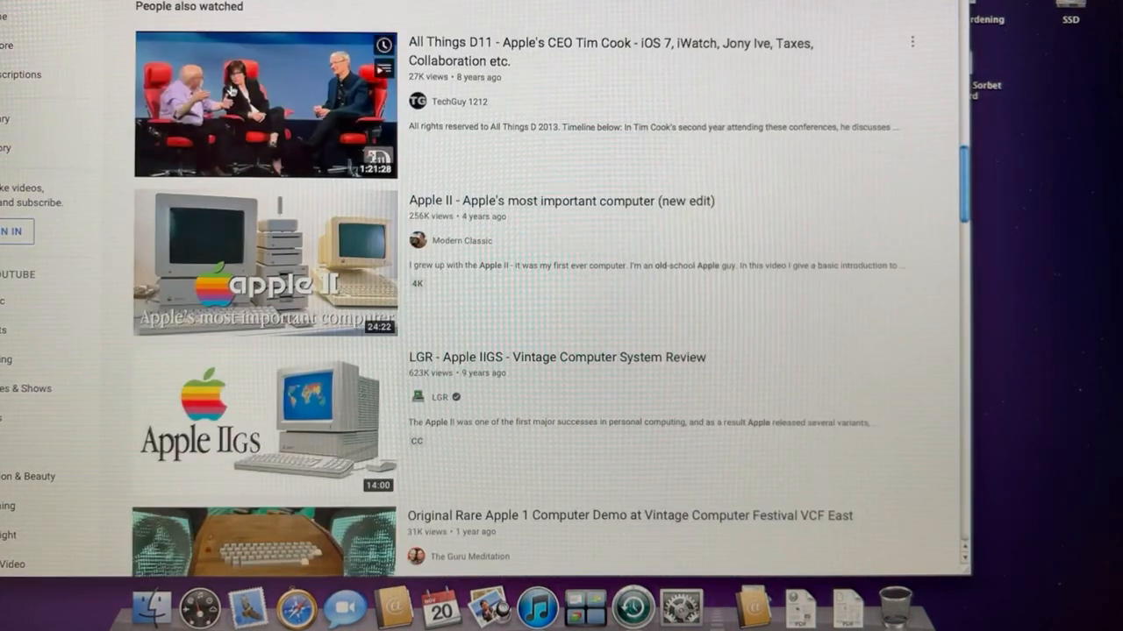
scroll("down", 3)
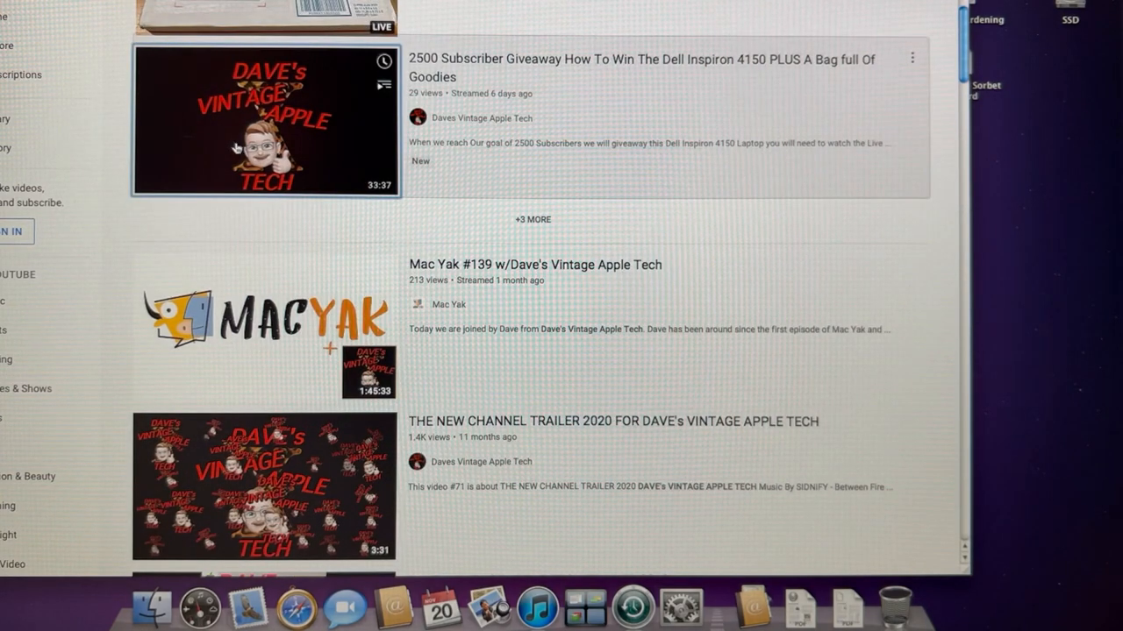
left_click(266, 119)
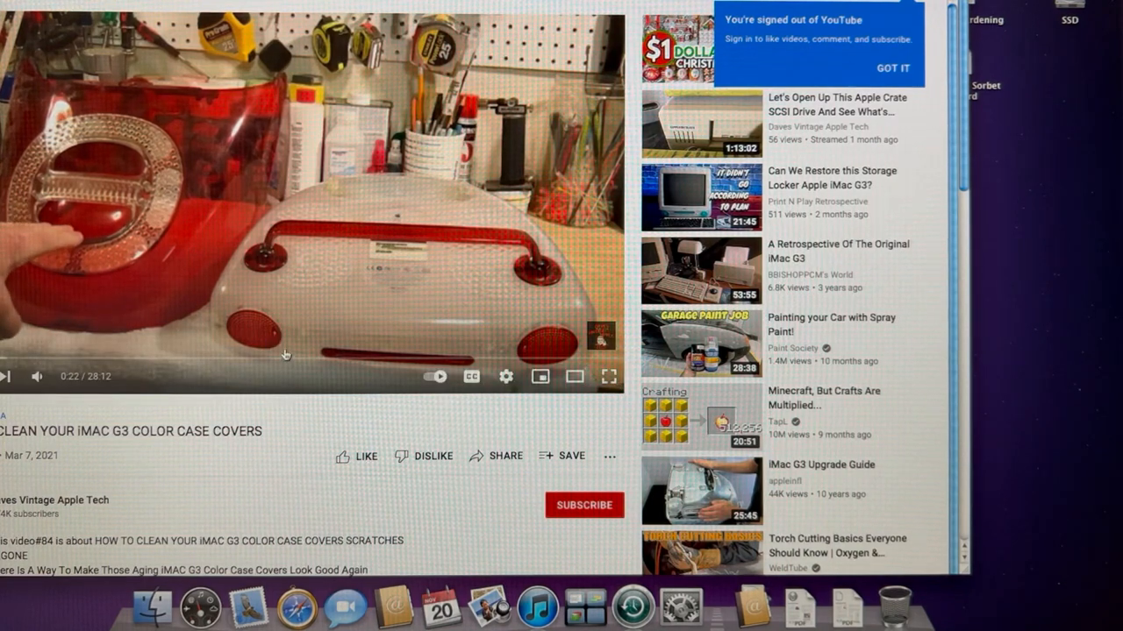
- Dismiss the signed-out notice with GOT IT while watching the iMac G3 cleaning video
left_click(893, 67)
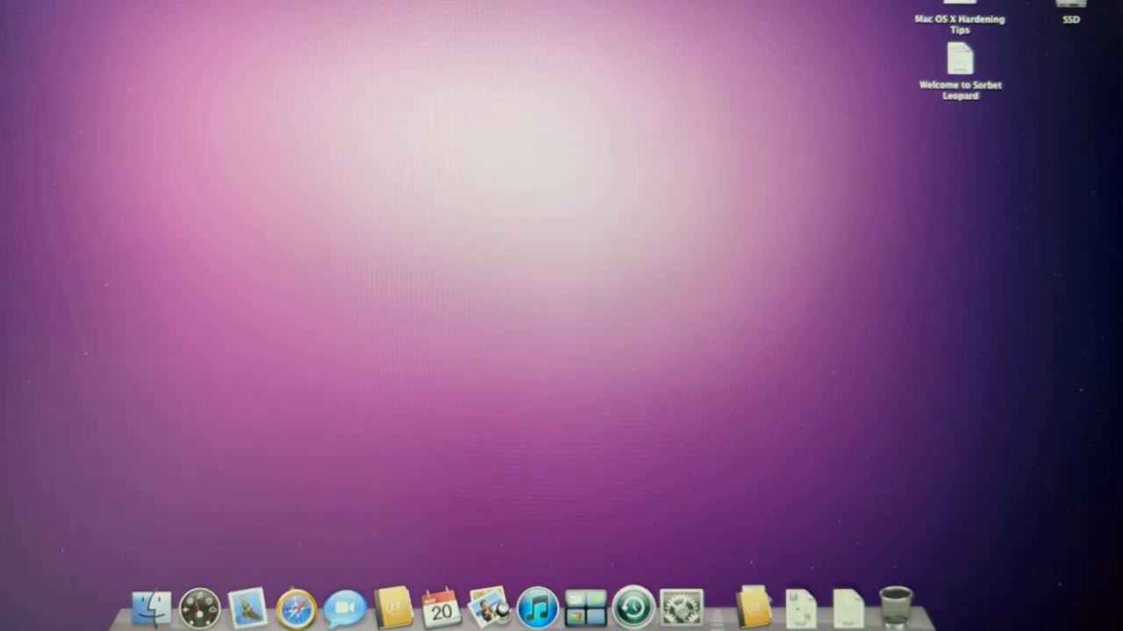
- Bring up the SSD_2 drive in Finder and go into its Applications folder
left_click(151, 607)
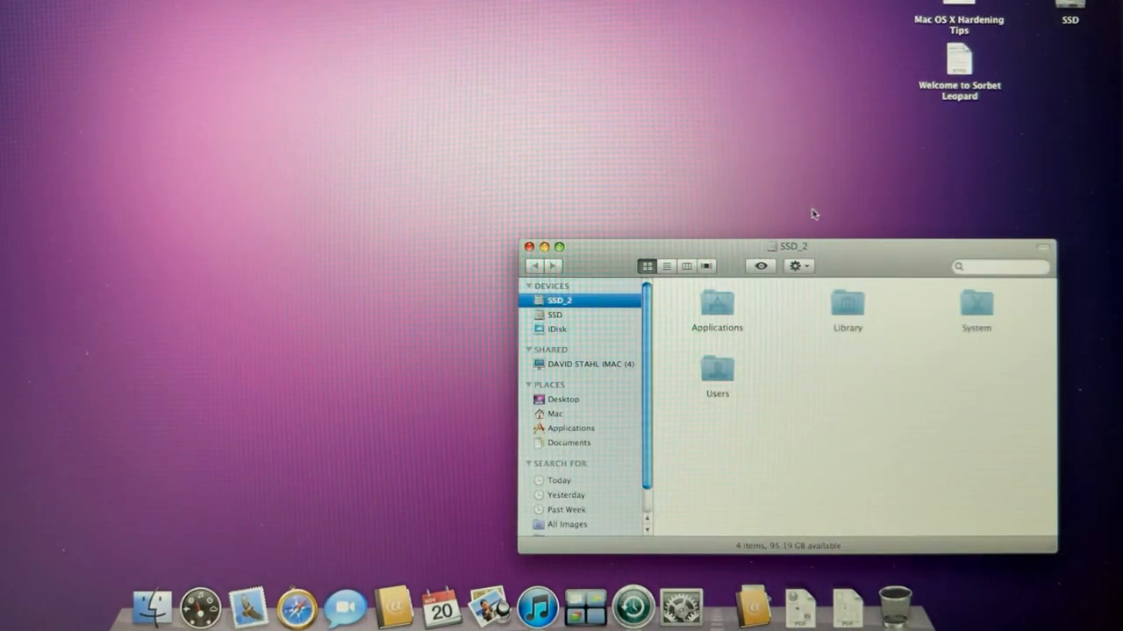
left_click_drag(793, 245, 565, 224)
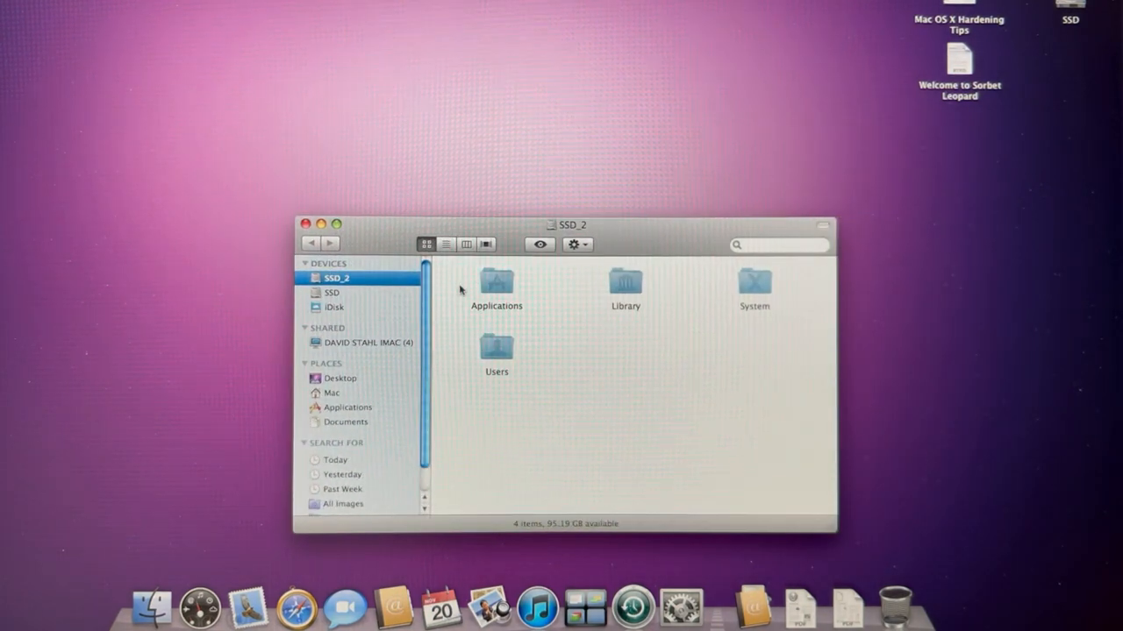
double_click(496, 284)
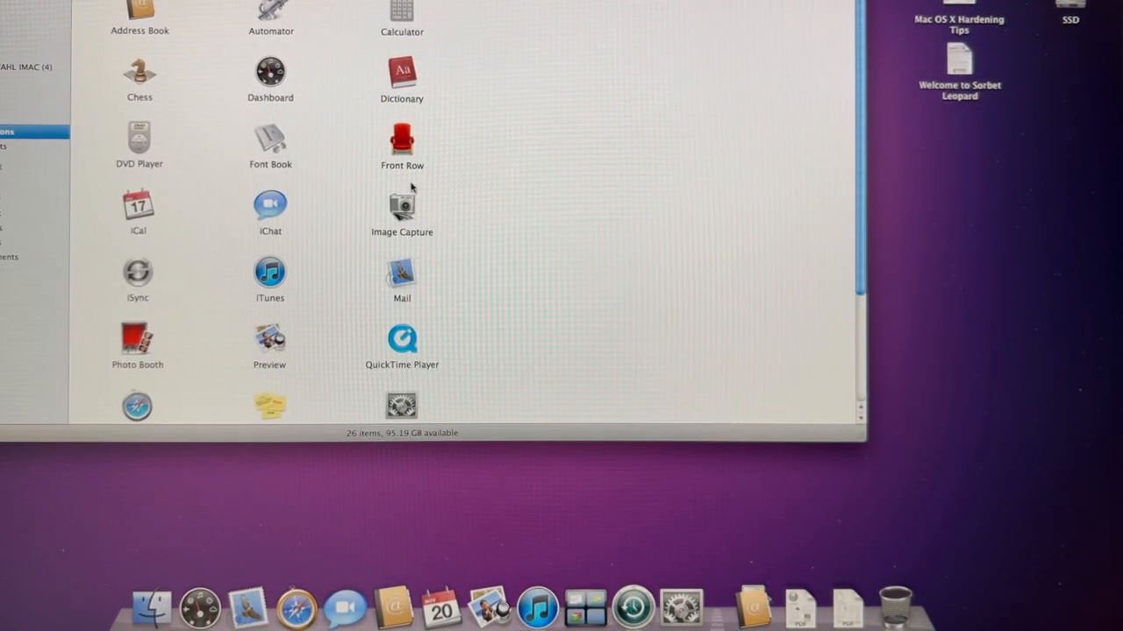
mouse_move(533, 244)
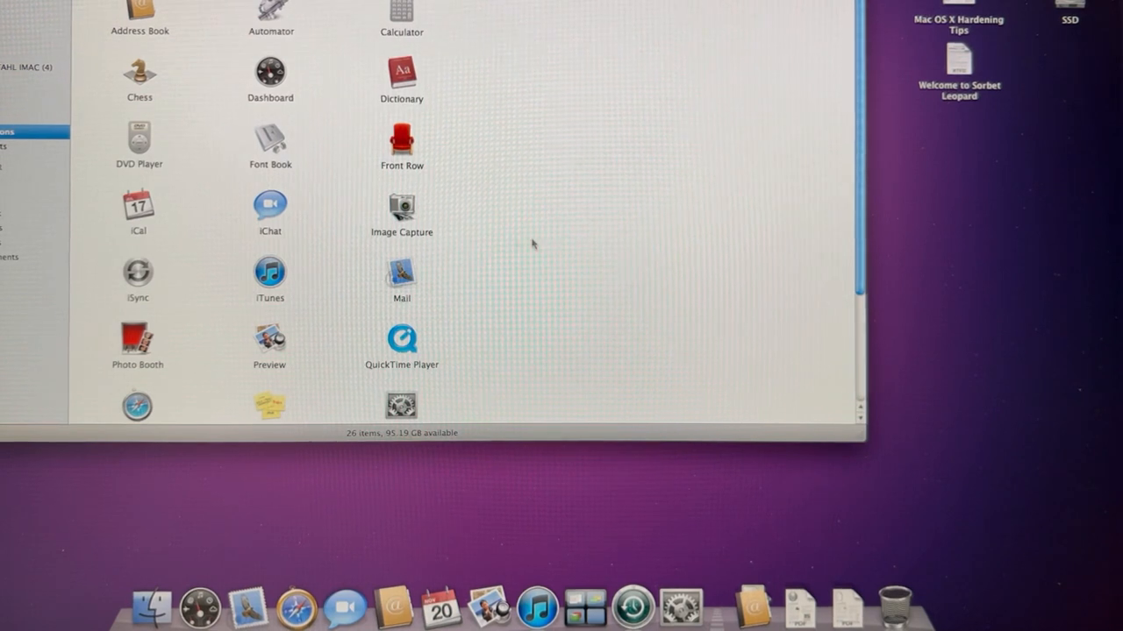
mouse_move(562, 216)
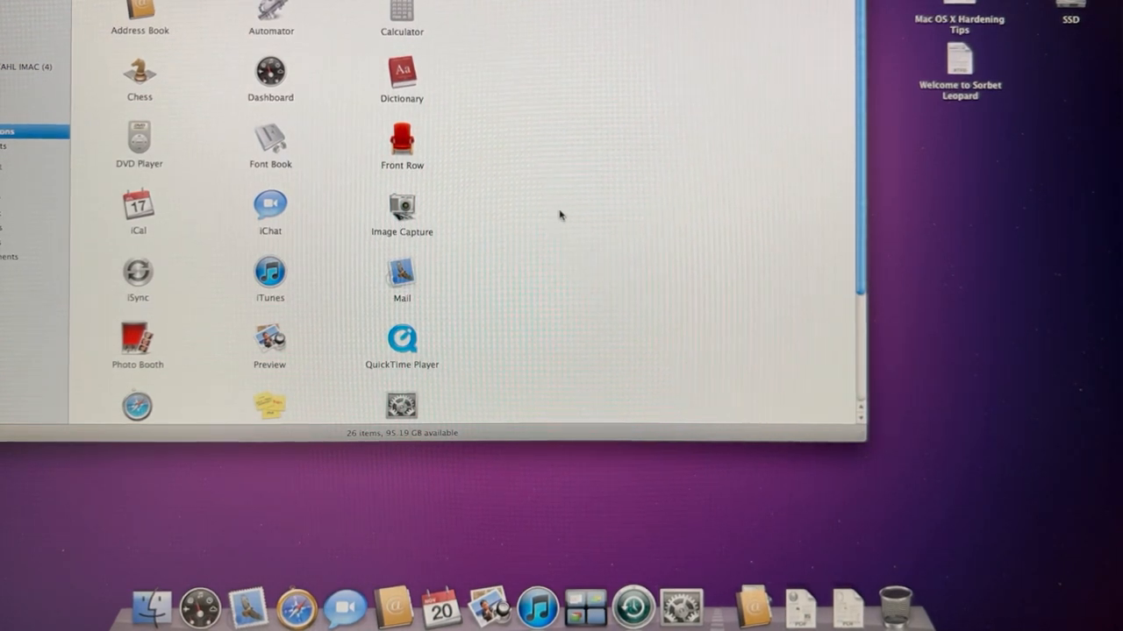
scroll("down", 3)
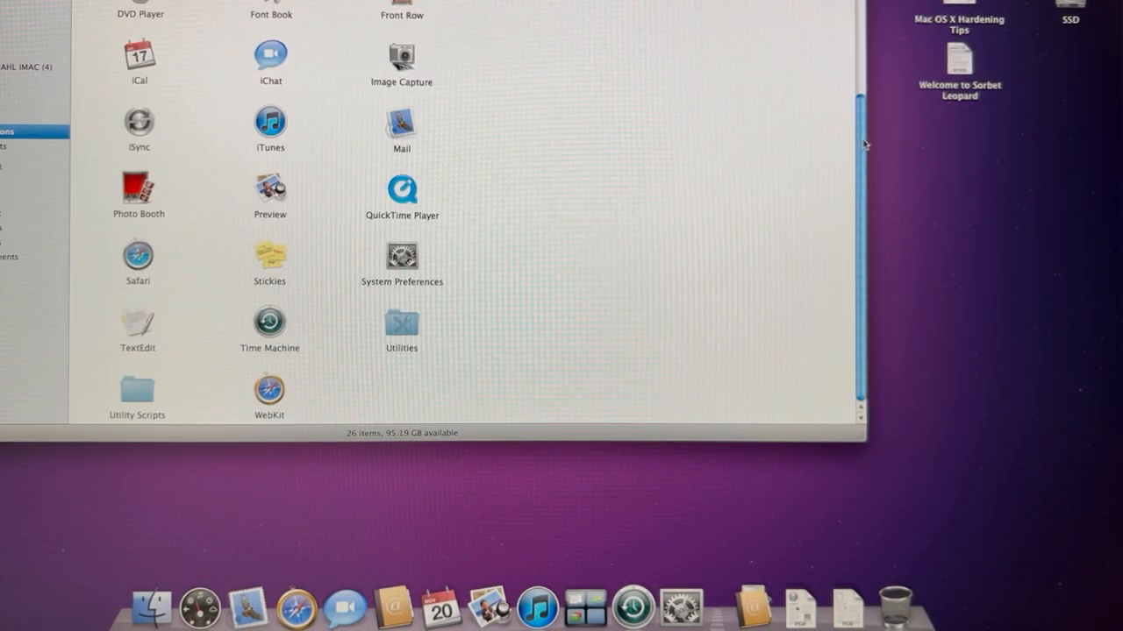
scroll("up", 3)
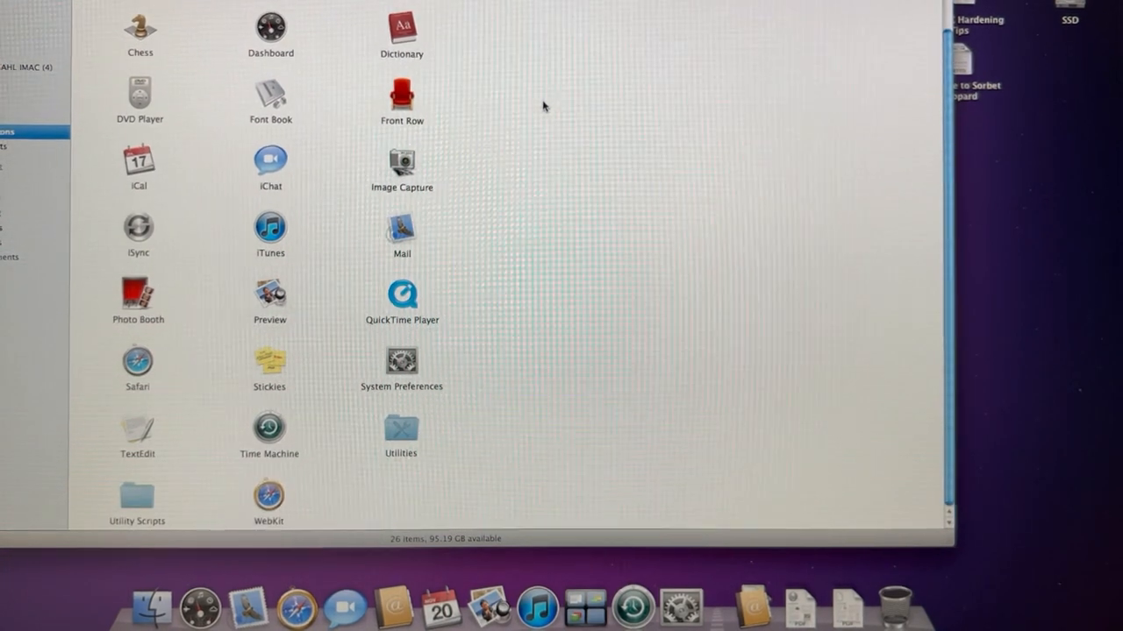
scroll("up", 3)
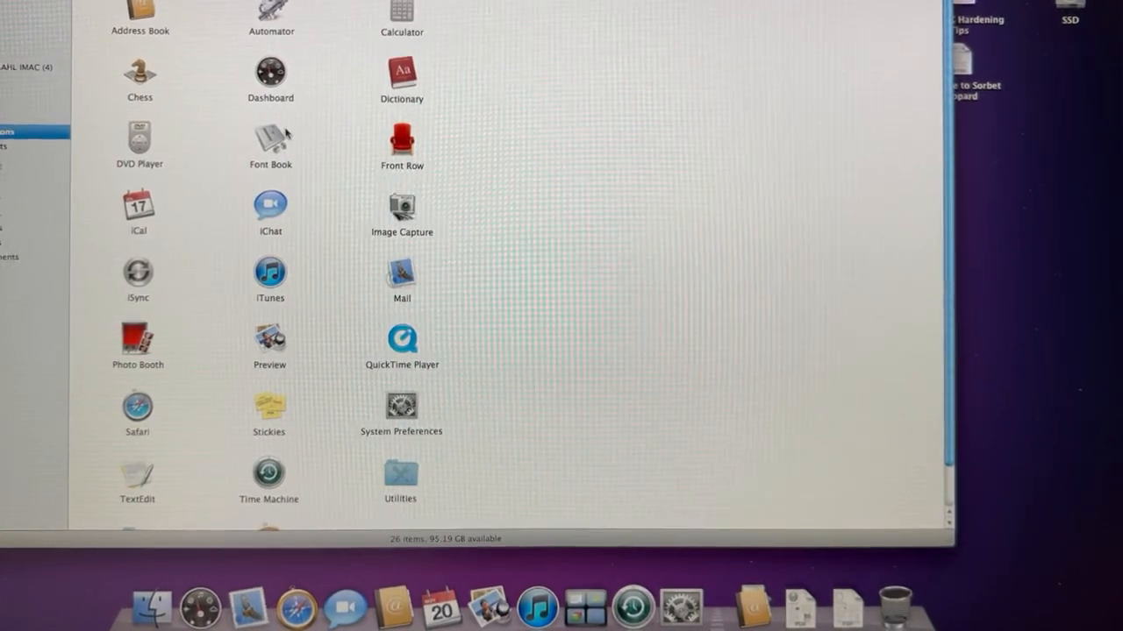
mouse_move(562, 228)
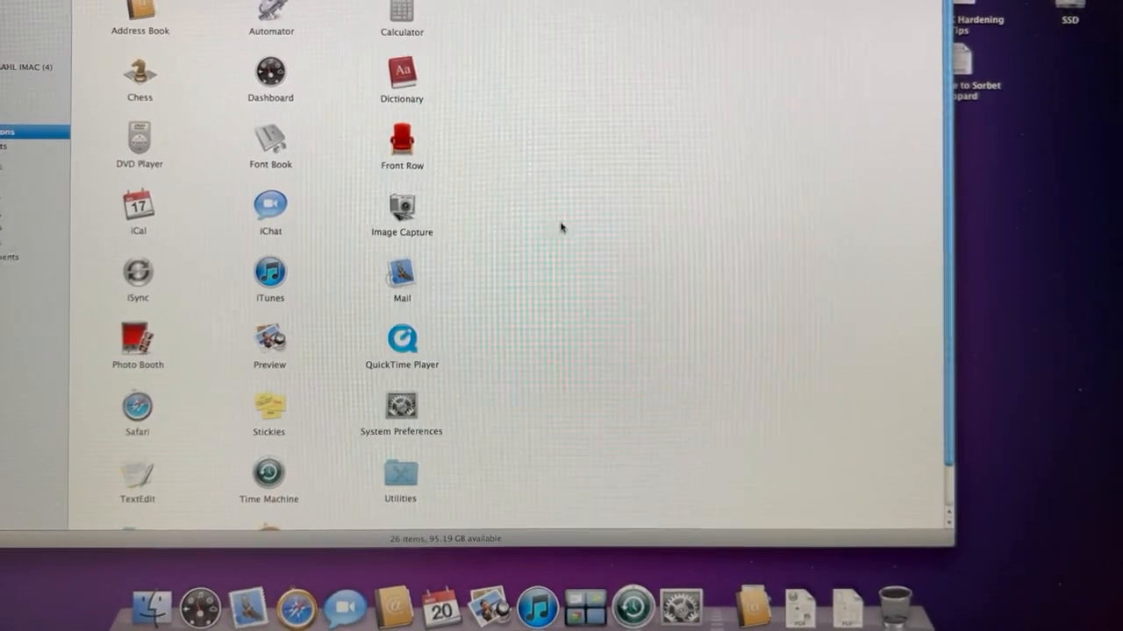
scroll("down", 3)
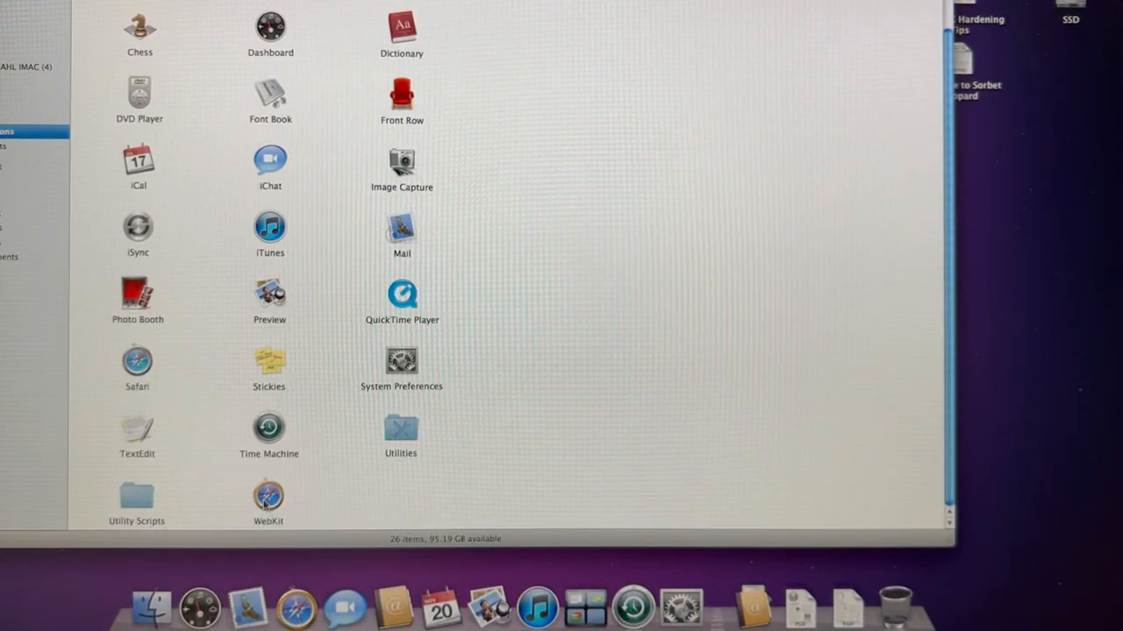
mouse_move(442, 347)
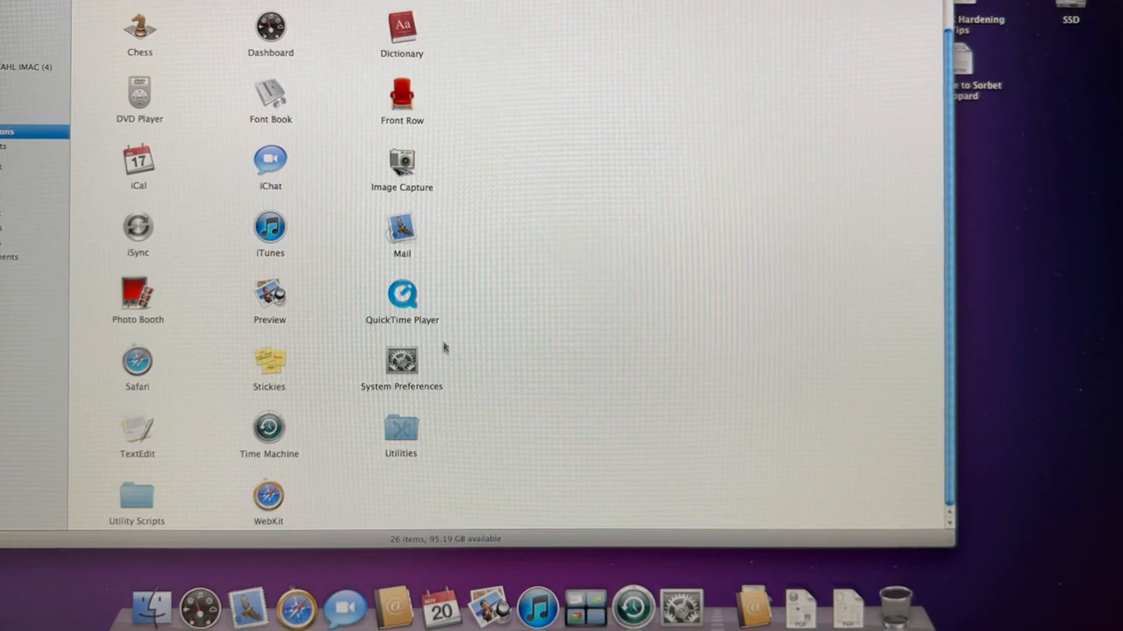
mouse_move(402, 296)
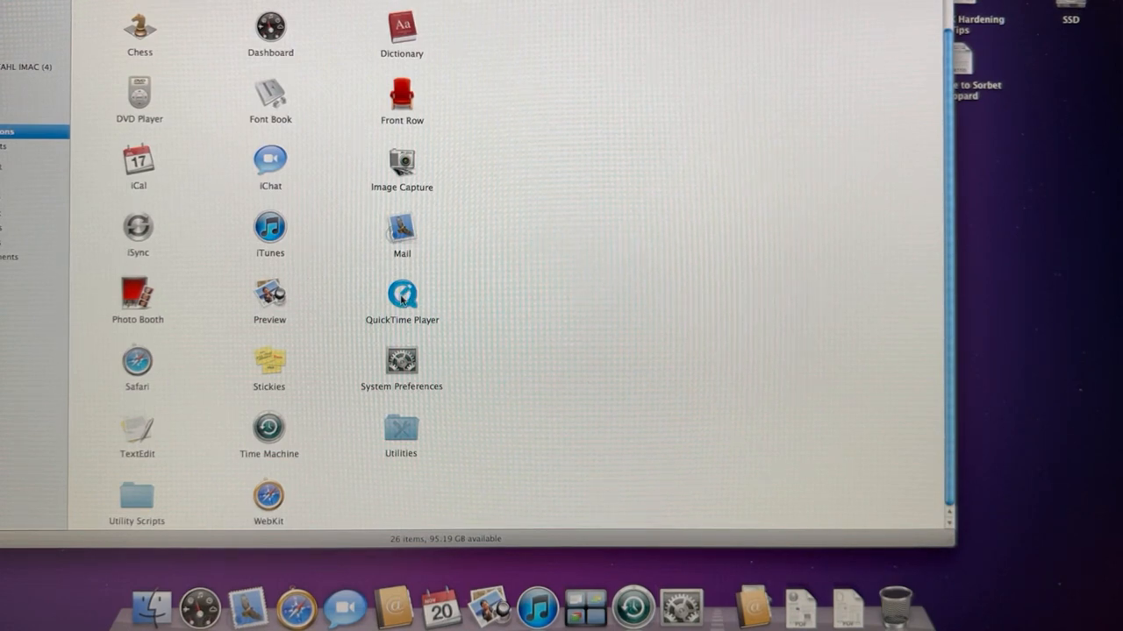
right_click(402, 295)
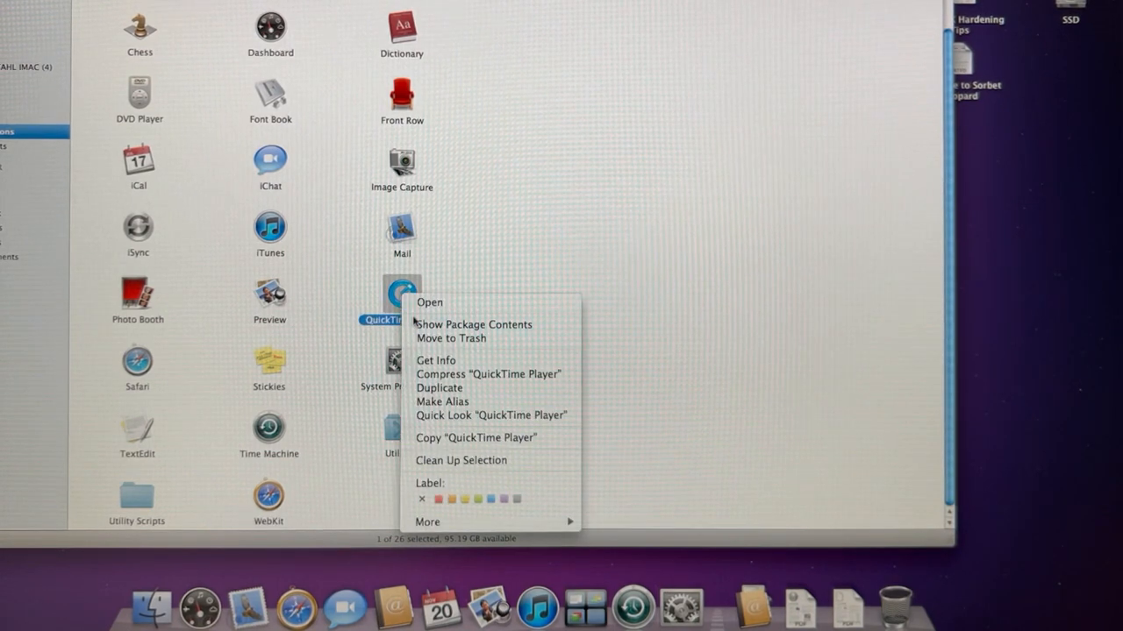
left_click(435, 361)
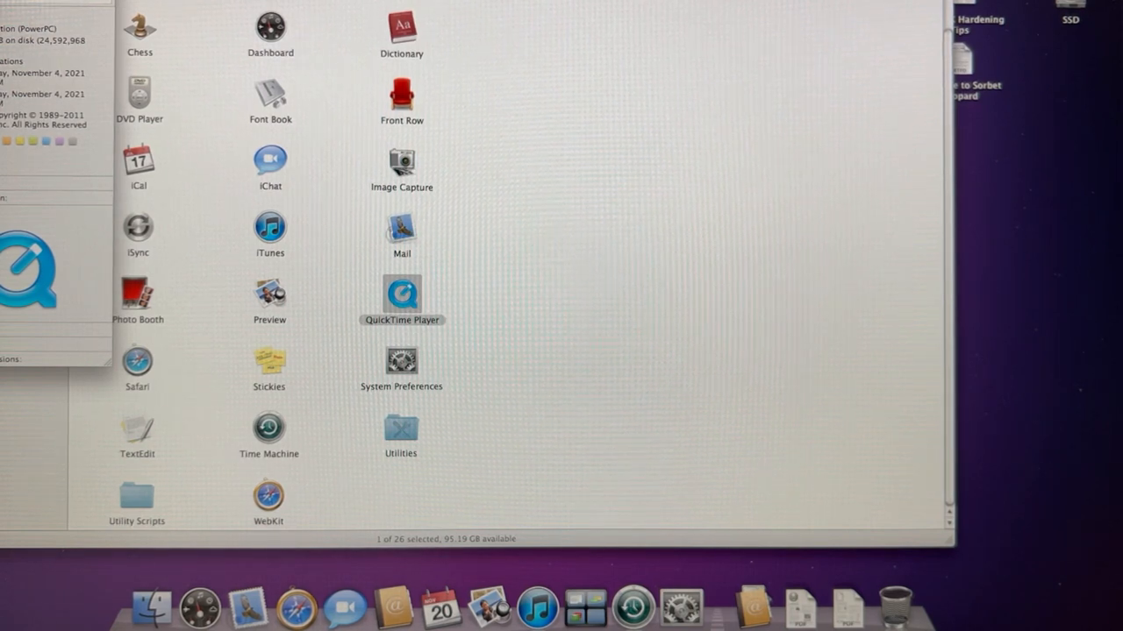
left_click(519, 347)
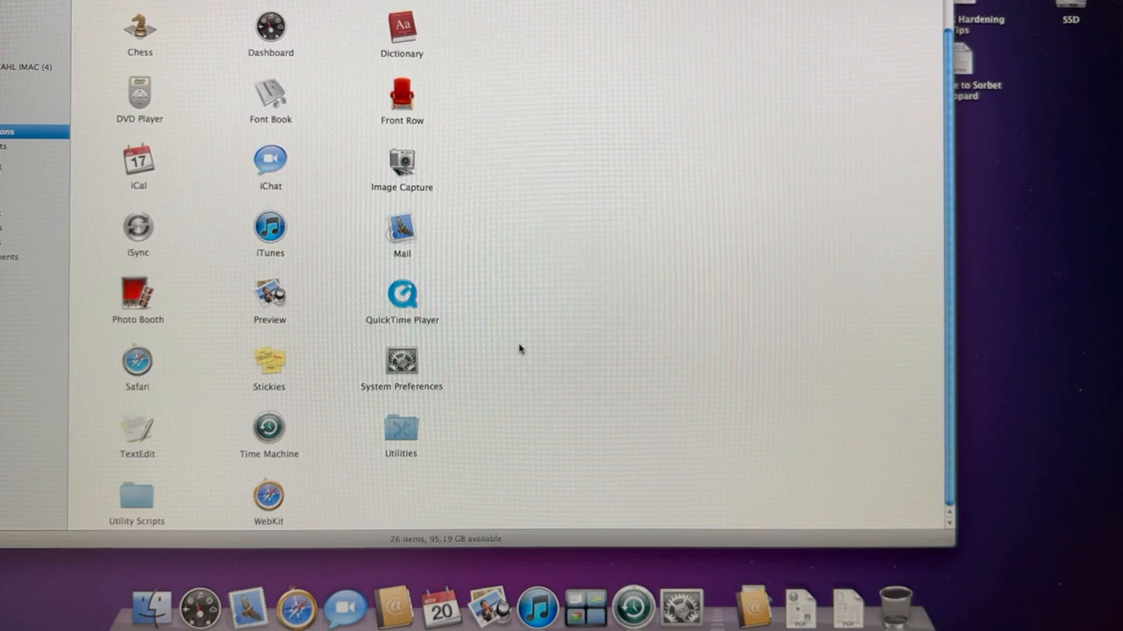
scroll("up", 3)
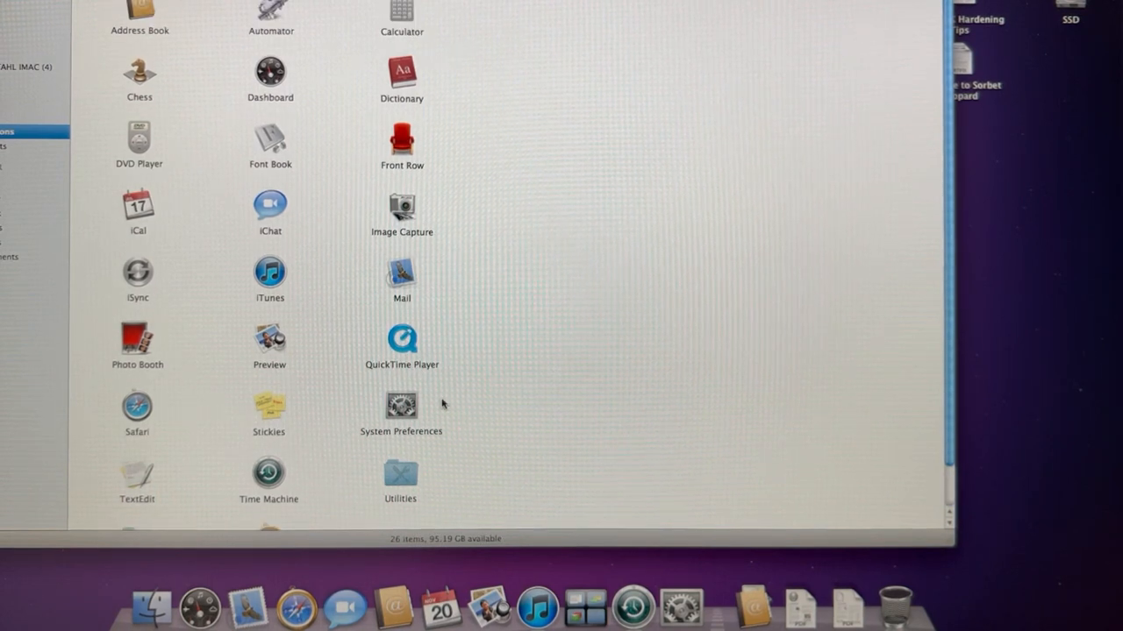
mouse_move(916, 407)
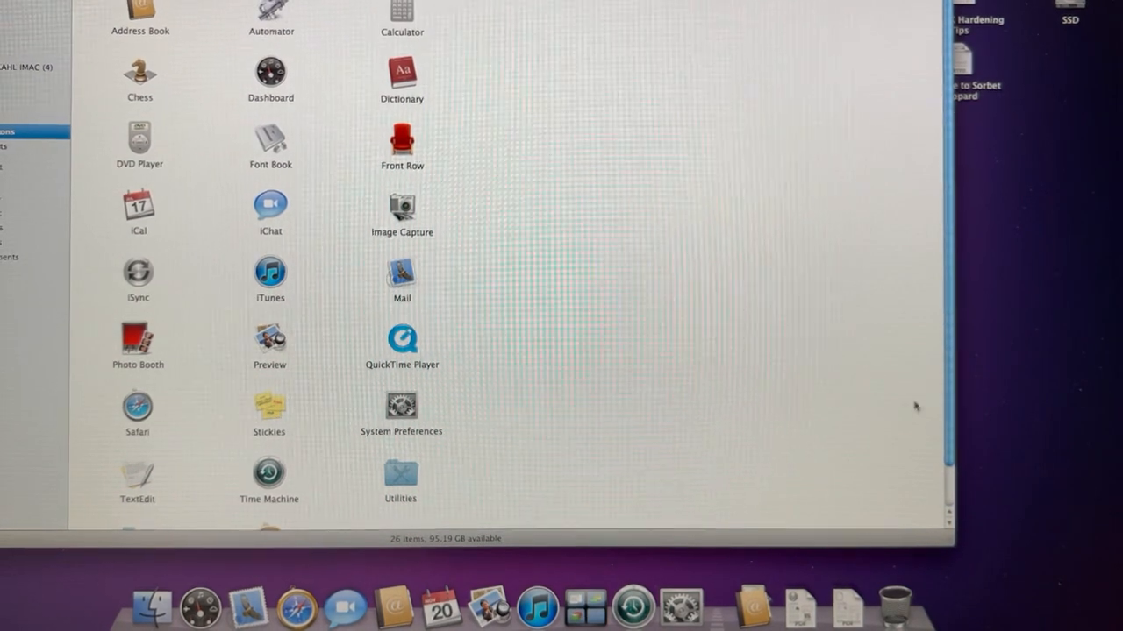
scroll("down", 3)
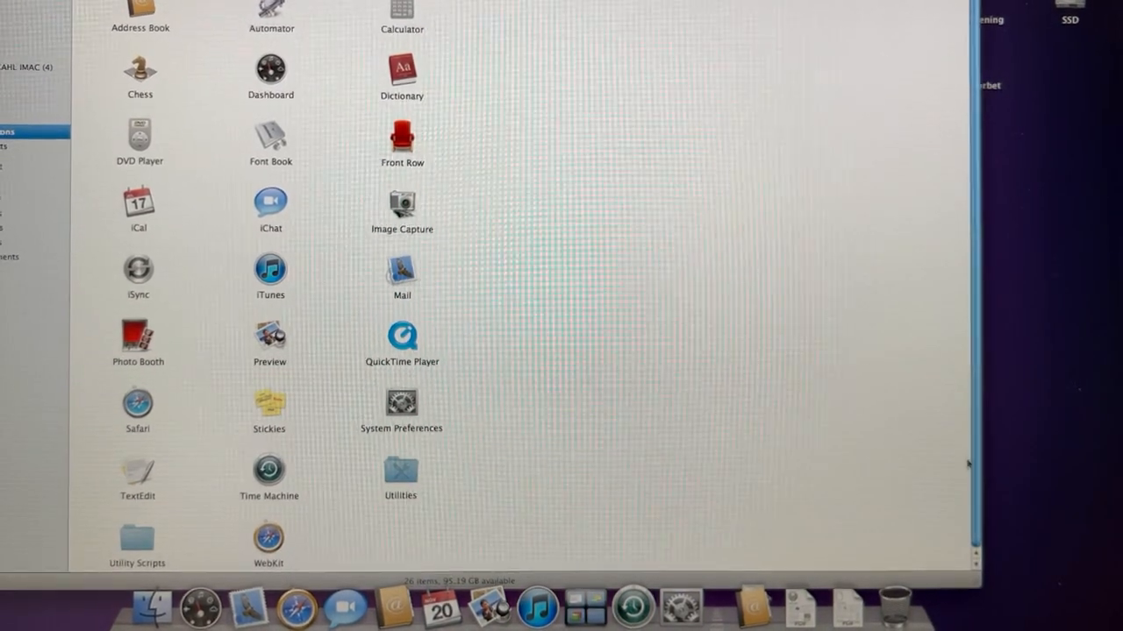
mouse_move(517, 472)
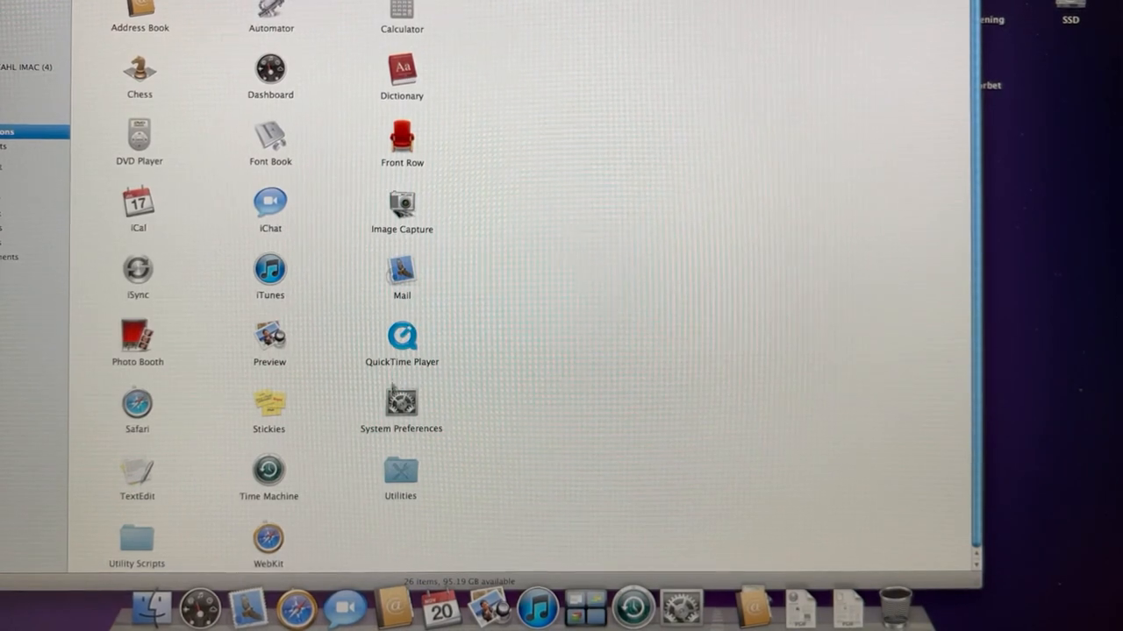
mouse_move(495, 478)
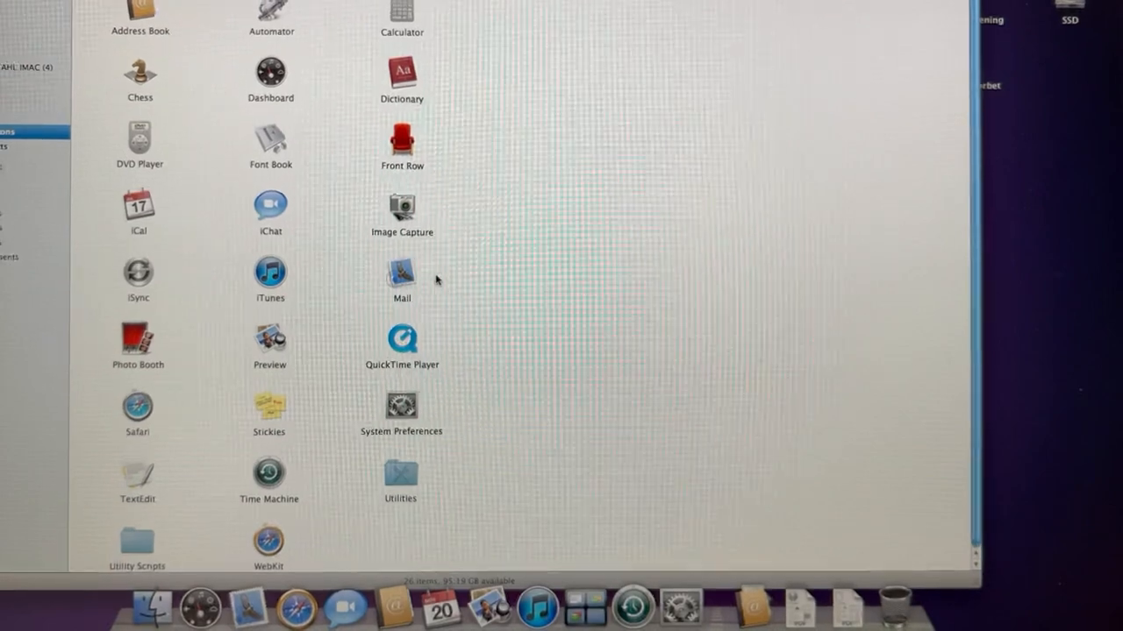
mouse_move(498, 252)
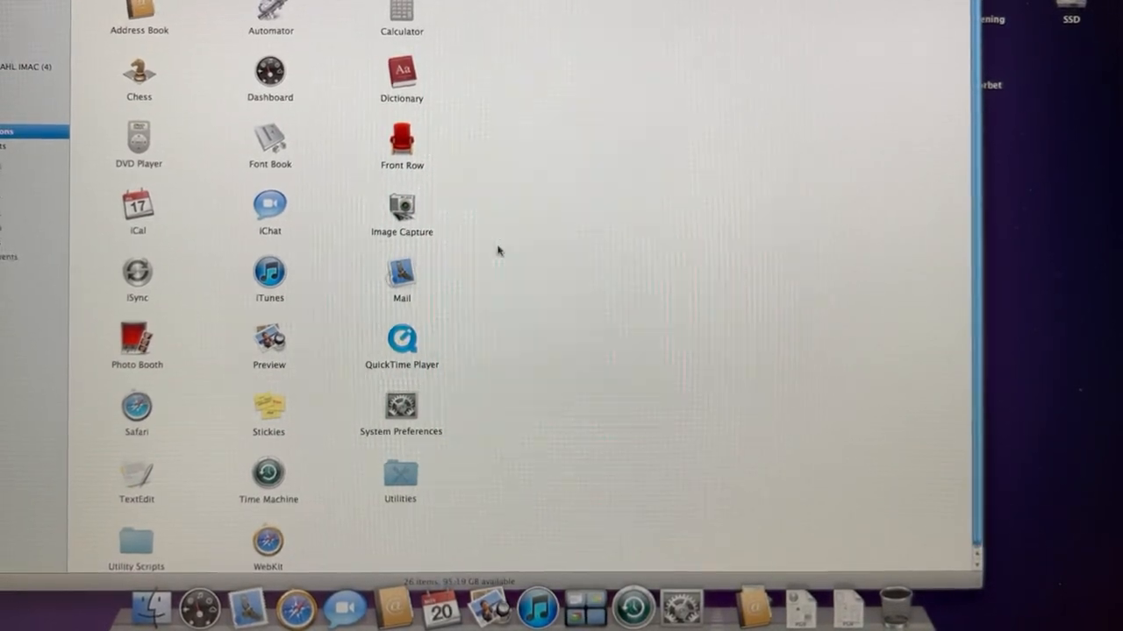
mouse_move(448, 372)
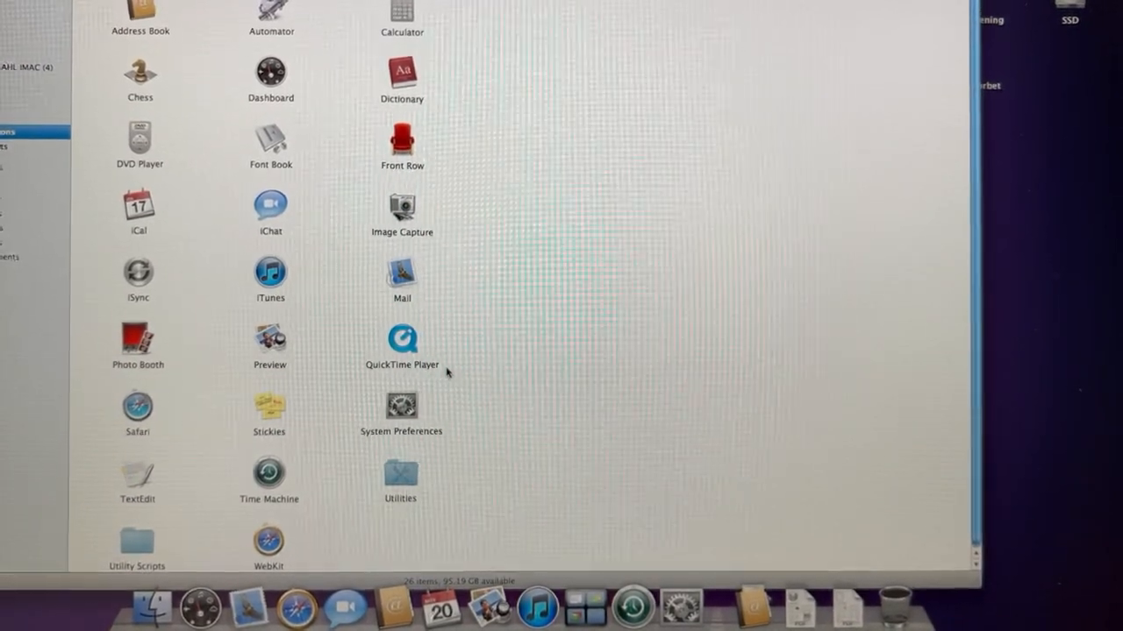
mouse_move(764, 478)
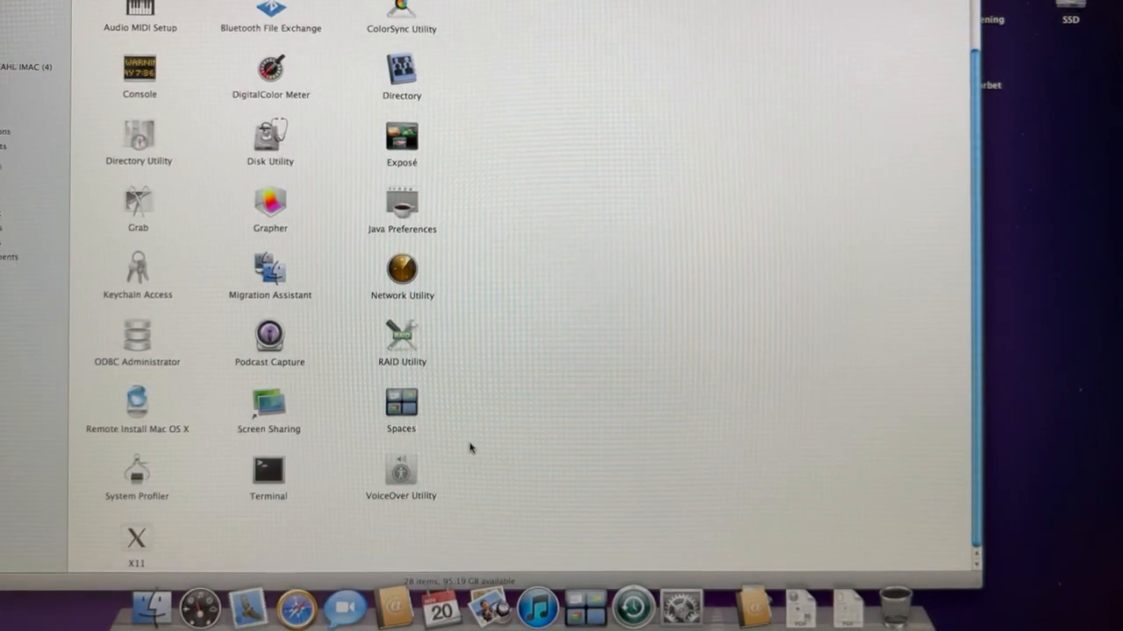
mouse_move(491, 442)
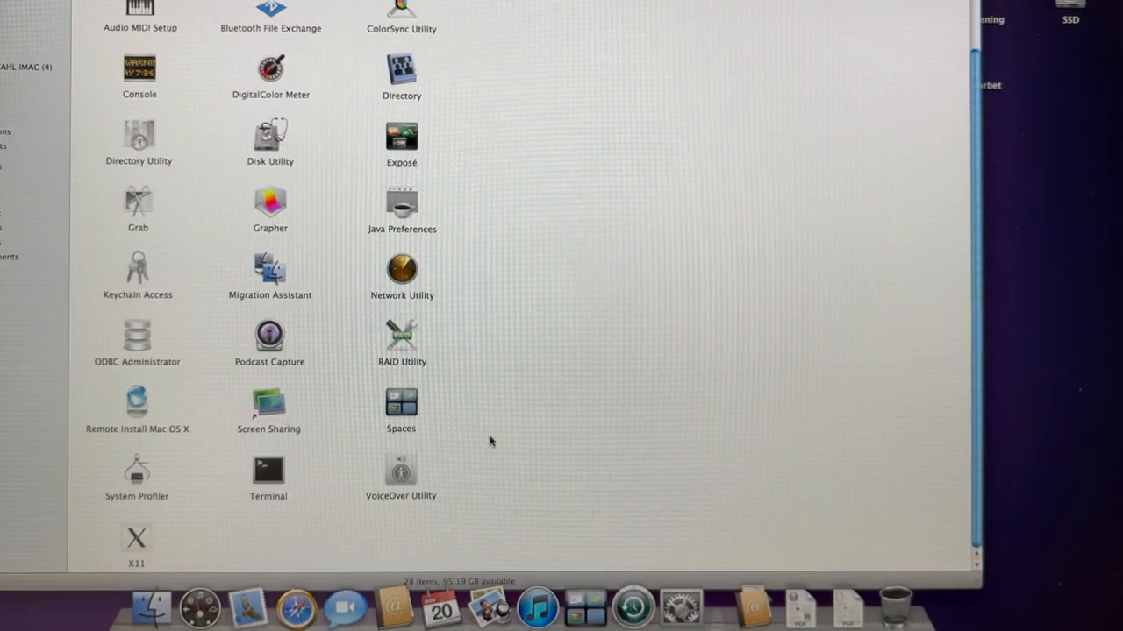
mouse_move(554, 151)
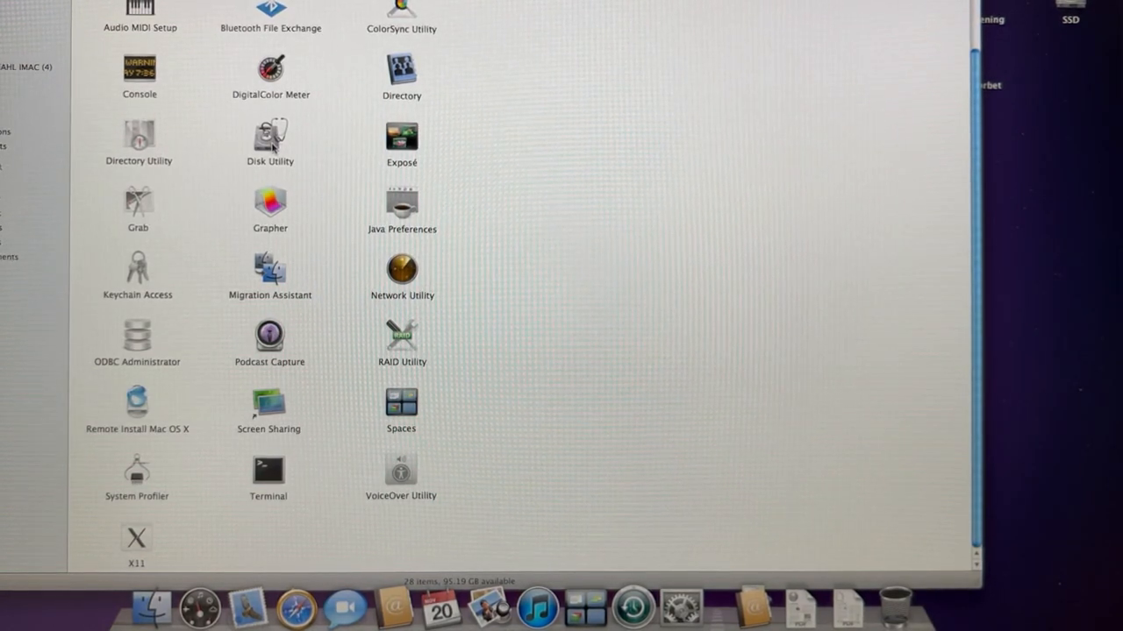
mouse_move(260, 284)
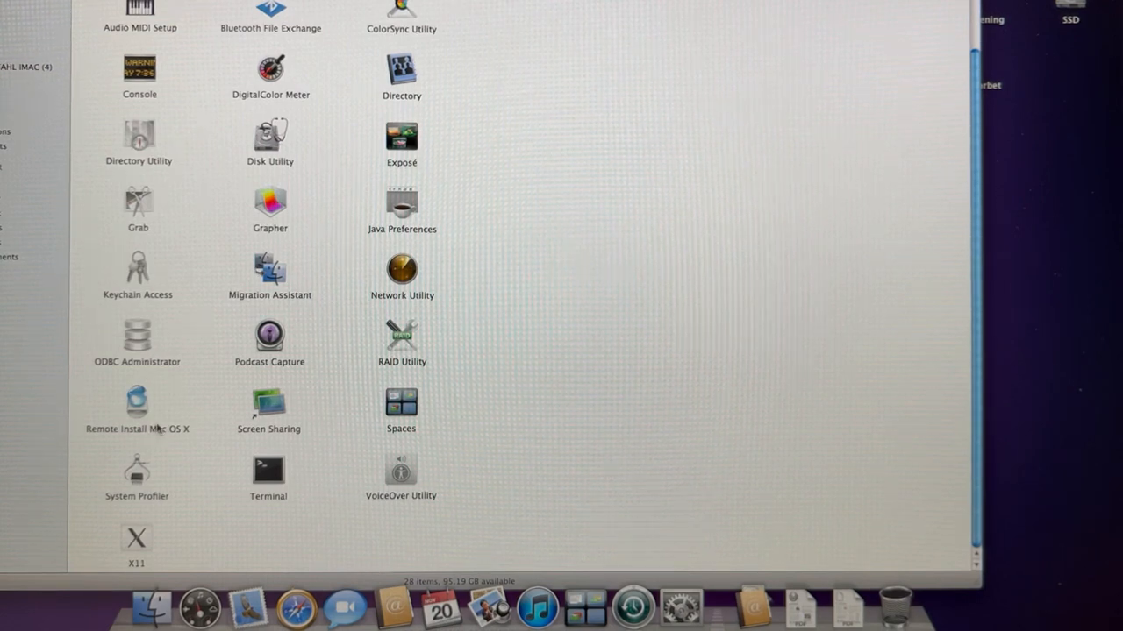
mouse_move(149, 477)
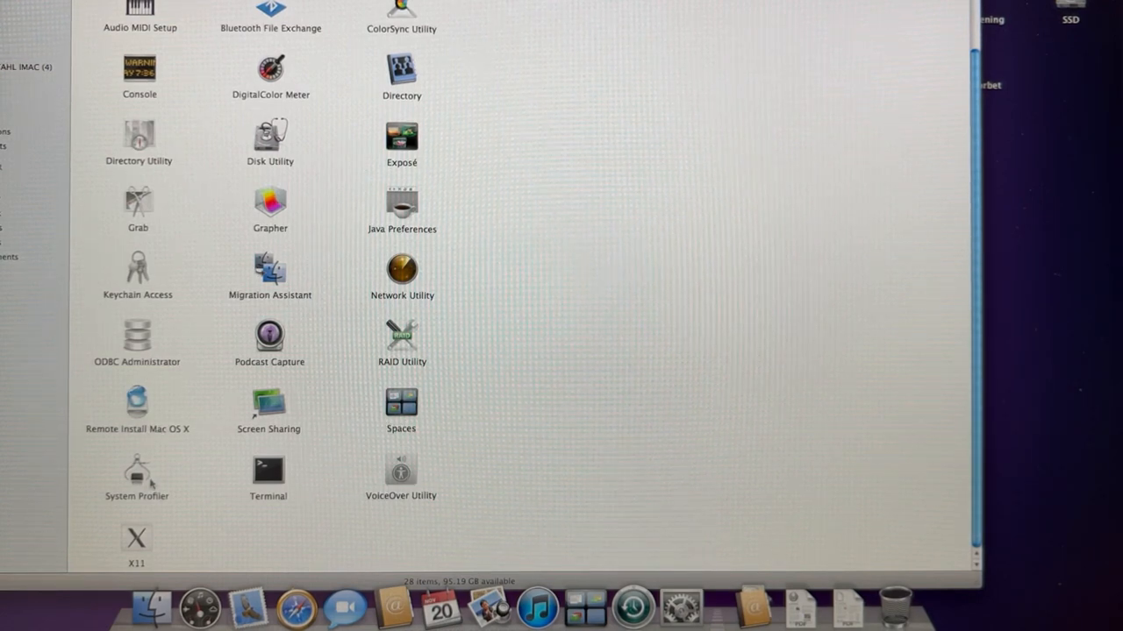
mouse_move(412, 214)
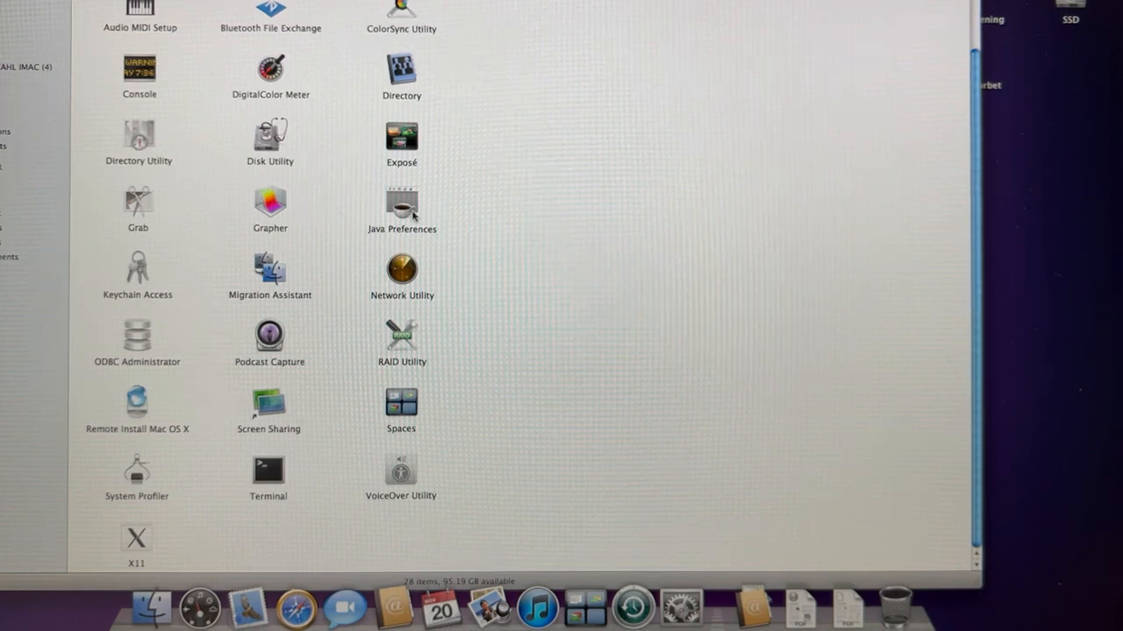
mouse_move(429, 103)
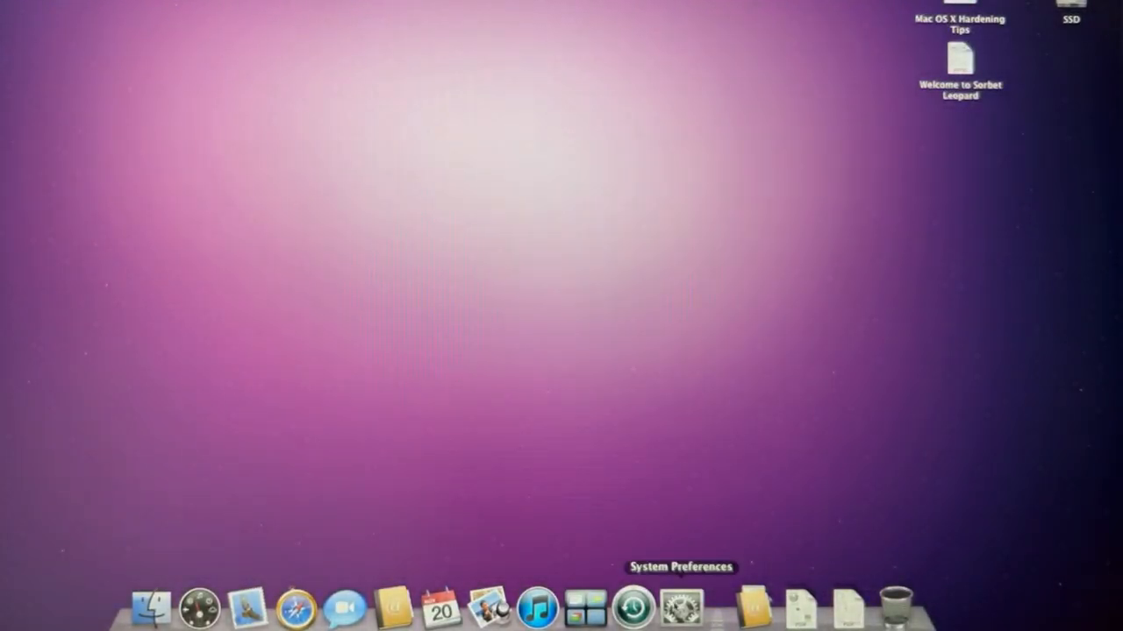
- Go to Desktop & Screen Saver preferences and scroll through the Nature wallpaper thumbnails
left_click(680, 607)
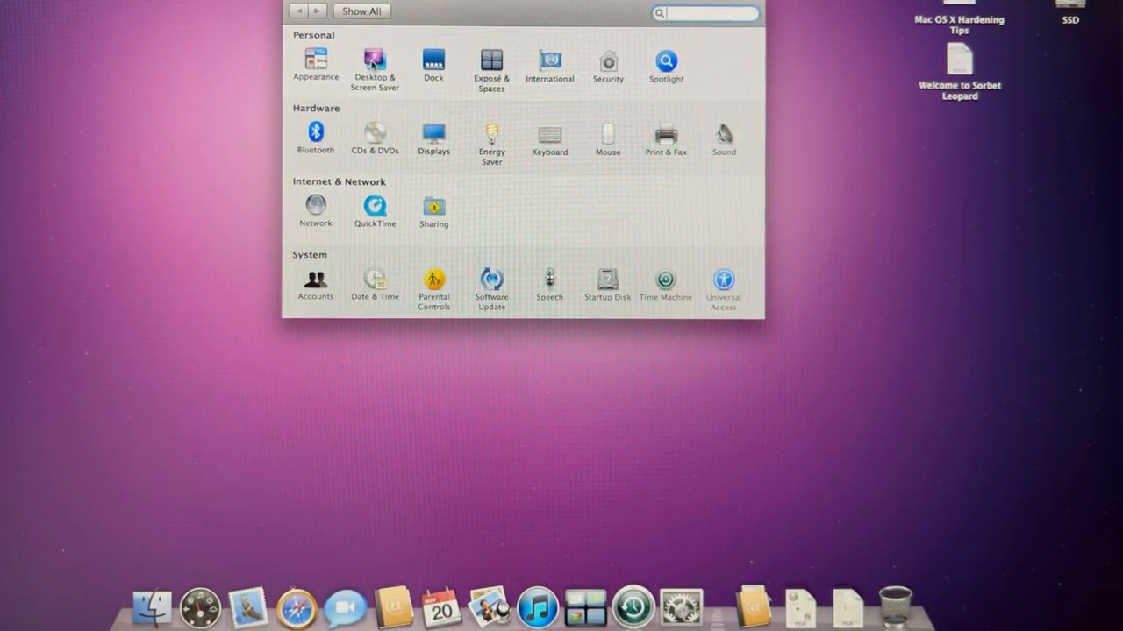
left_click(376, 64)
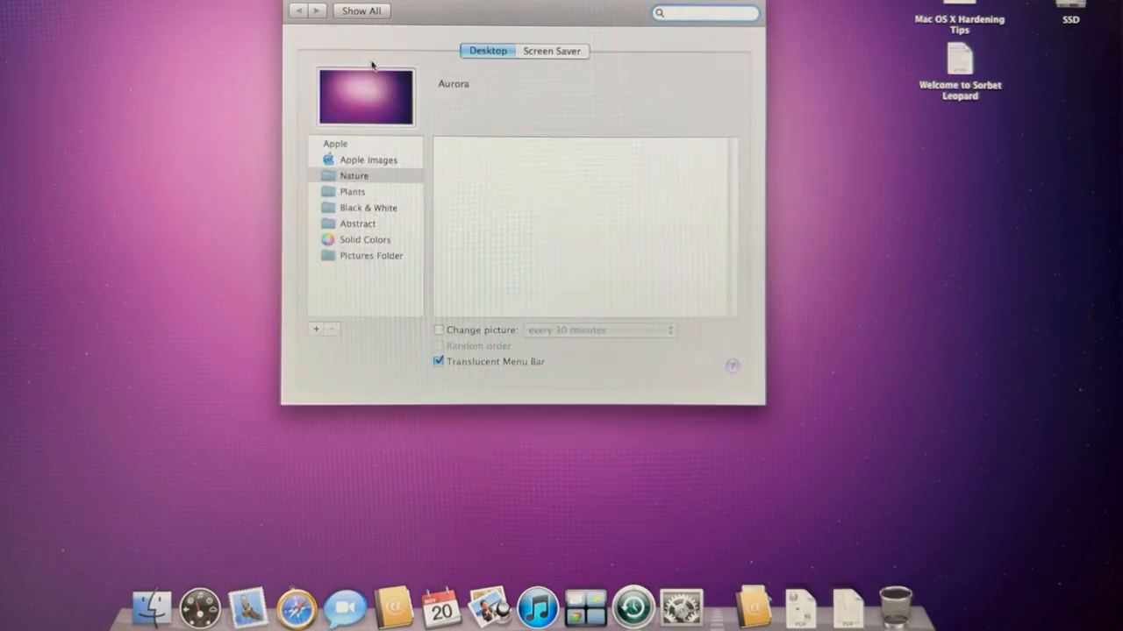
left_click(355, 176)
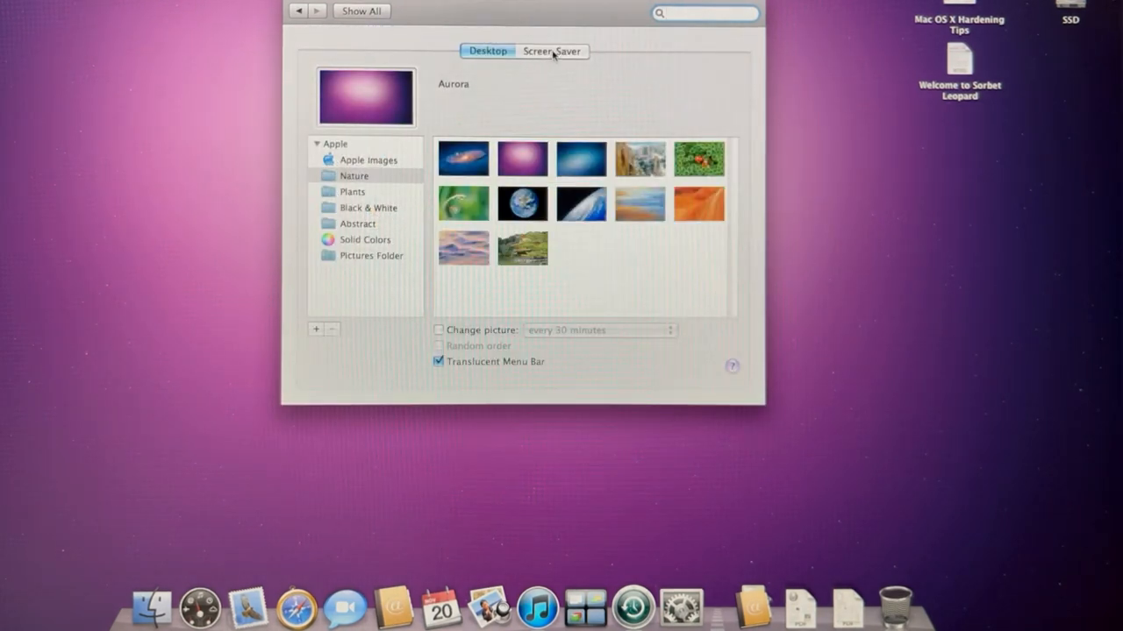
scroll("down", 3)
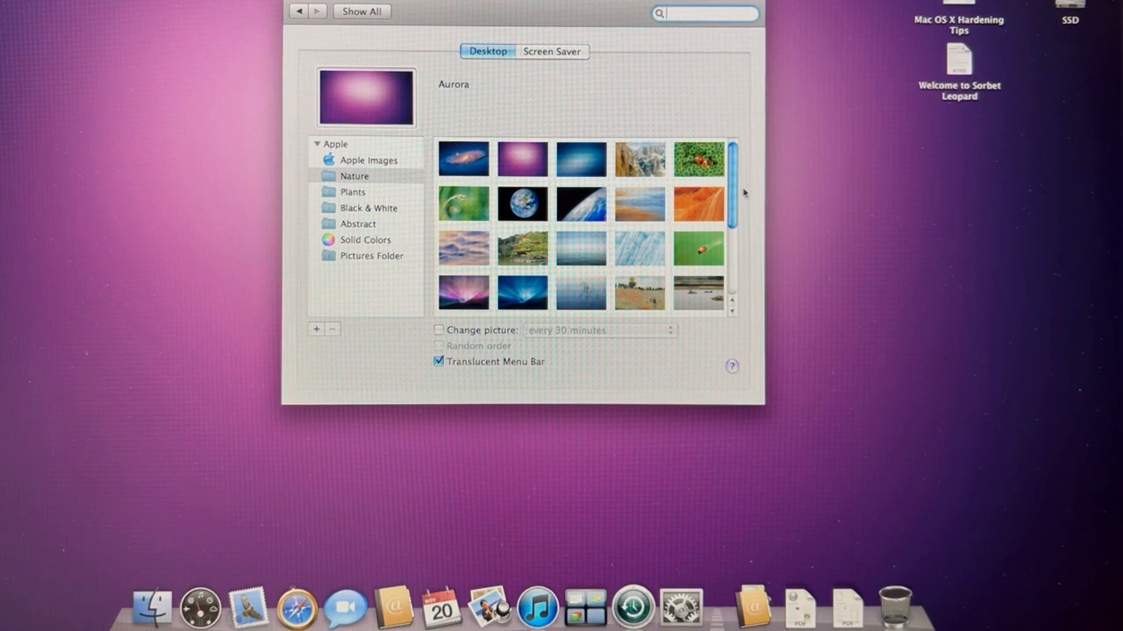
scroll("down", 3)
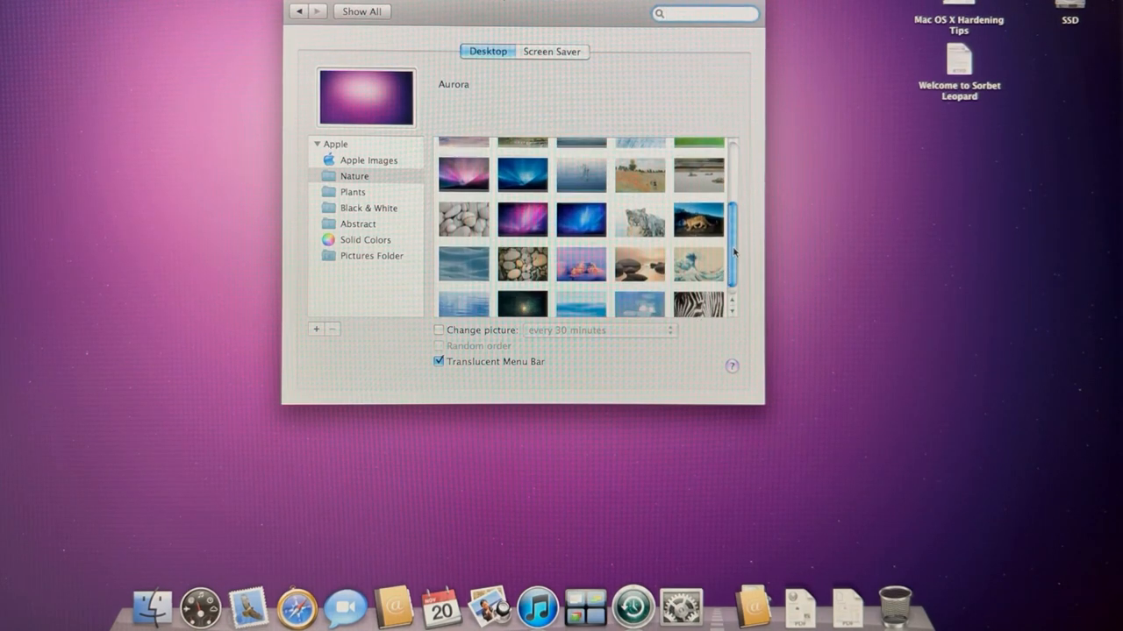
scroll("up", 3)
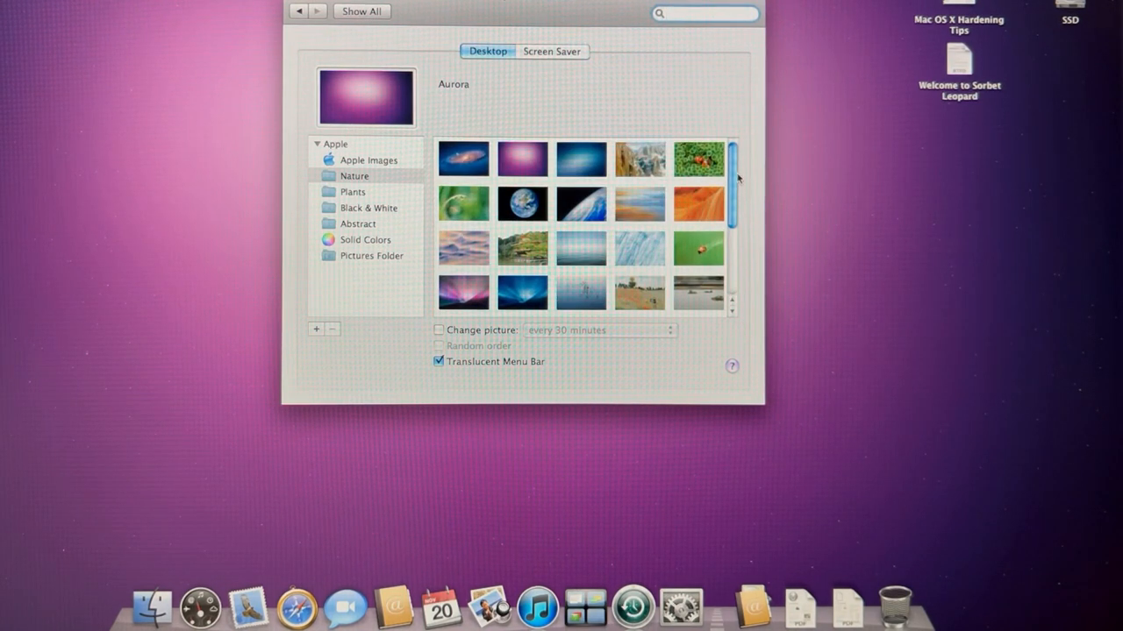
scroll("down", 3)
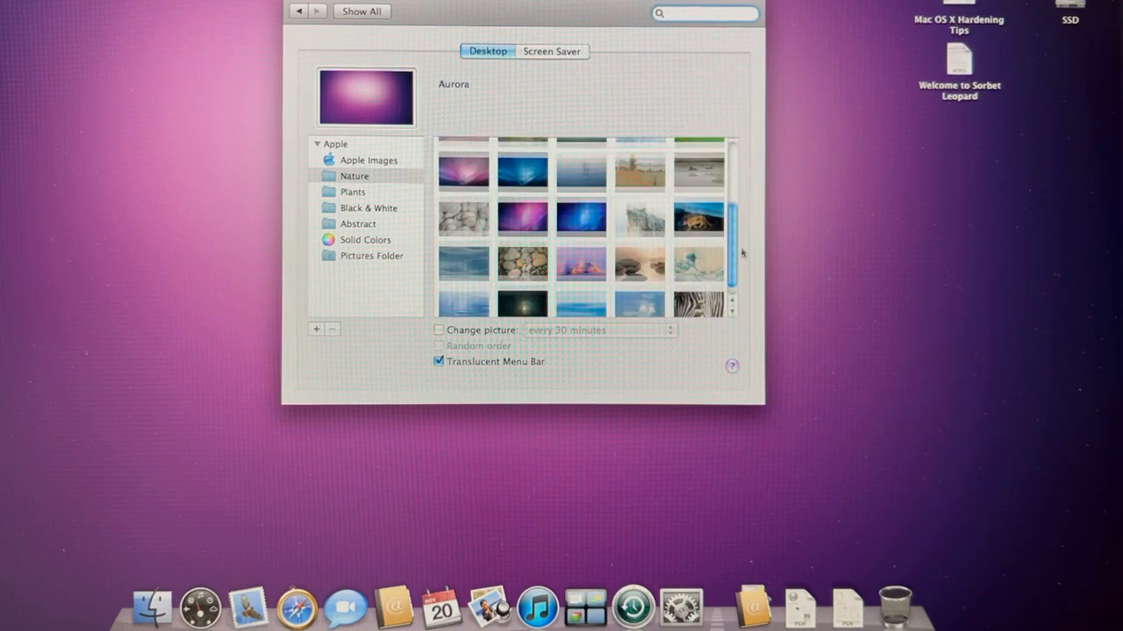
scroll("up", 3)
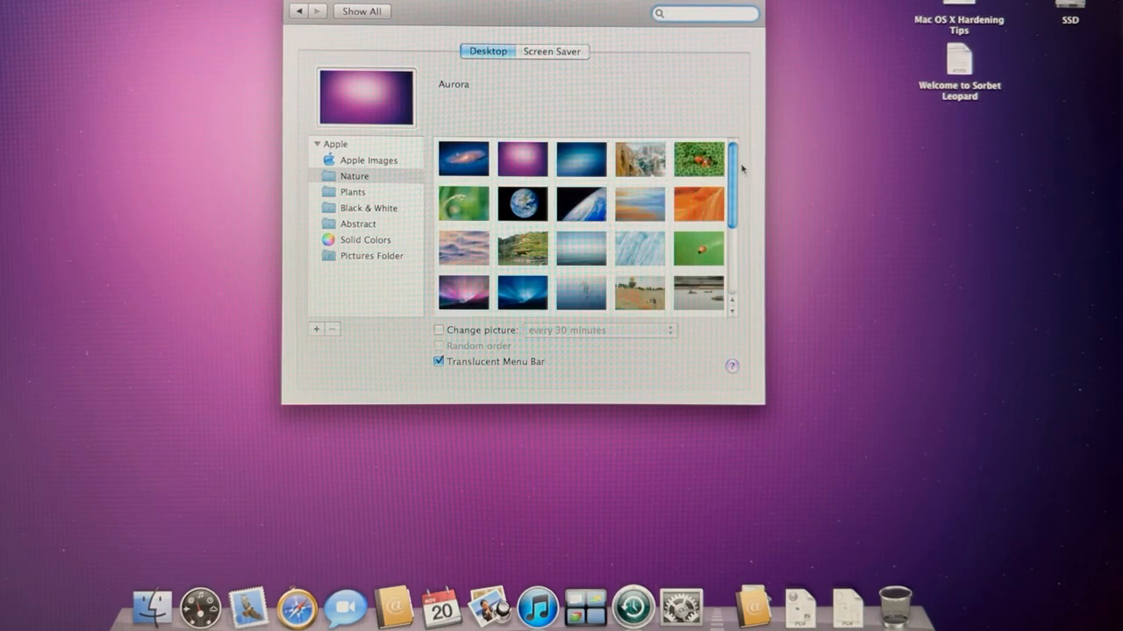
- Browse the Apple Images collection, then return to the Nature collection
left_click(368, 159)
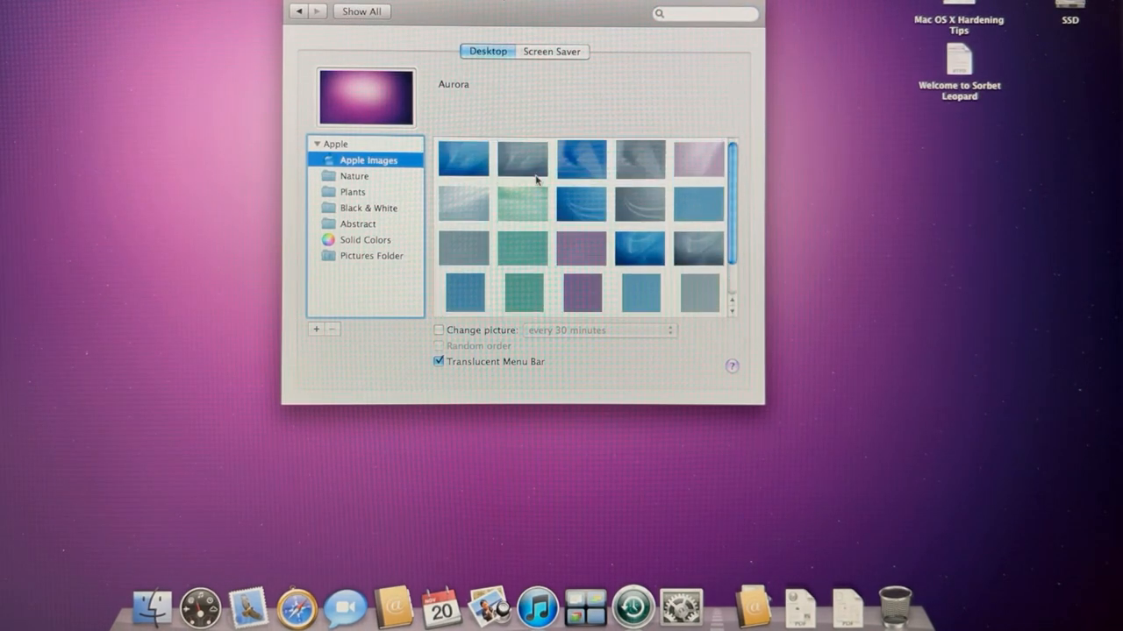
left_click(355, 175)
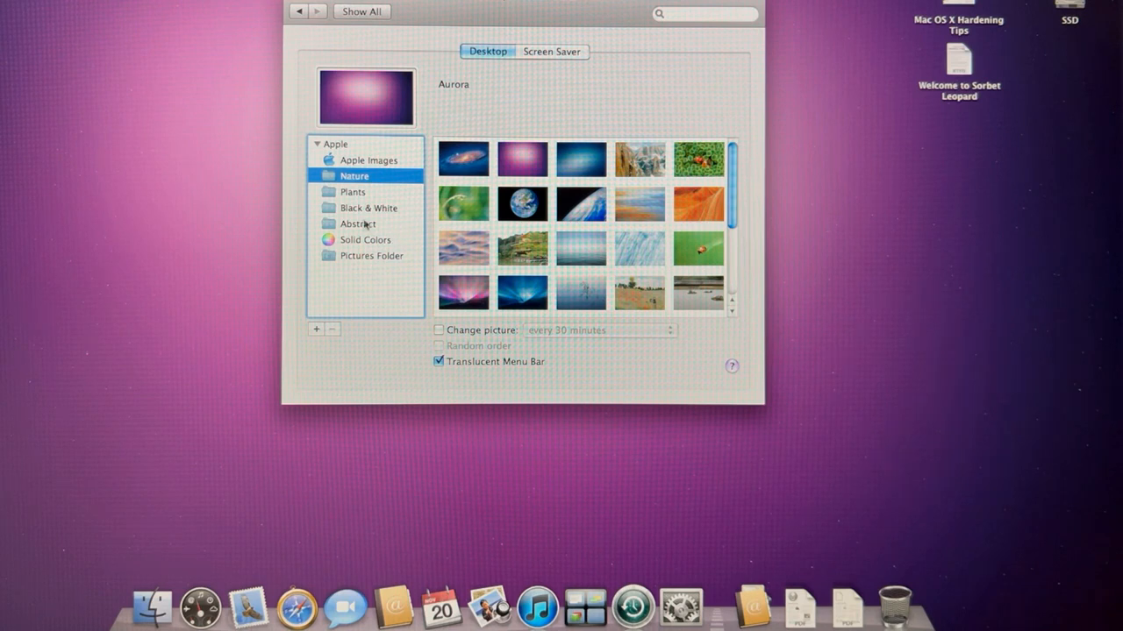
- Browse Plants, Black & White, Abstract, Solid Colors and Pictures Folder, ending back on Apple Images
left_click(352, 191)
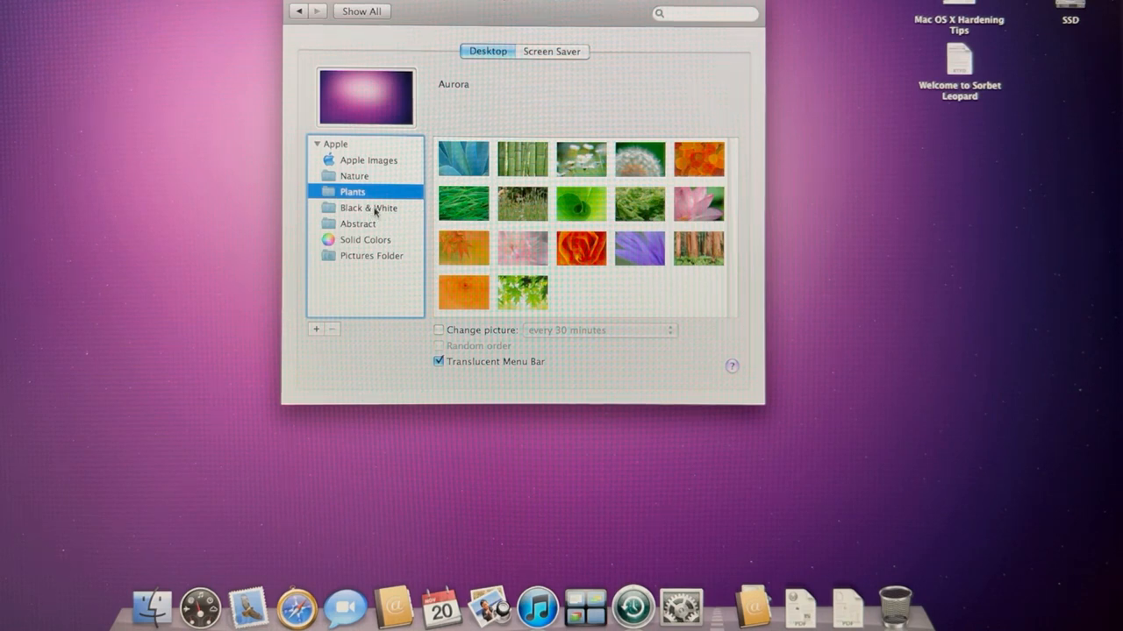
left_click(368, 207)
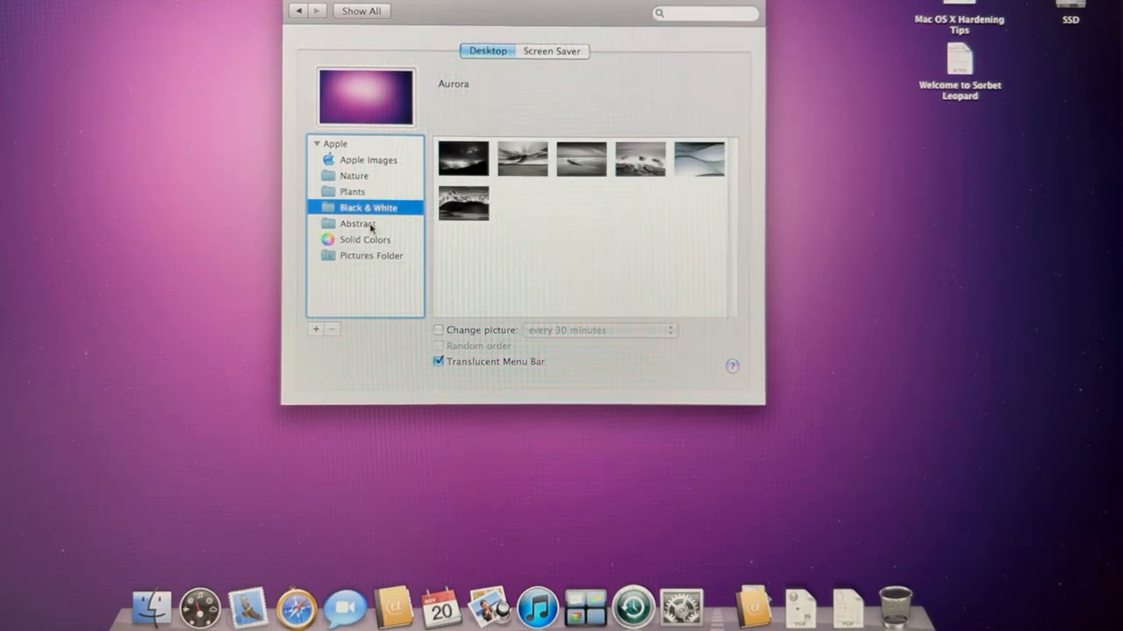
left_click(358, 225)
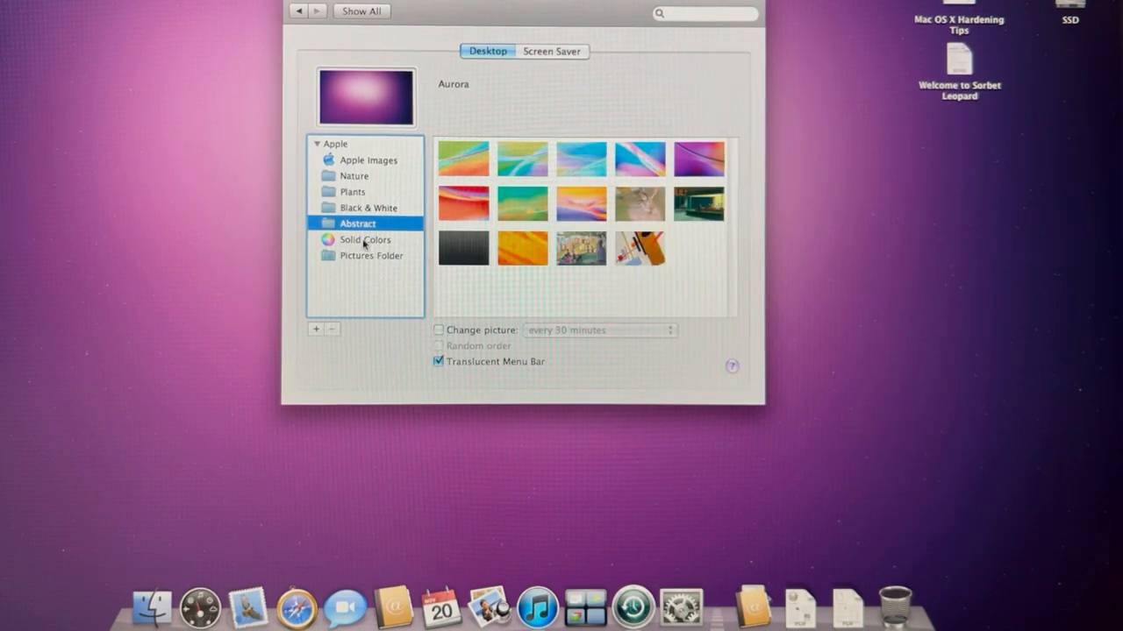
left_click(365, 239)
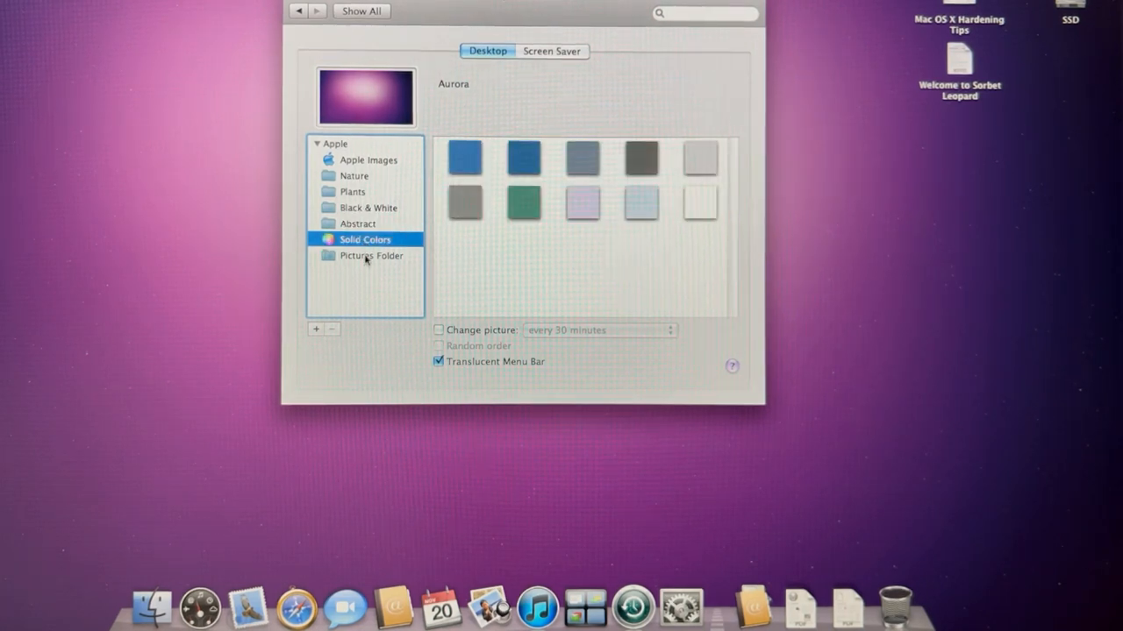
left_click(370, 256)
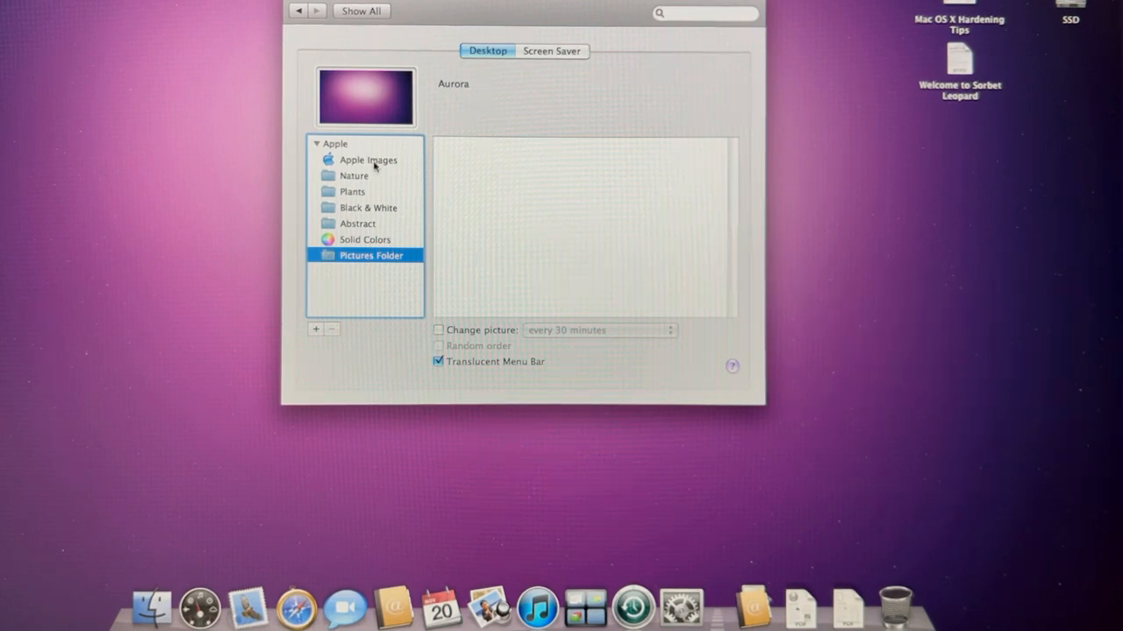
left_click(369, 160)
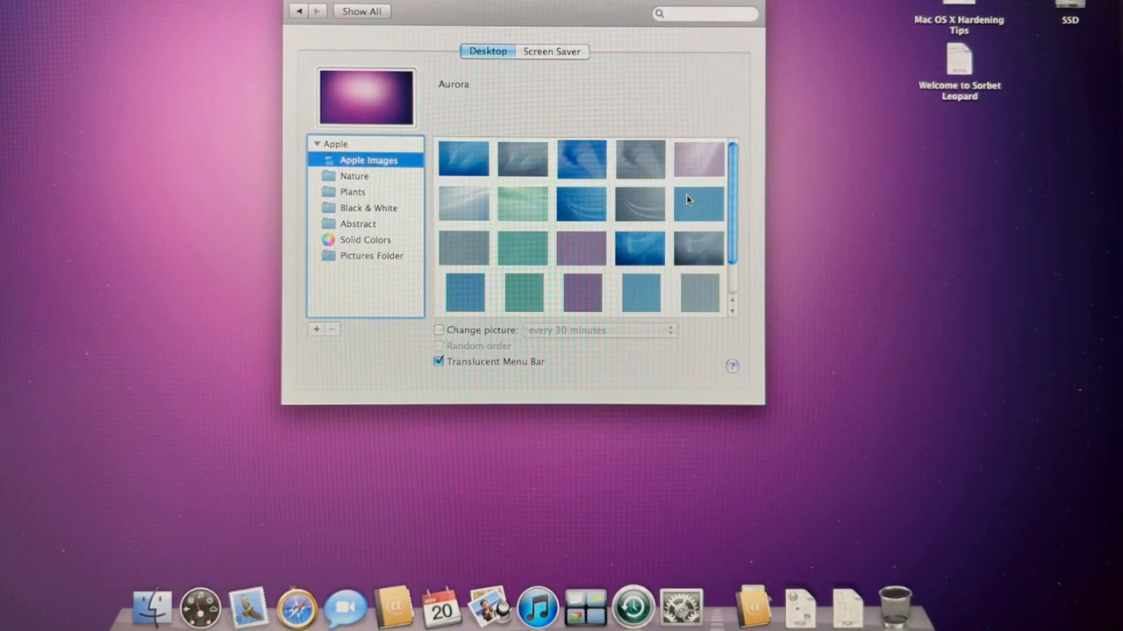
scroll("down", 3)
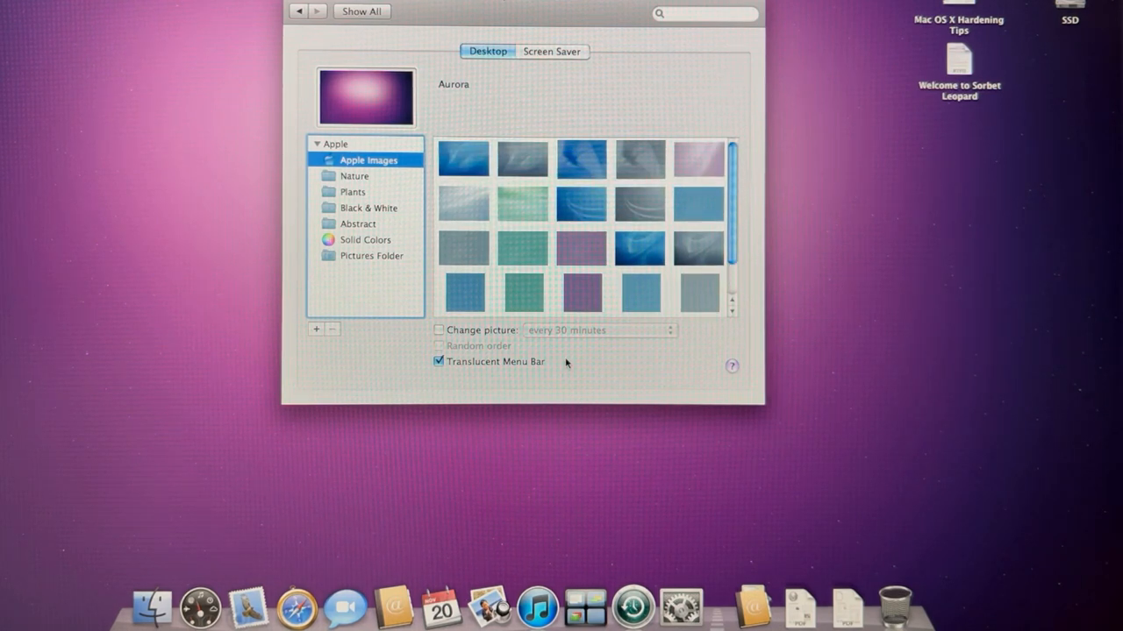
left_click(551, 51)
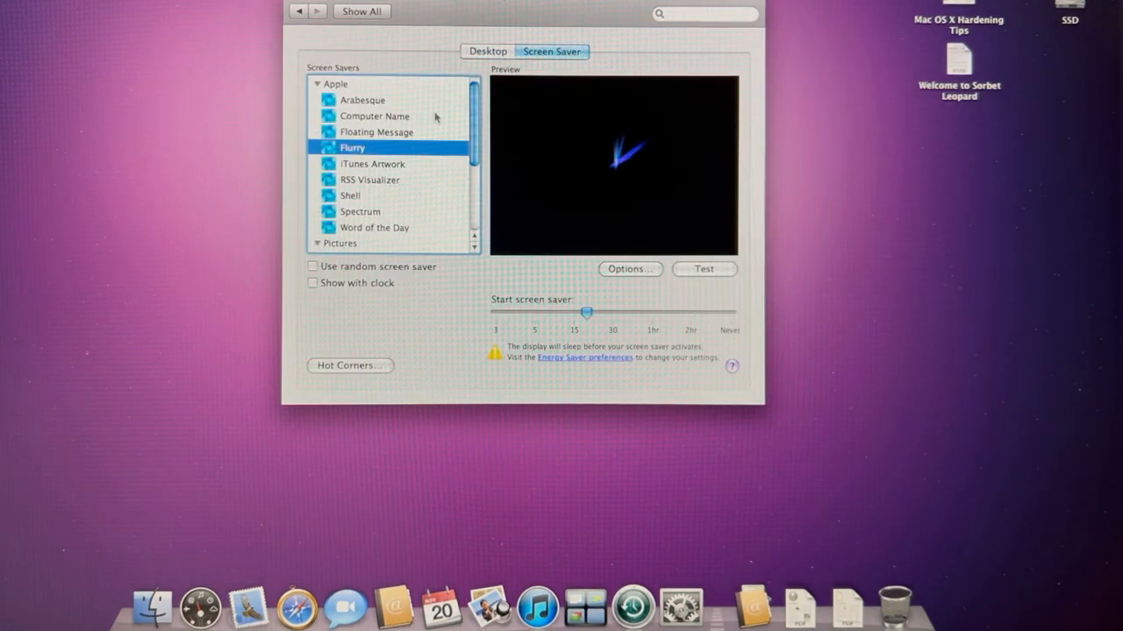
scroll("down", 3)
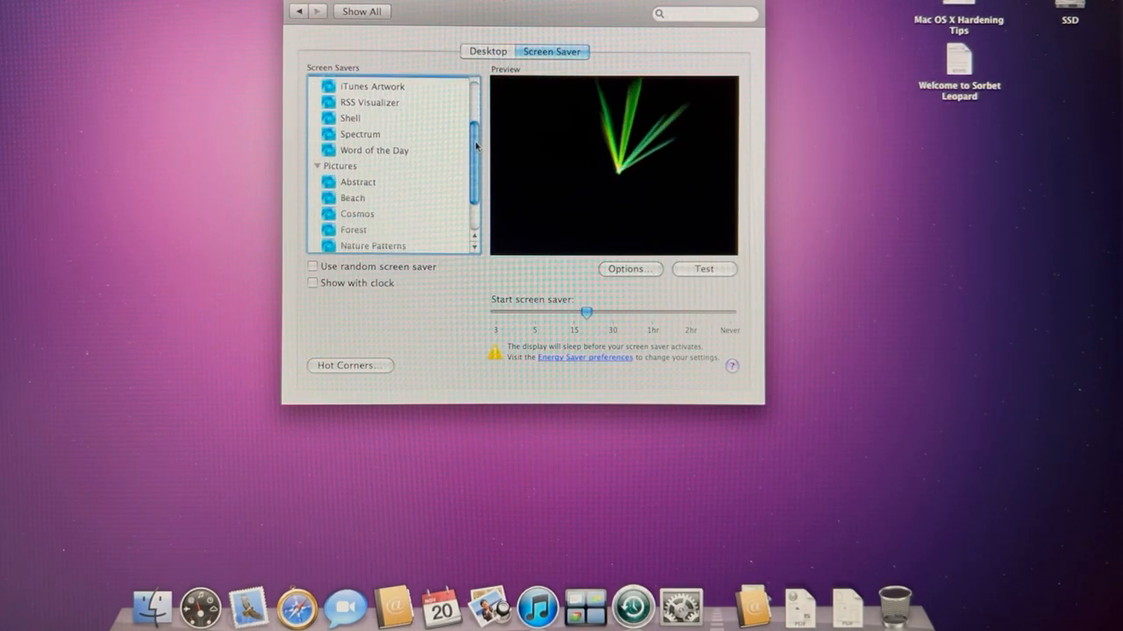
scroll("down", 3)
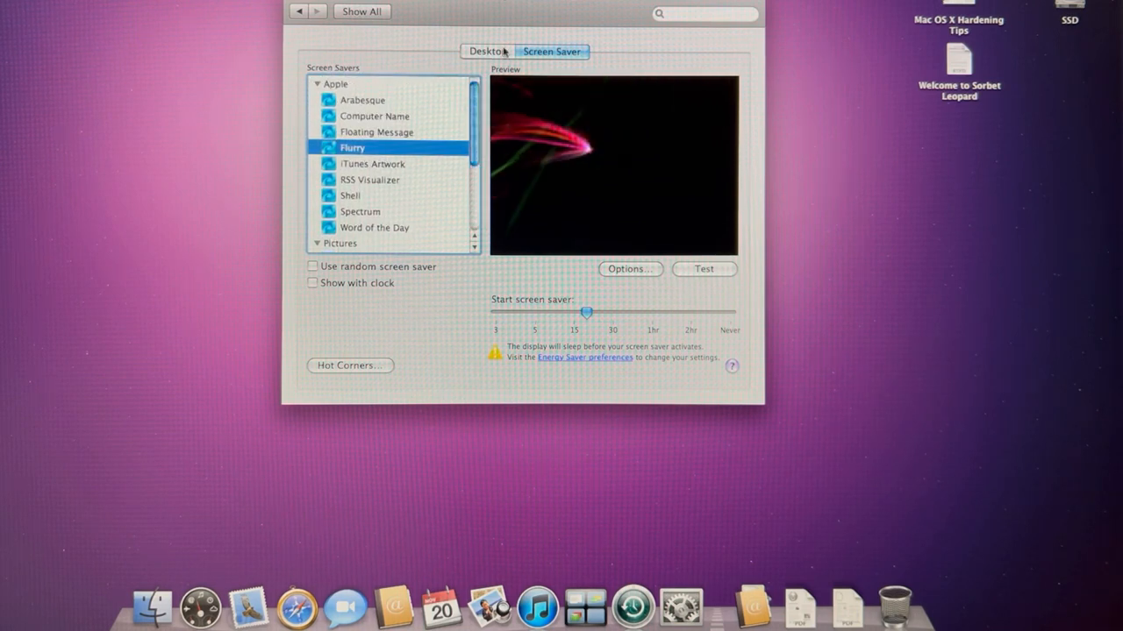
left_click(487, 51)
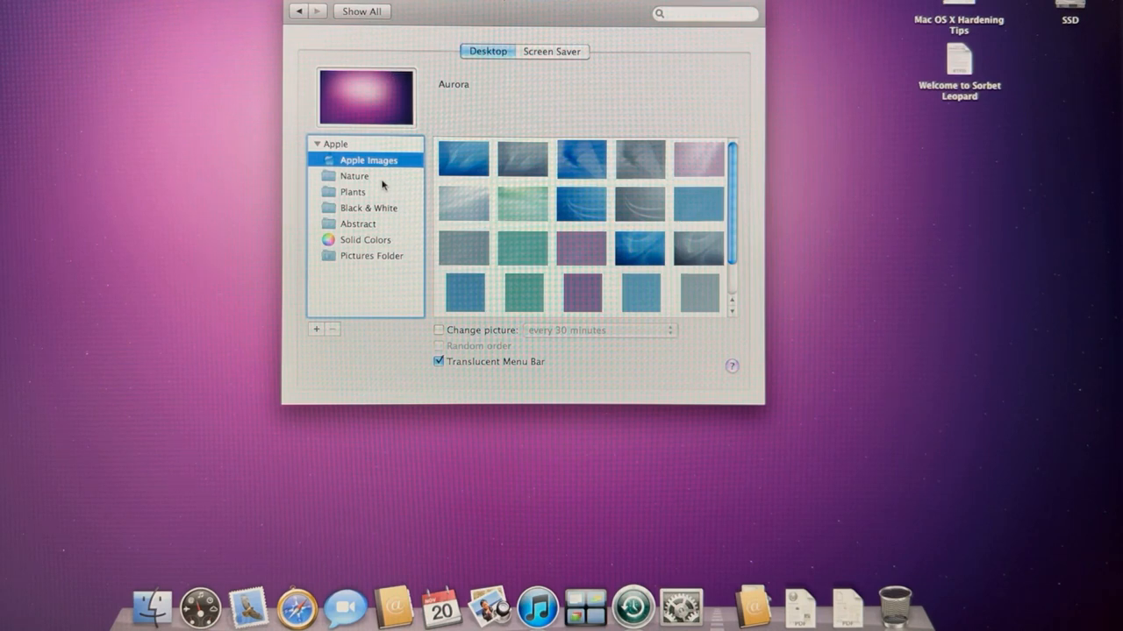
- In the Nature collection, try Aurora and Leopard Aurora as the desktop picture
left_click(354, 176)
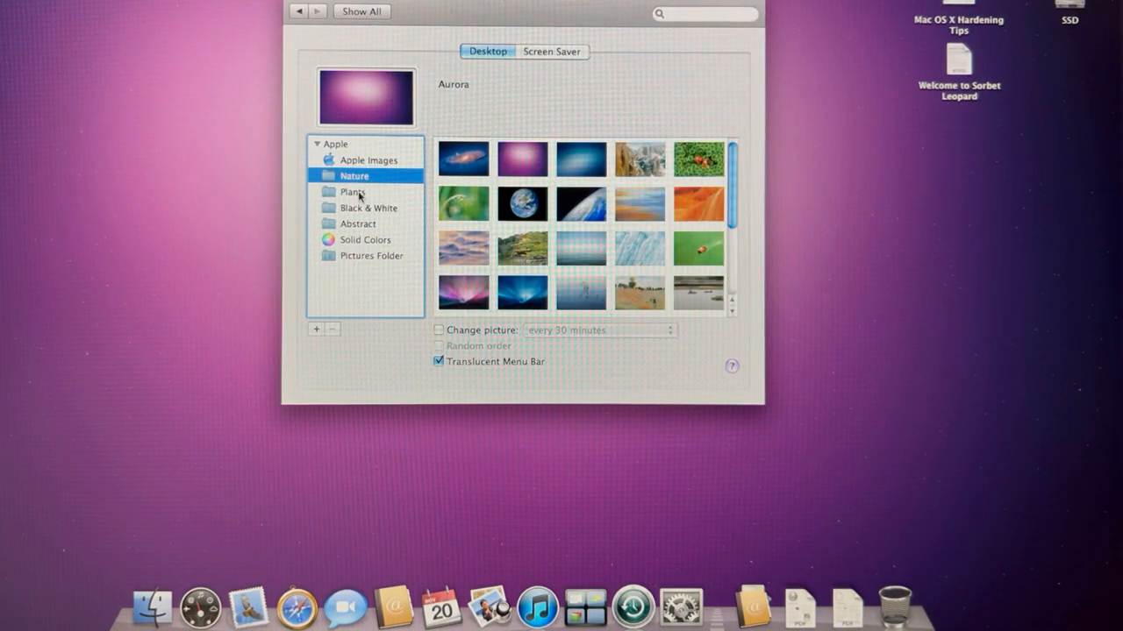
mouse_move(501, 262)
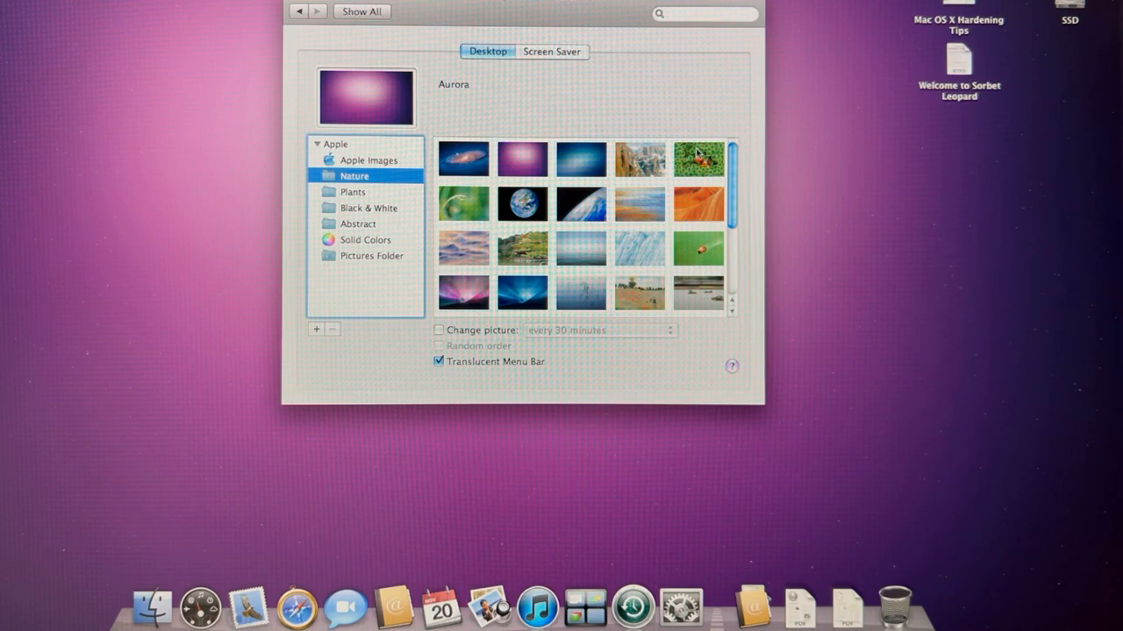
scroll("down", 3)
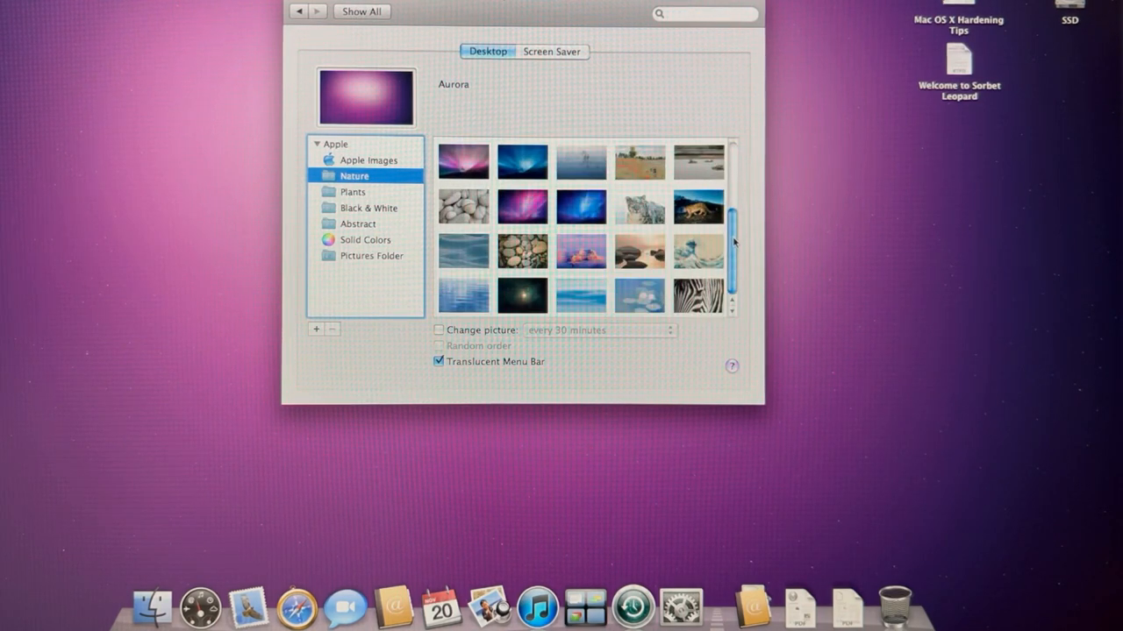
scroll("up", 3)
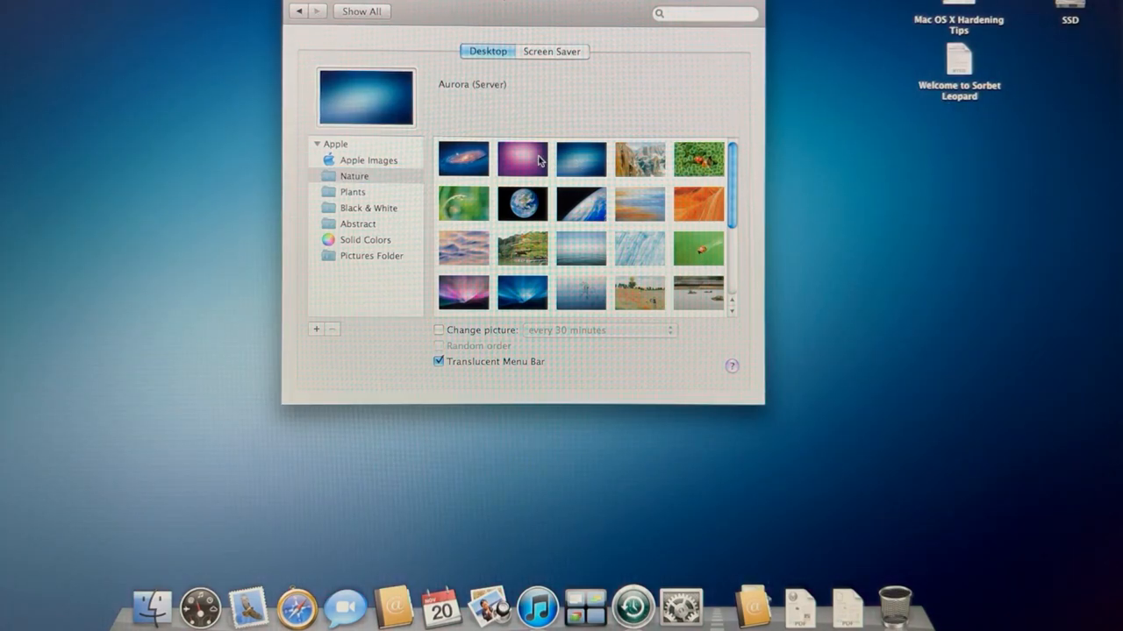
left_click(522, 158)
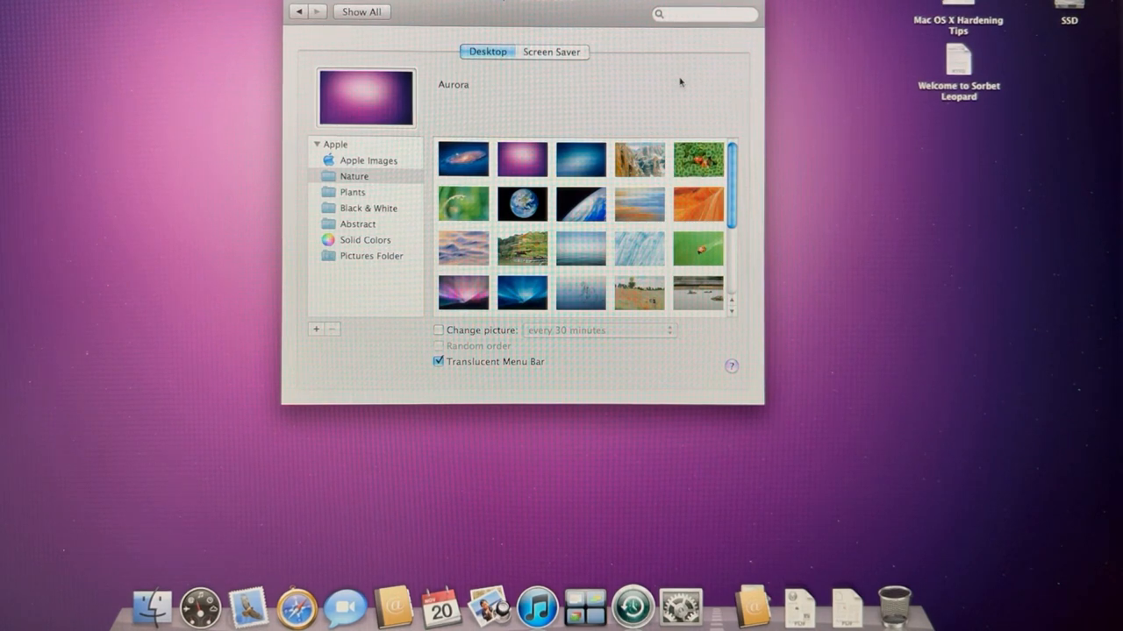
left_click(463, 293)
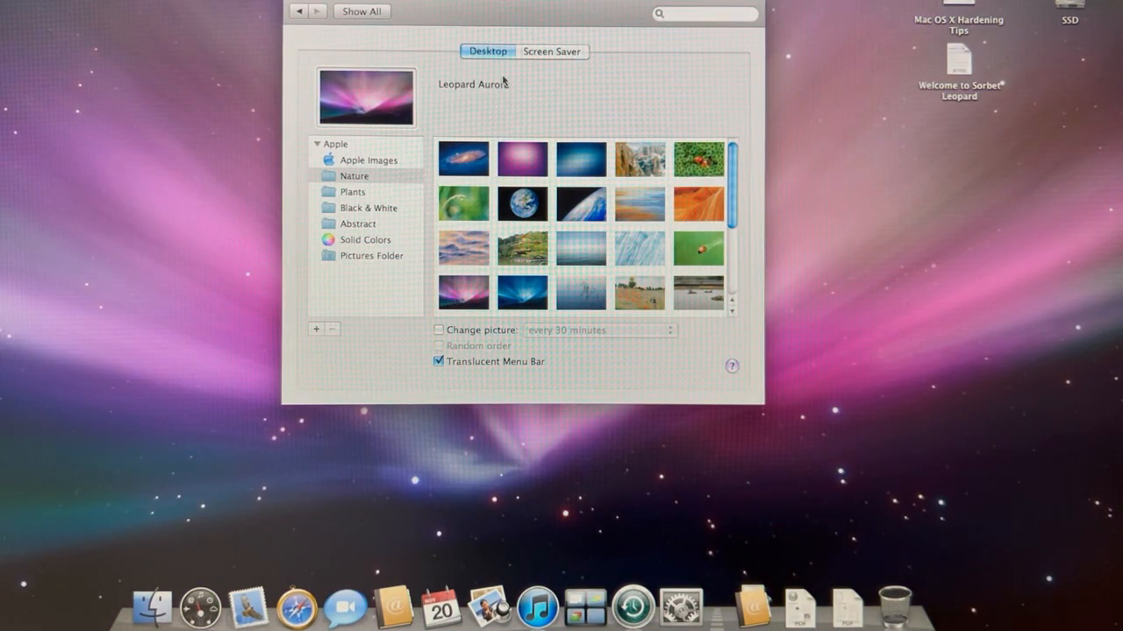
mouse_move(470, 302)
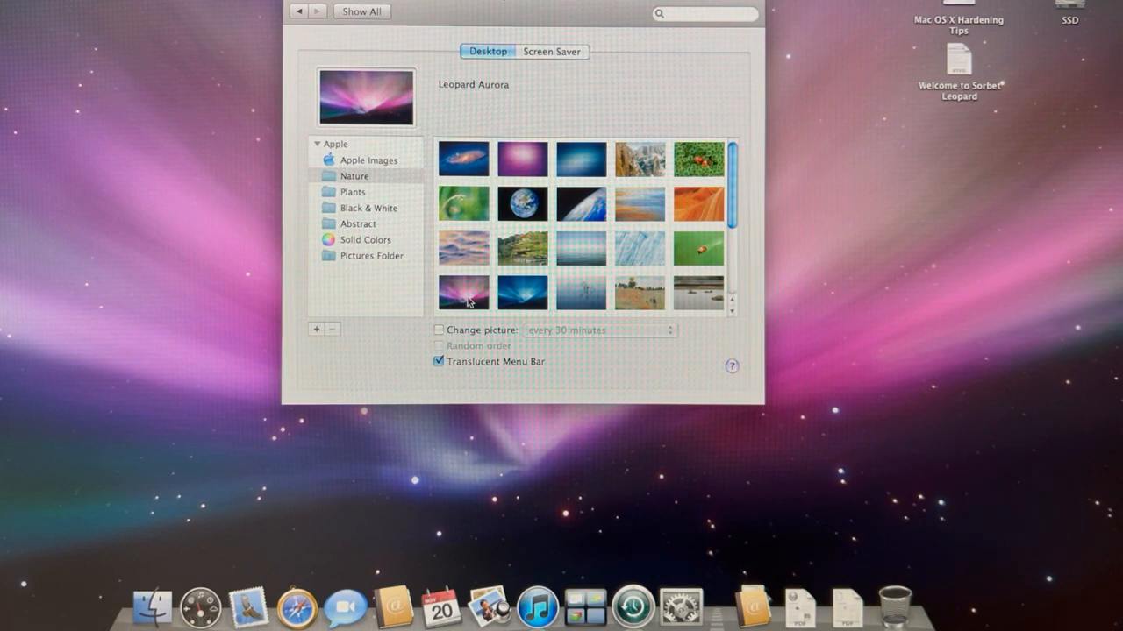
- Try Leopard Aurora (Server), then settle on Aurora (Server) as the desktop picture
left_click(523, 291)
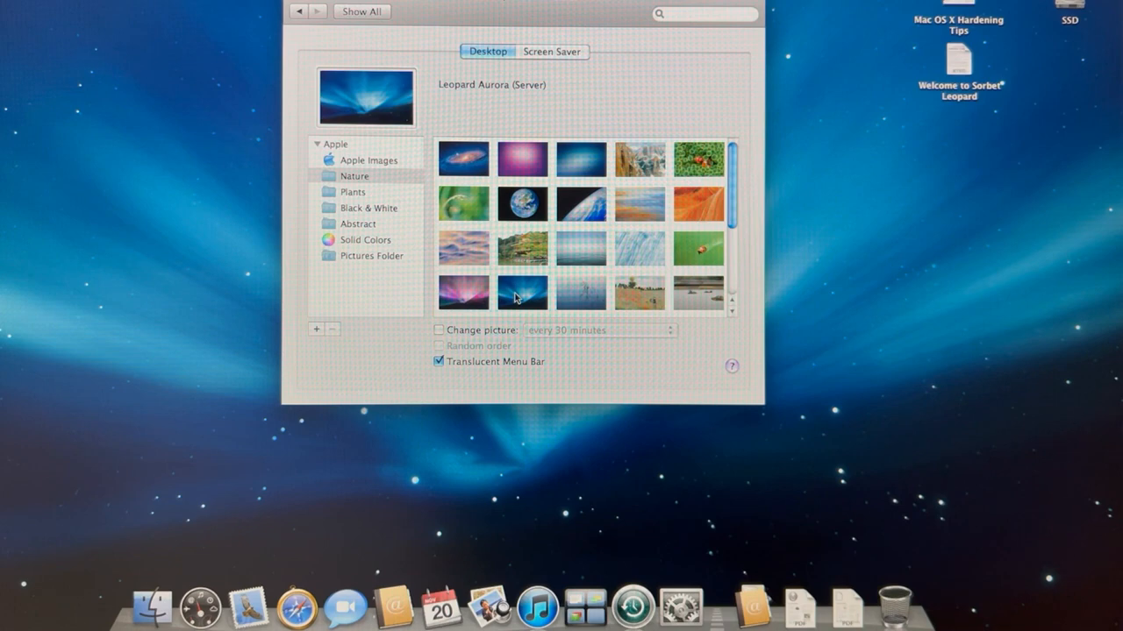
mouse_move(465, 254)
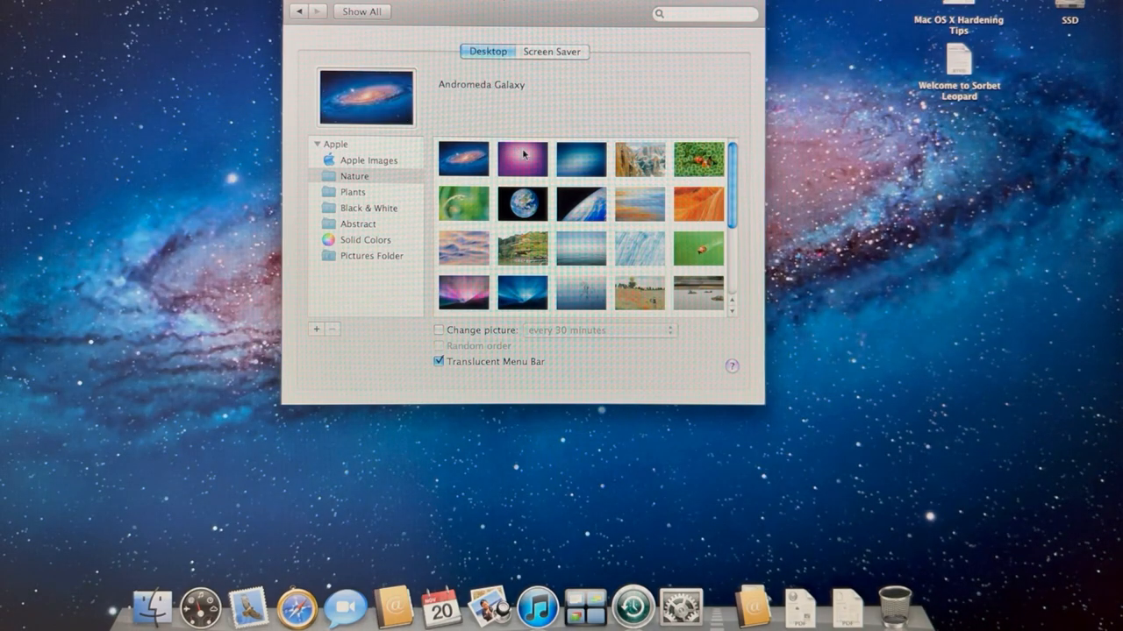
left_click(581, 157)
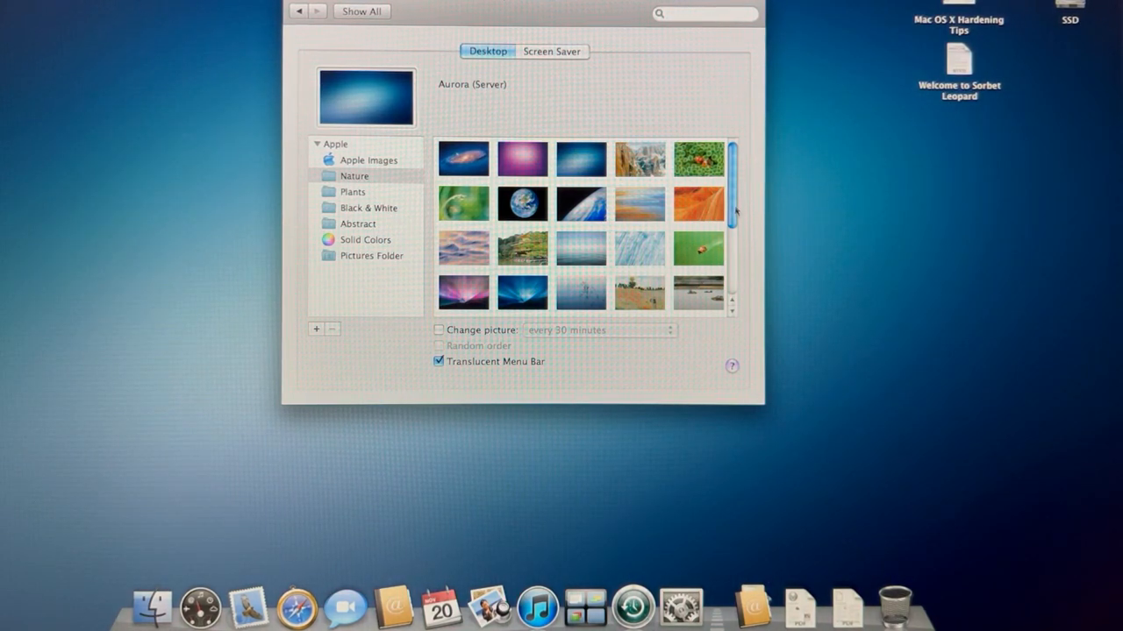
scroll("down", 3)
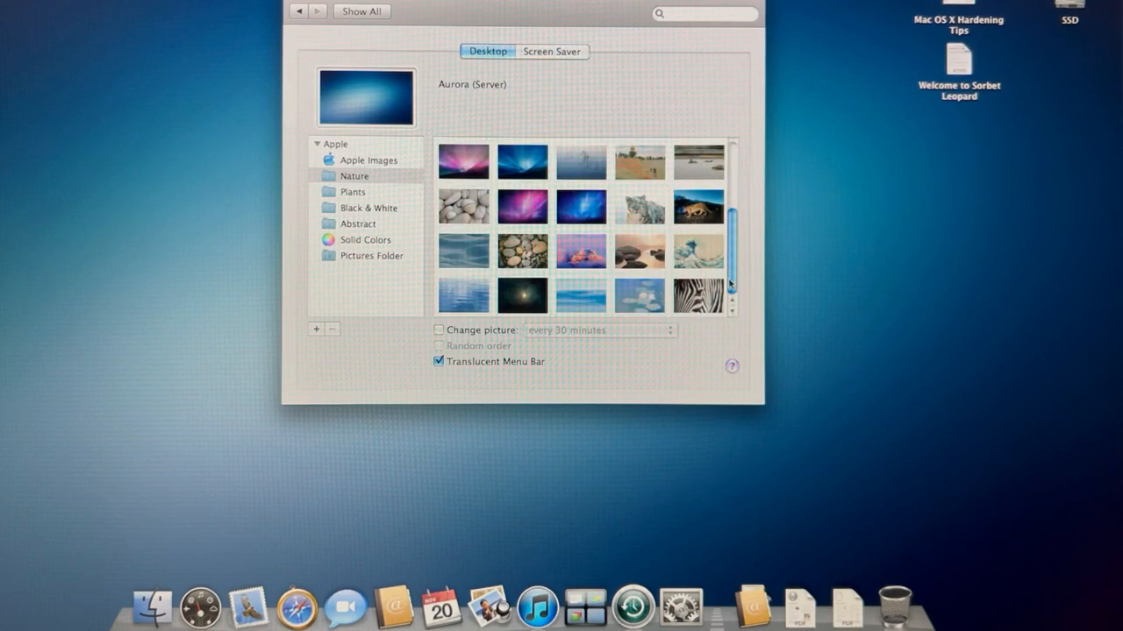
scroll("up", 3)
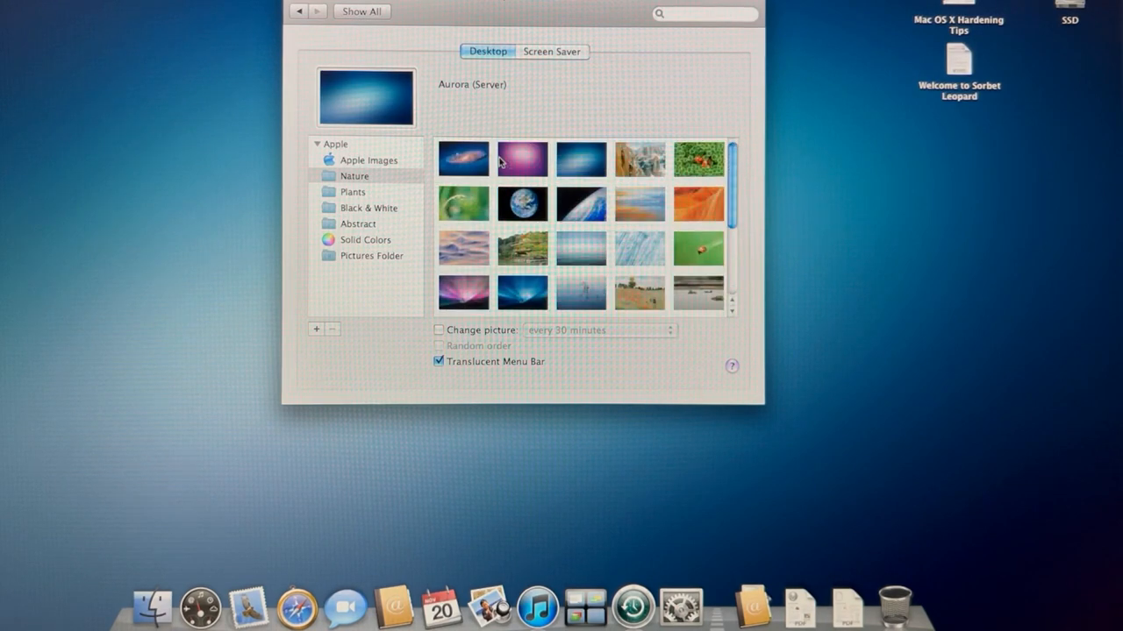
mouse_move(535, 83)
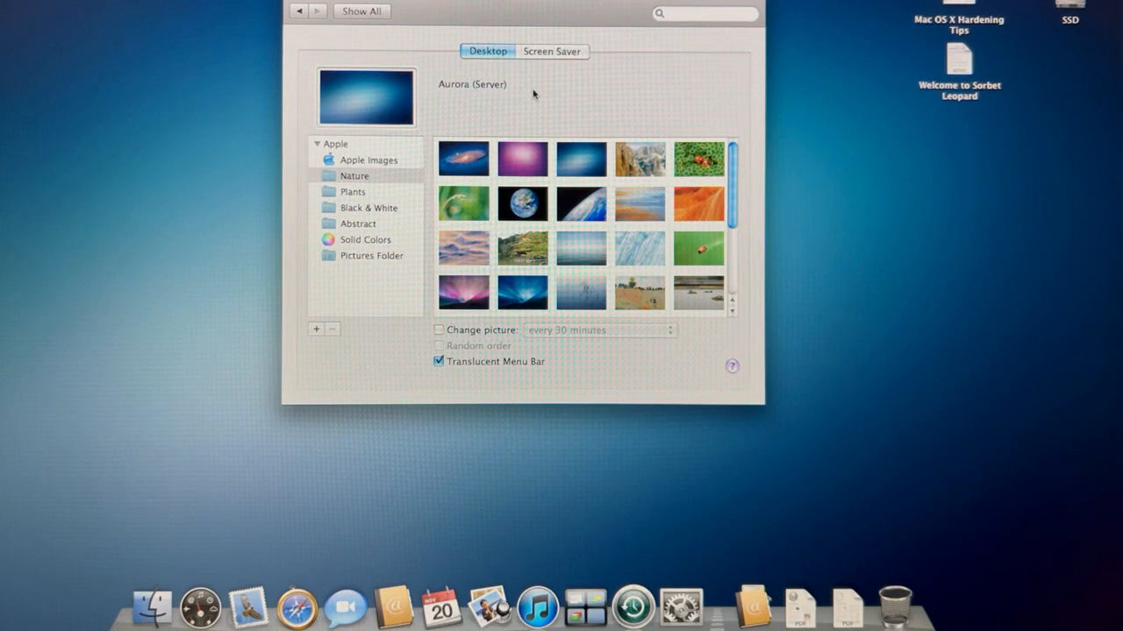
mouse_move(555, 98)
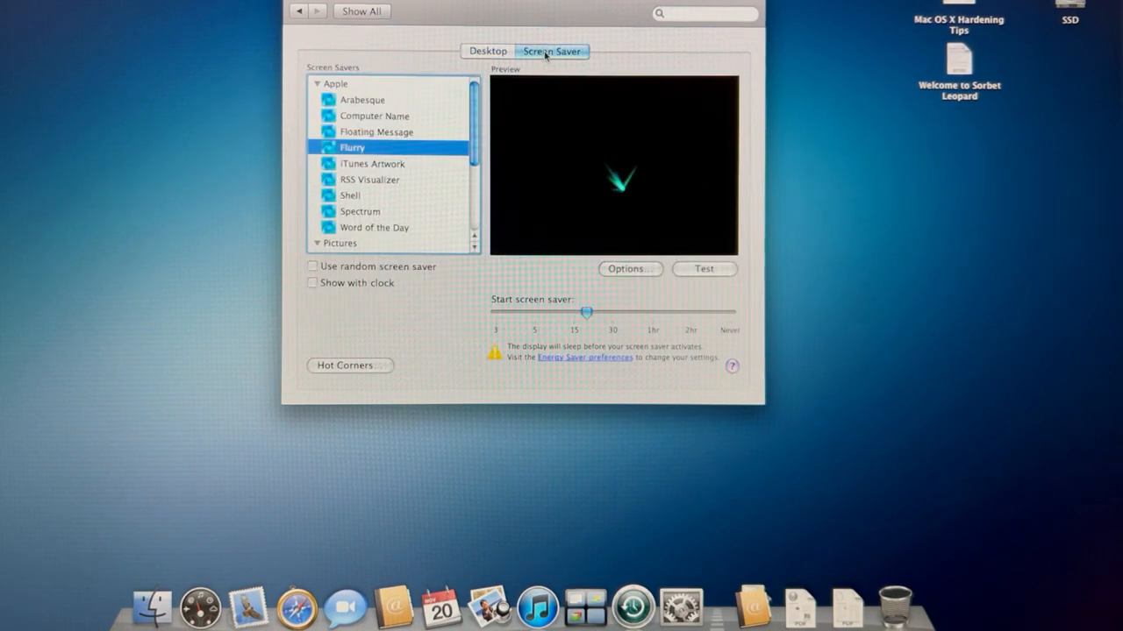
- Choose Arabesque as the screen saver and return to the Show All preferences overview
left_click(362, 99)
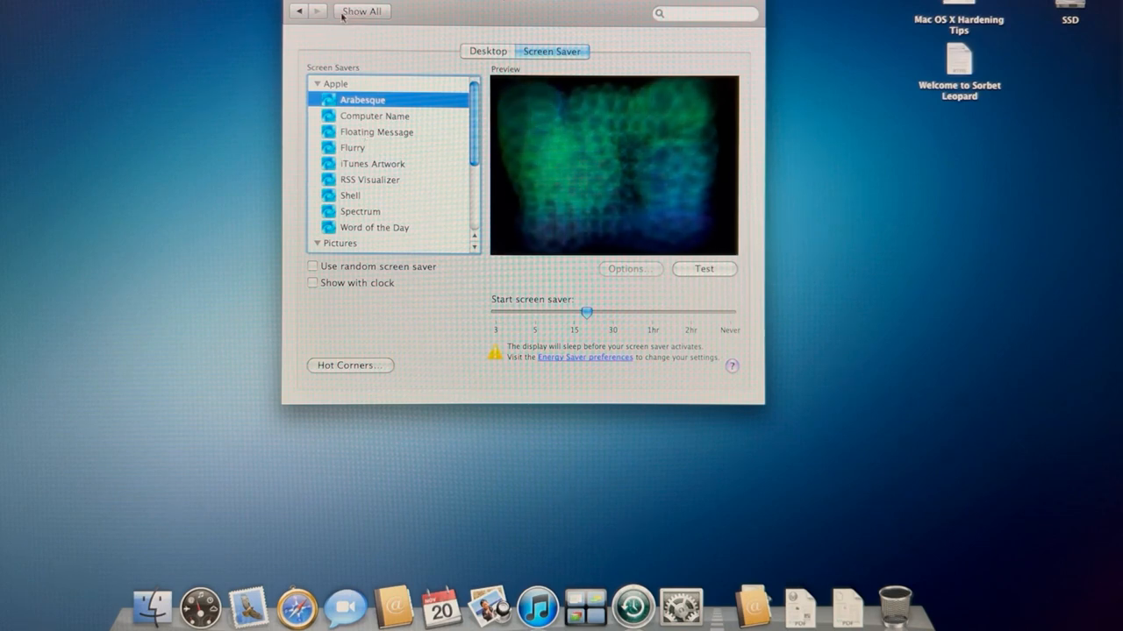
left_click(361, 11)
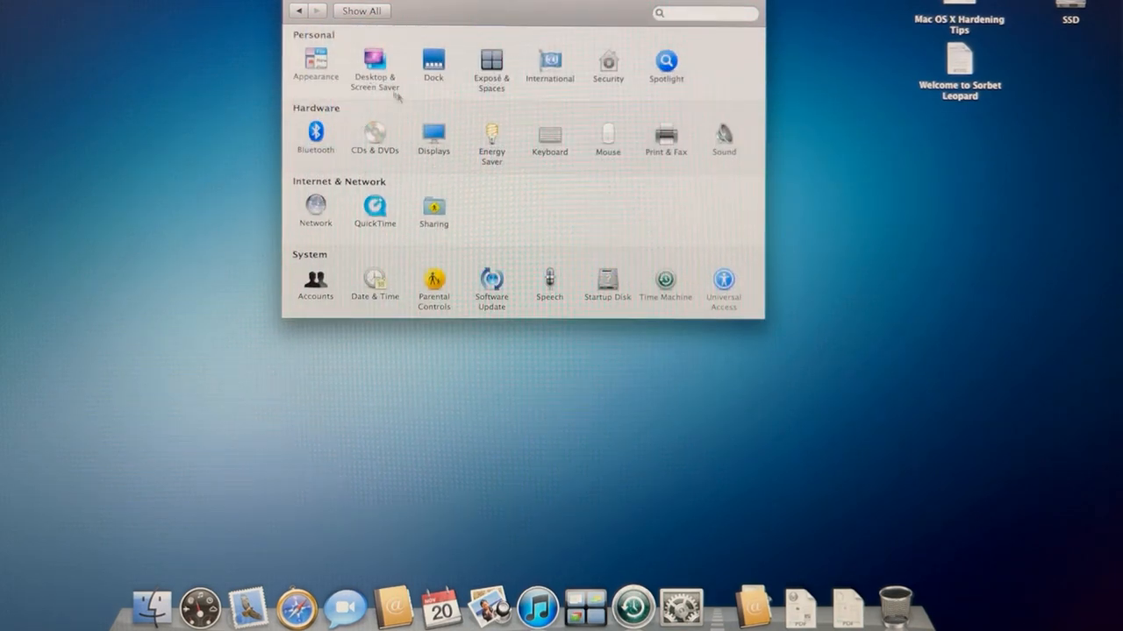
mouse_move(516, 144)
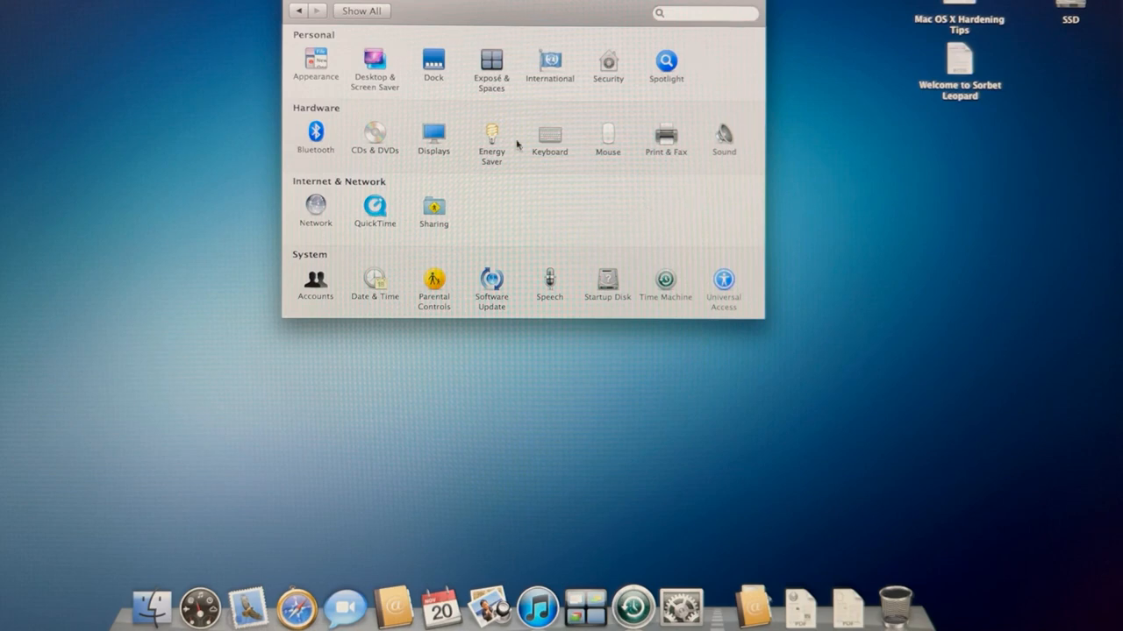
left_click(551, 137)
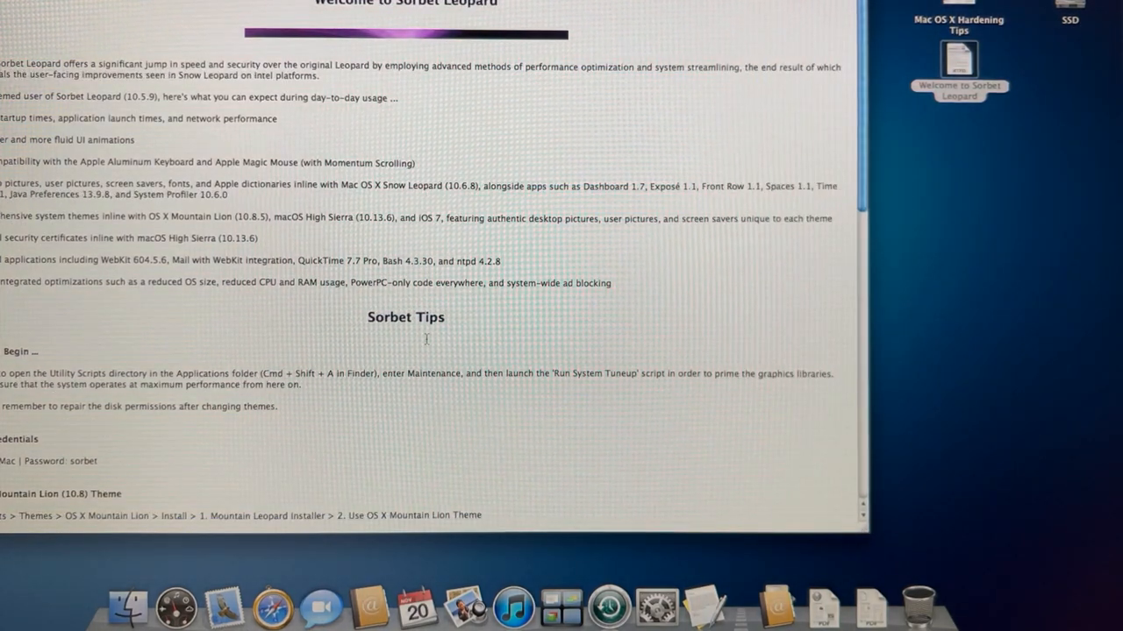
mouse_move(551, 386)
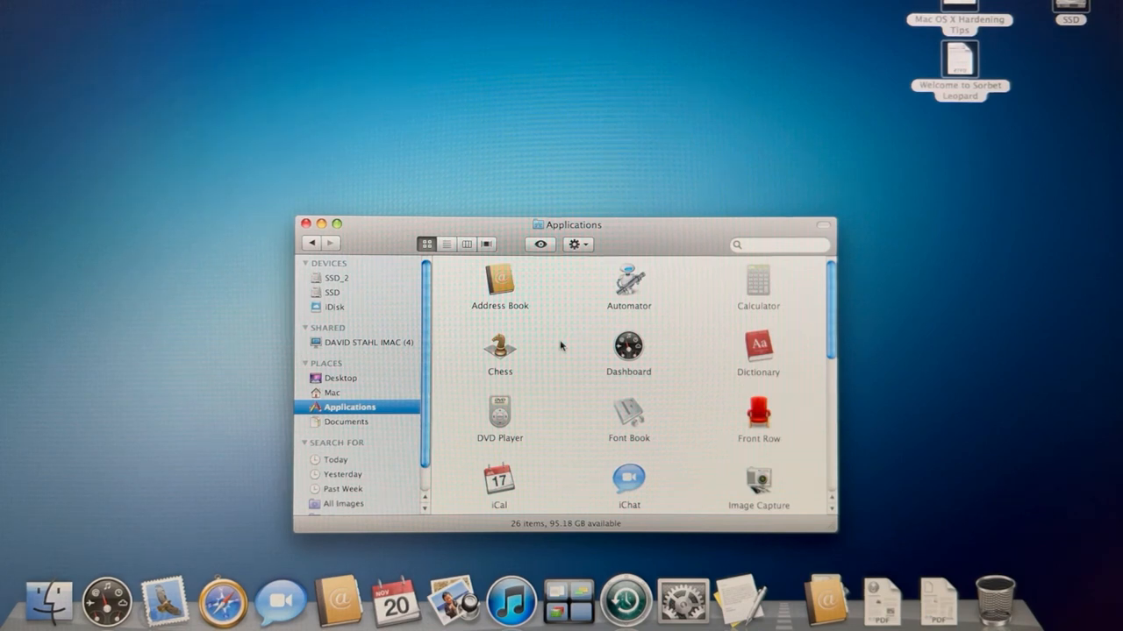
- Look through the Applications folder and open the Mac OS X Hardening Tips document
key("cmd+a")
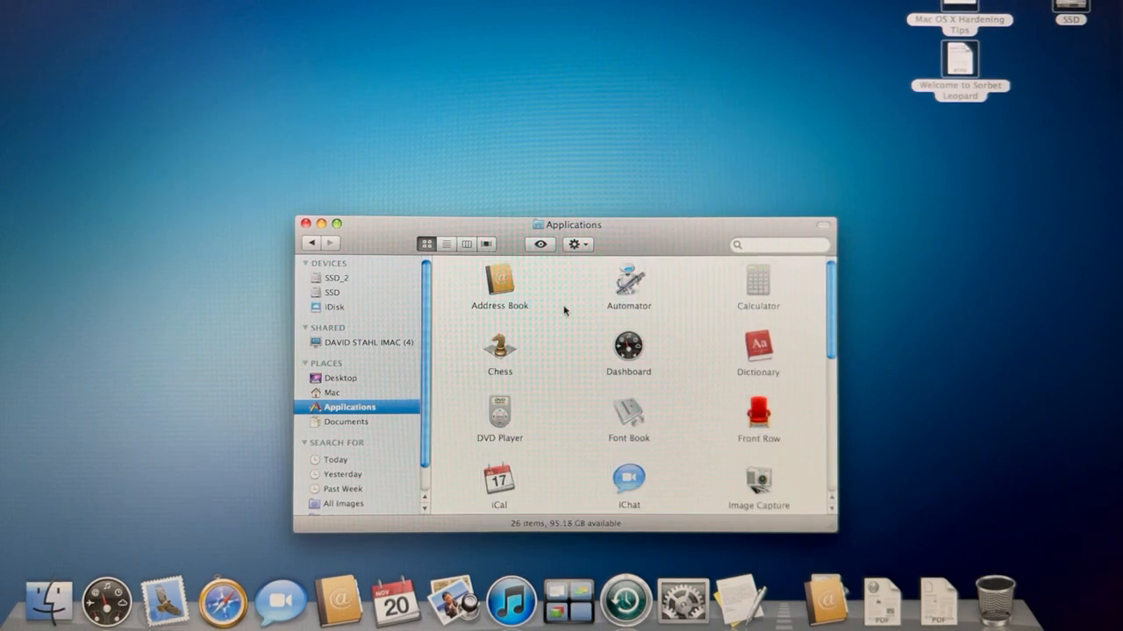
mouse_move(372, 197)
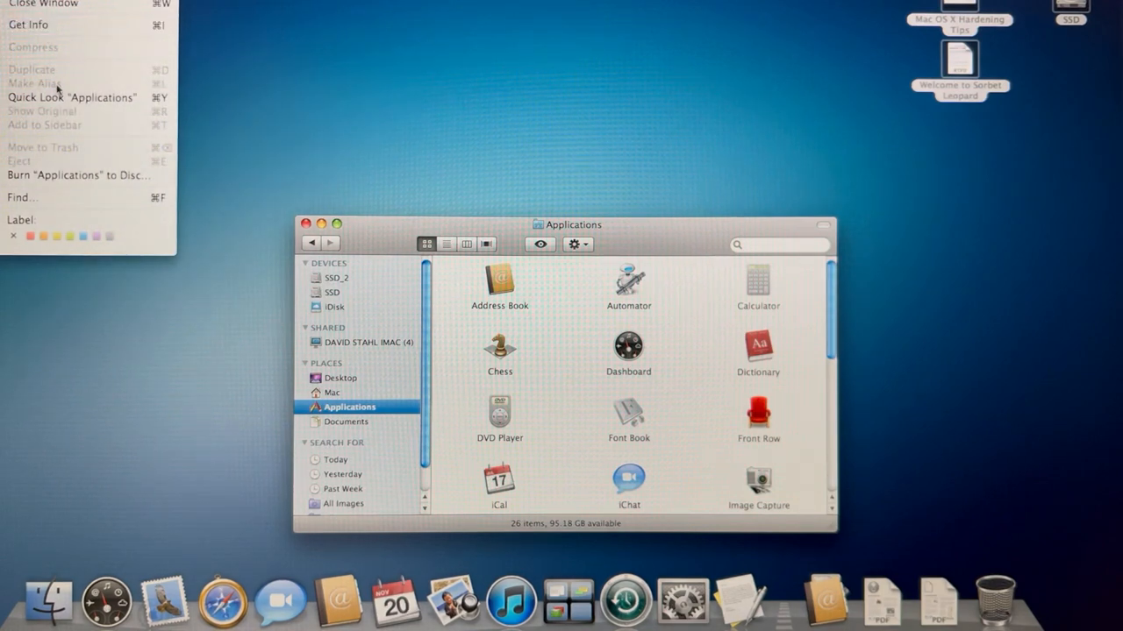
left_click(518, 288)
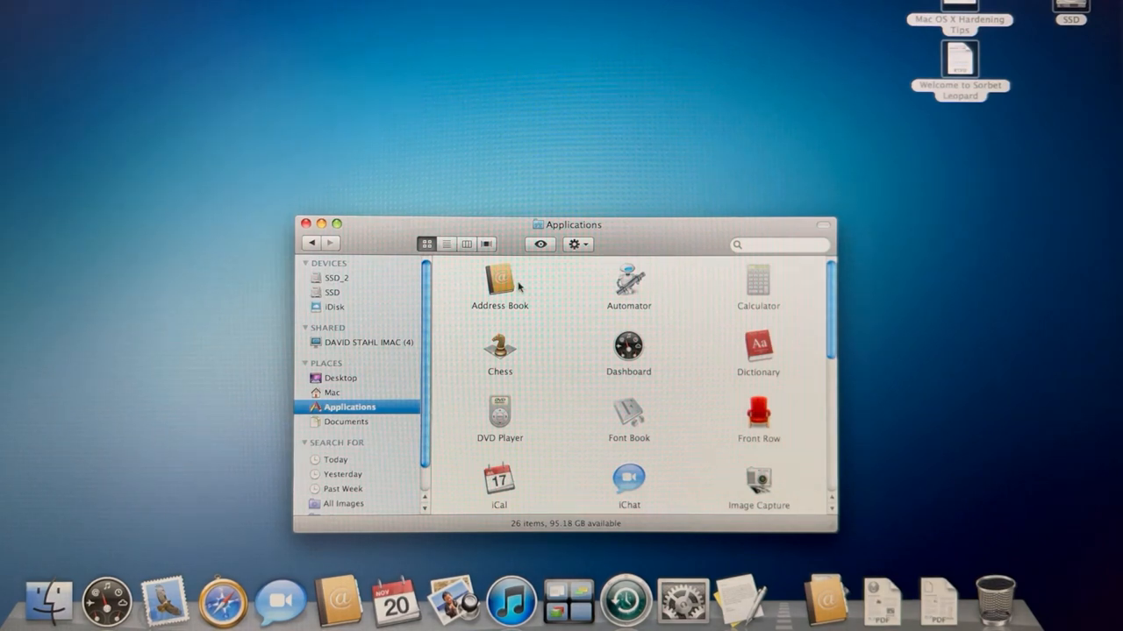
scroll("down", 3)
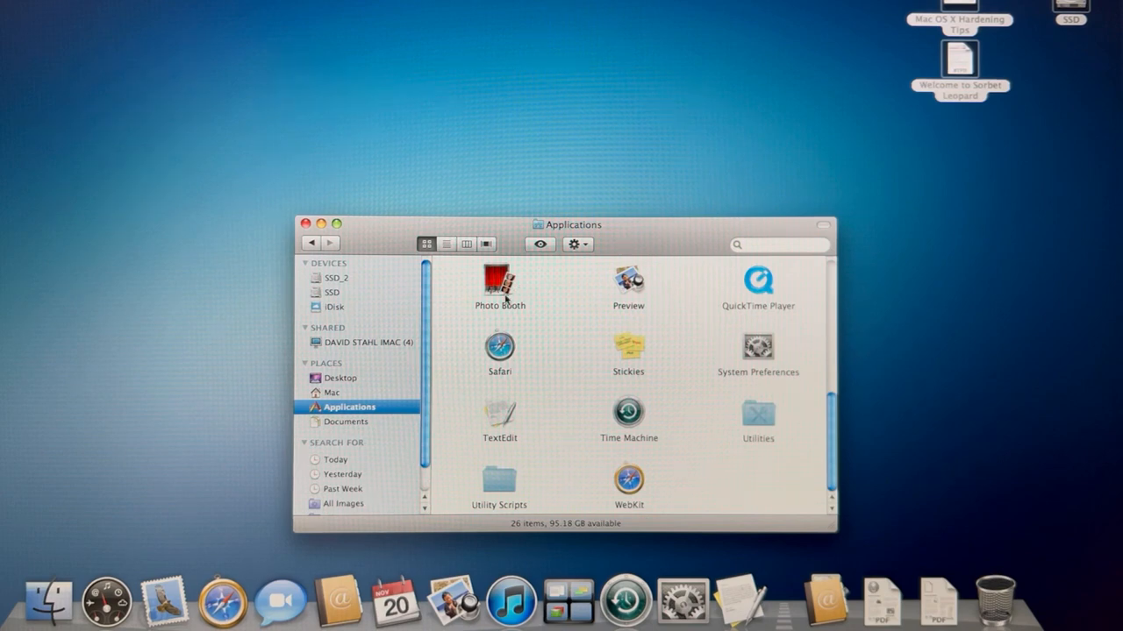
scroll("up", 3)
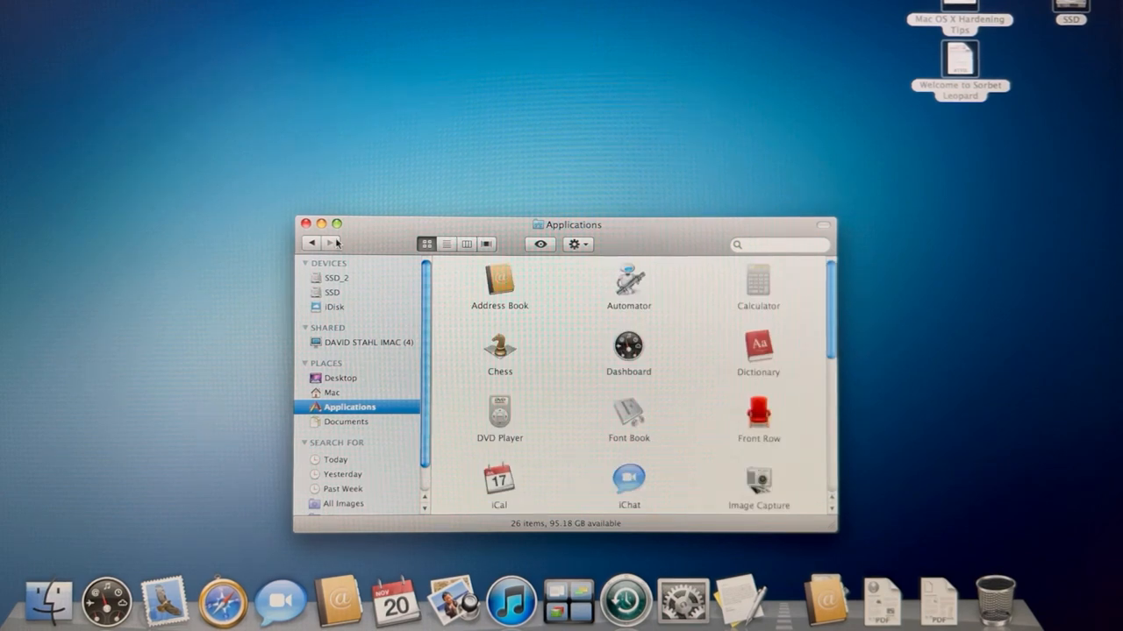
left_click(305, 225)
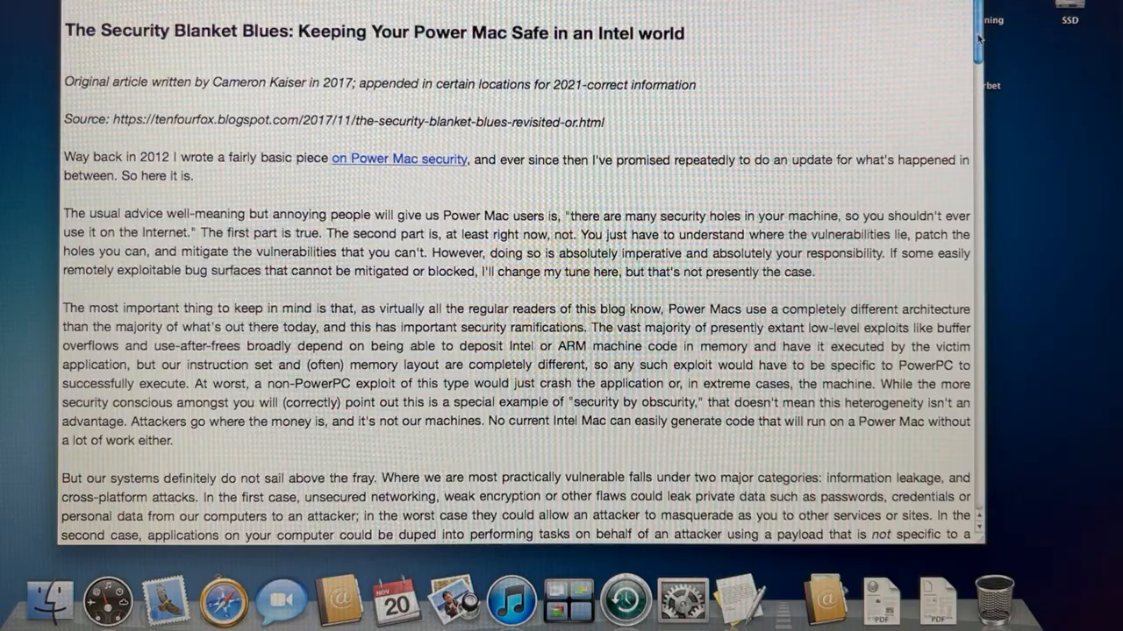
- Scroll through the Hardening Tips sections from networking advice to the Shellshock fix steps
scroll("down", 3)
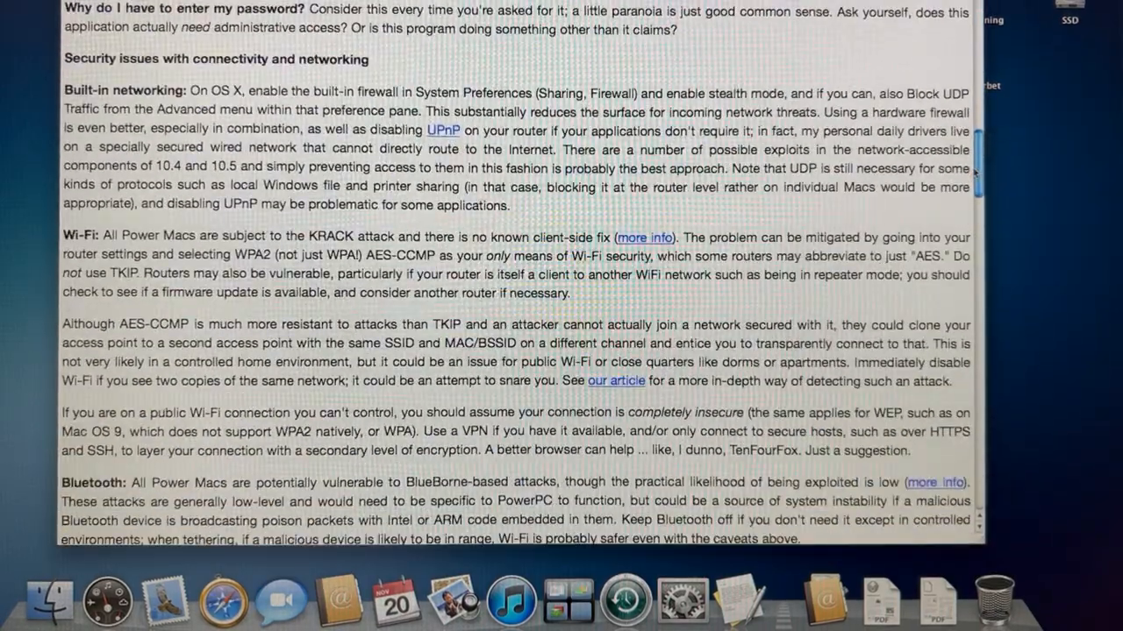
scroll("up", 3)
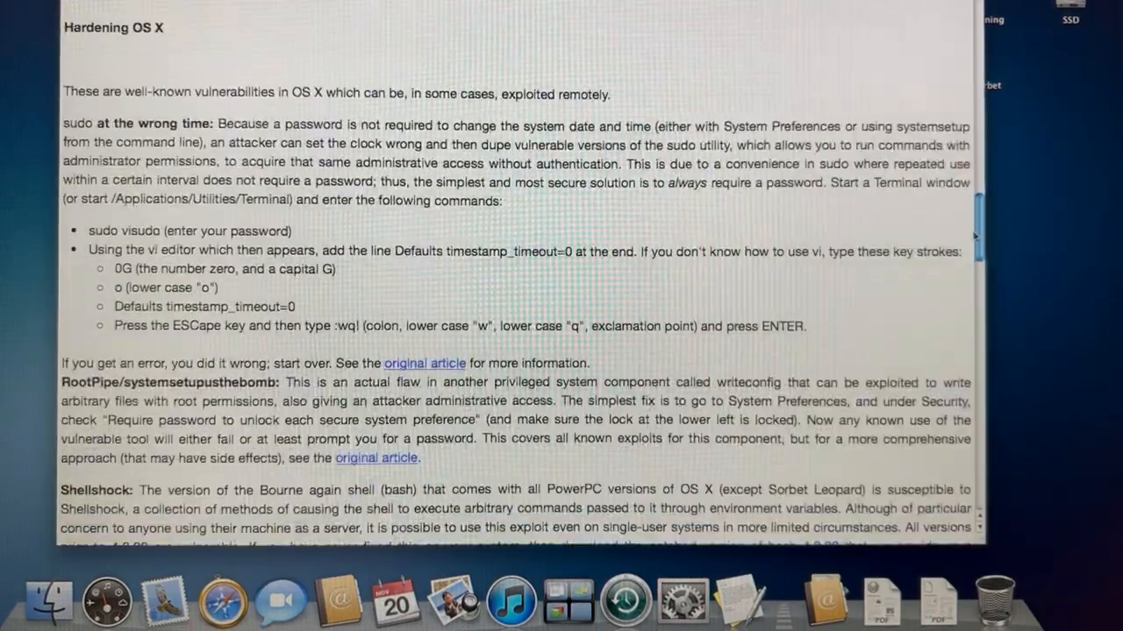
scroll("down", 3)
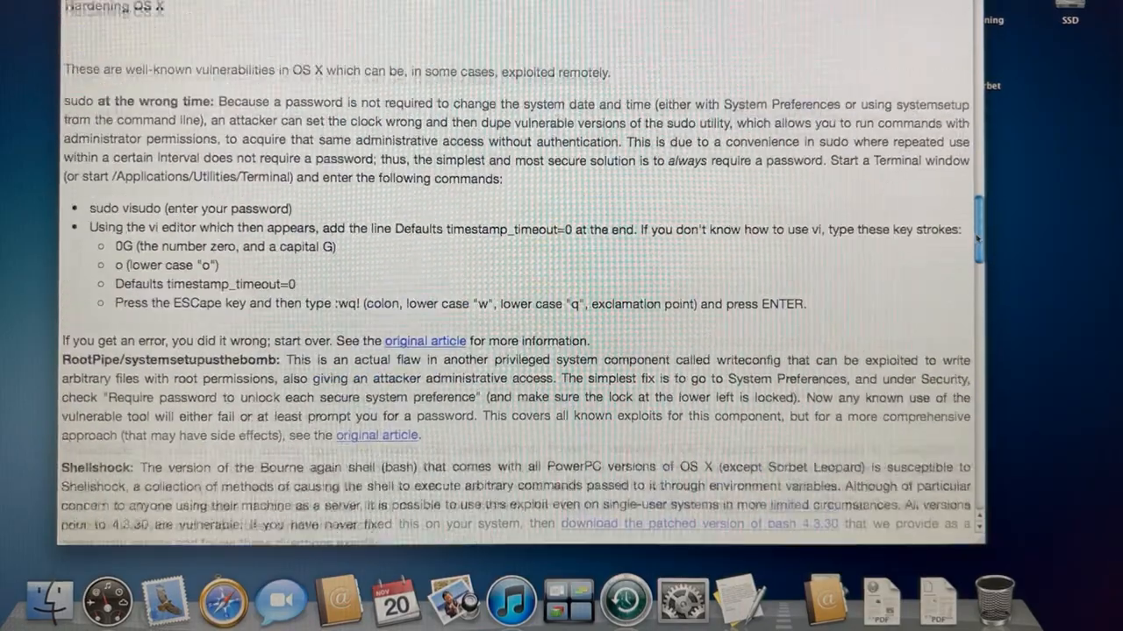
scroll("down", 3)
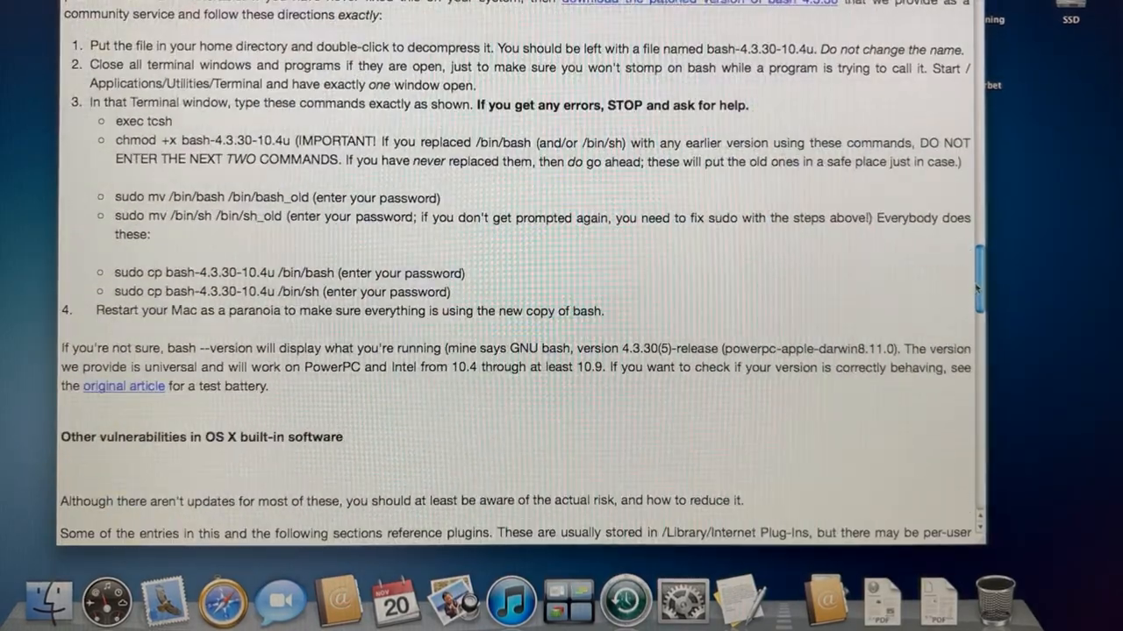
scroll("up", 3)
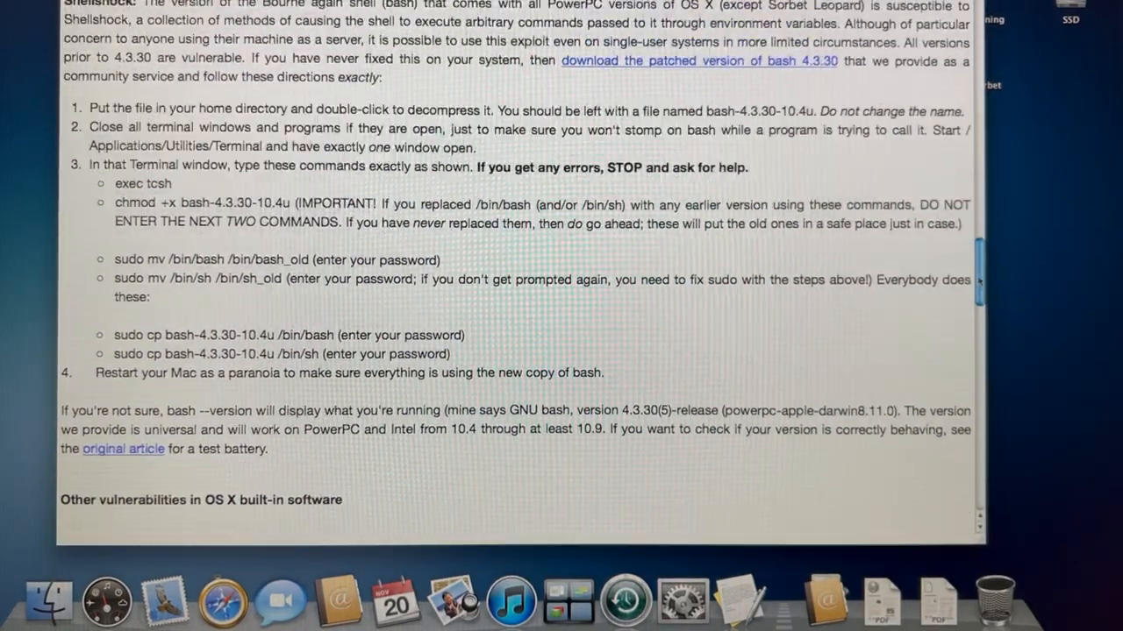
scroll("up", 3)
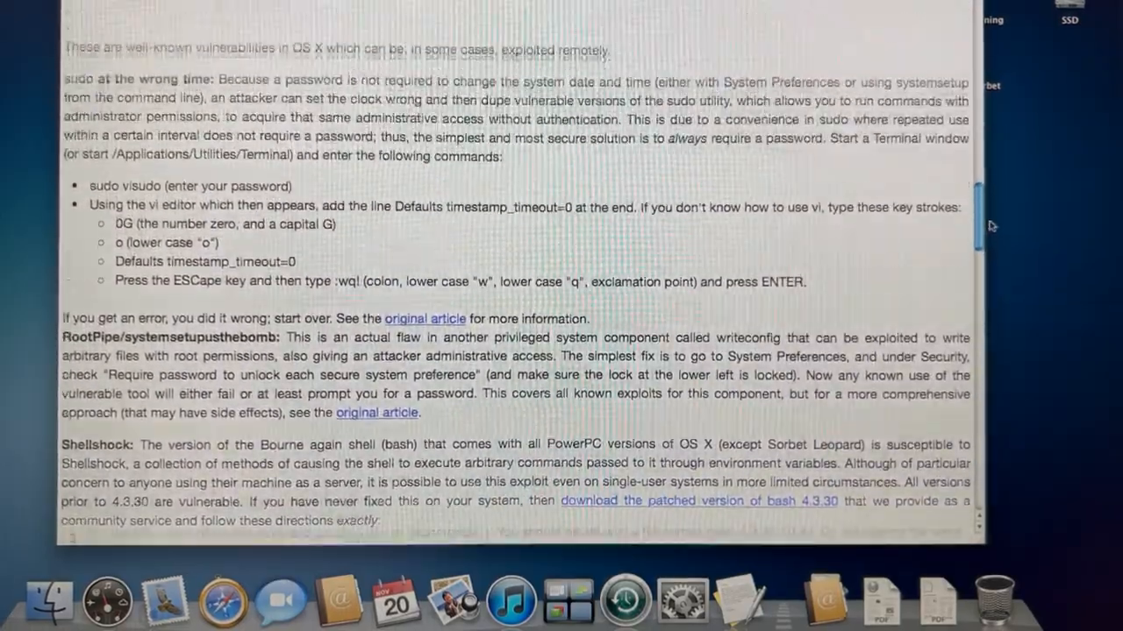
scroll("up", 3)
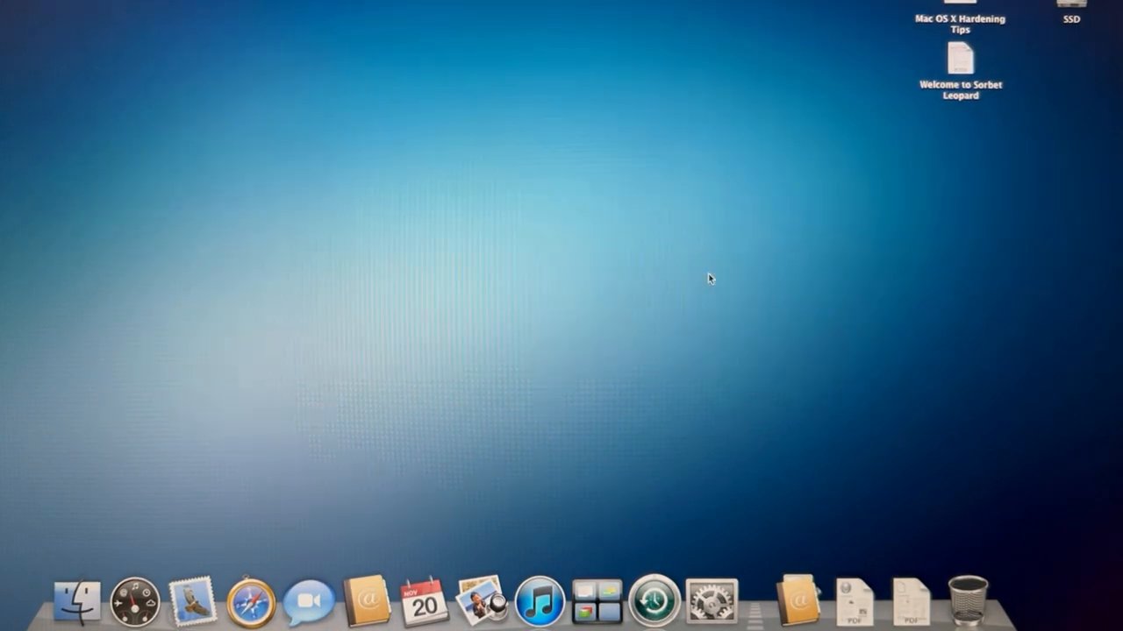
mouse_move(156, 281)
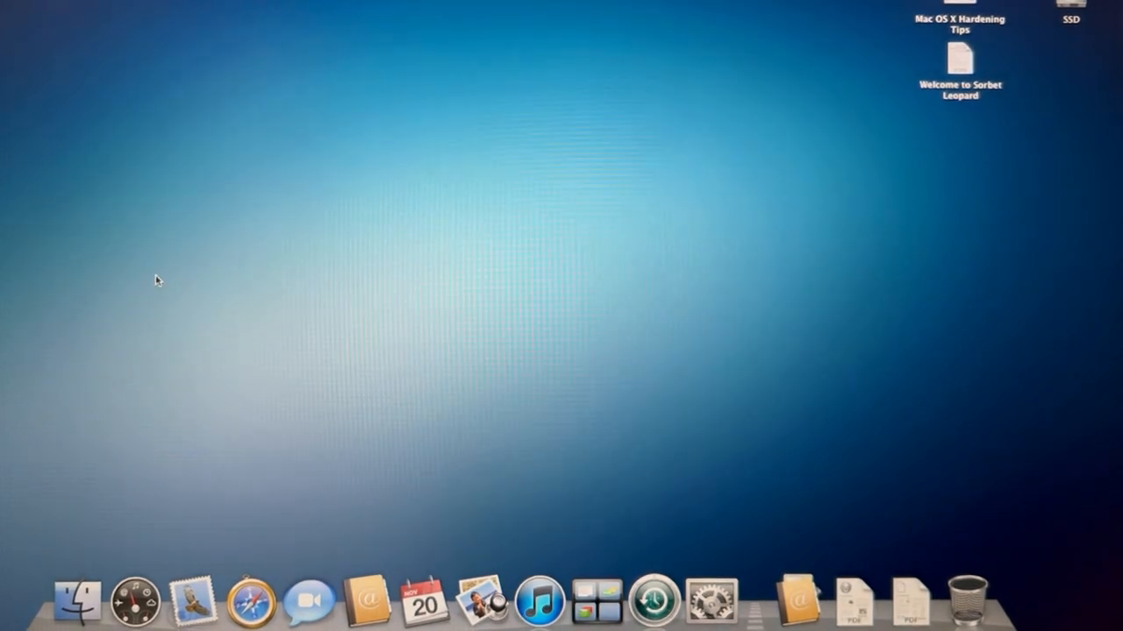
- Launch iTunes from the Dock
left_click(539, 600)
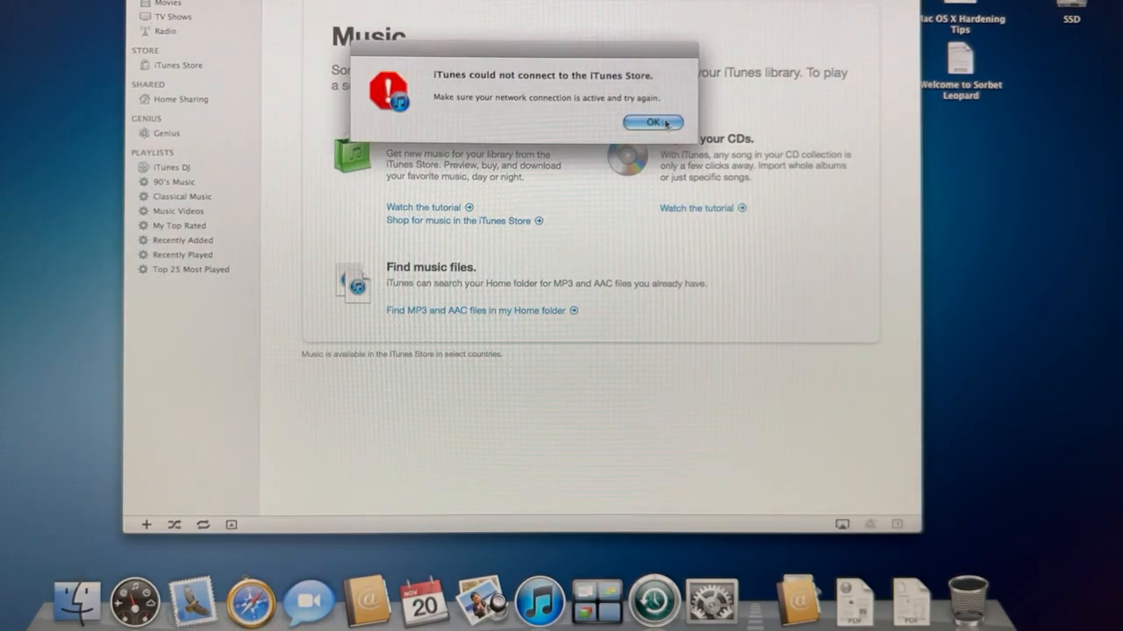
- Dismiss the iTunes Store error and close the About window showing version 10
left_click(653, 123)
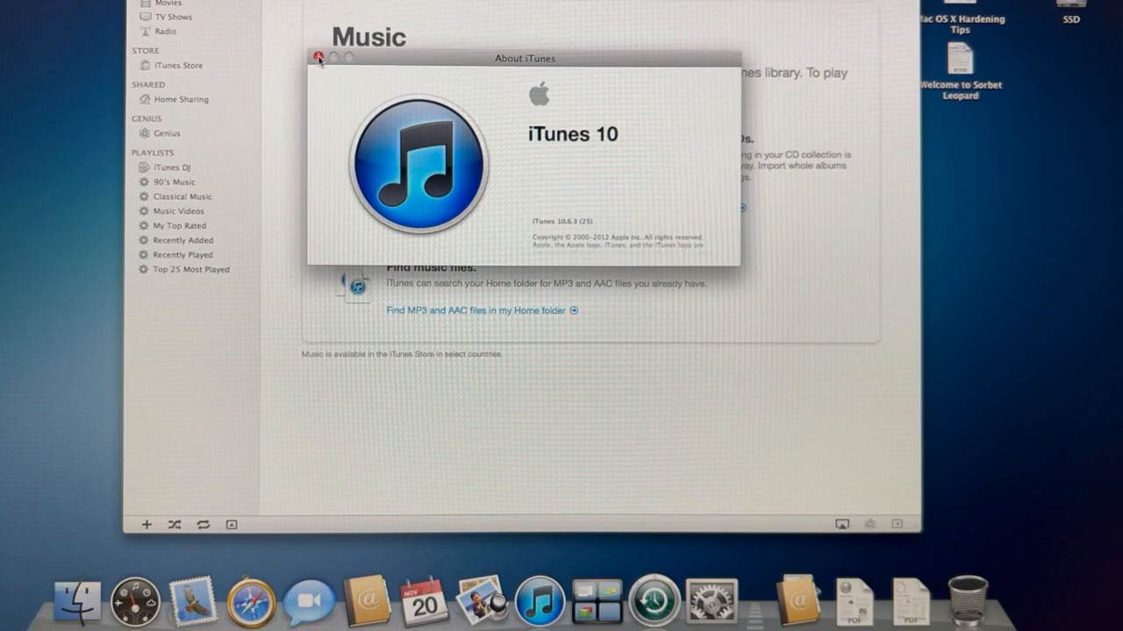
left_click(319, 57)
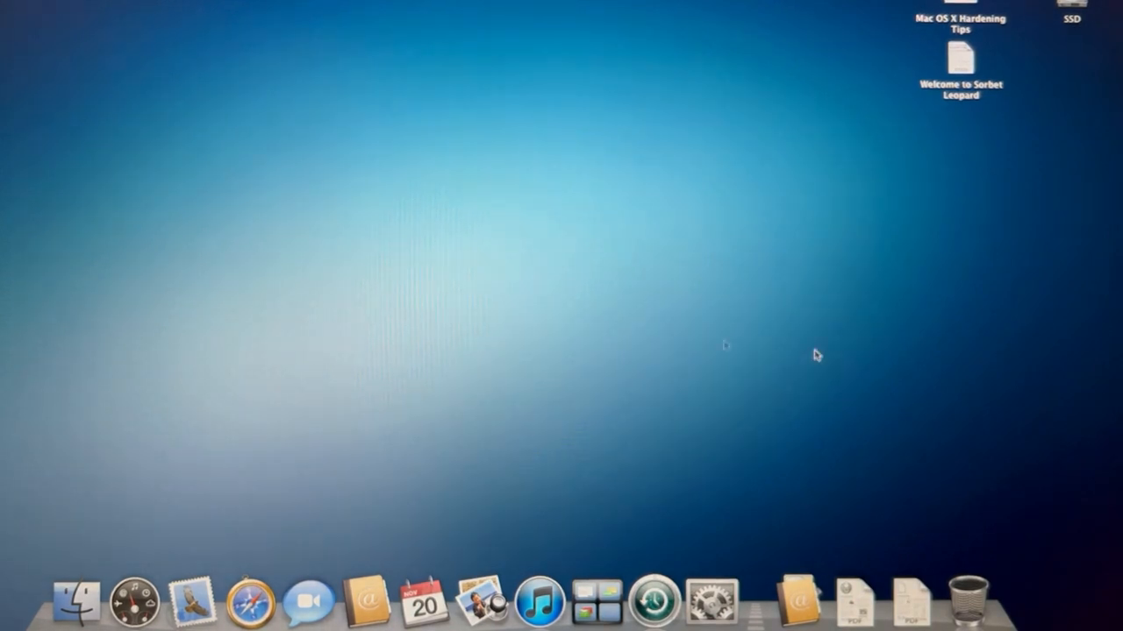
mouse_move(920, 405)
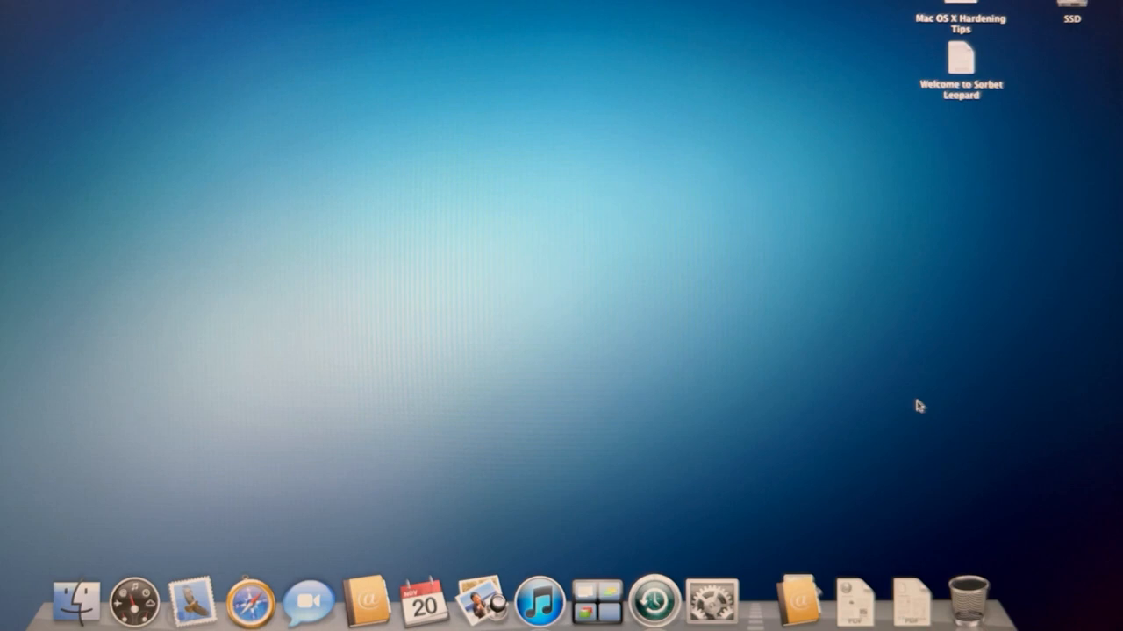
mouse_move(281, 421)
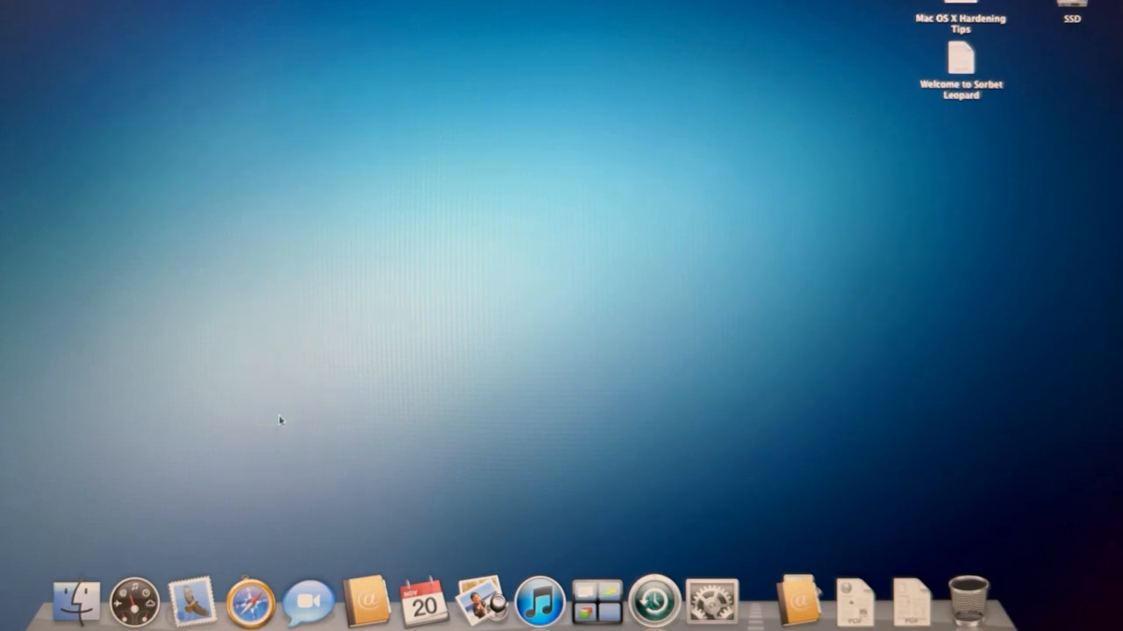
mouse_move(417, 229)
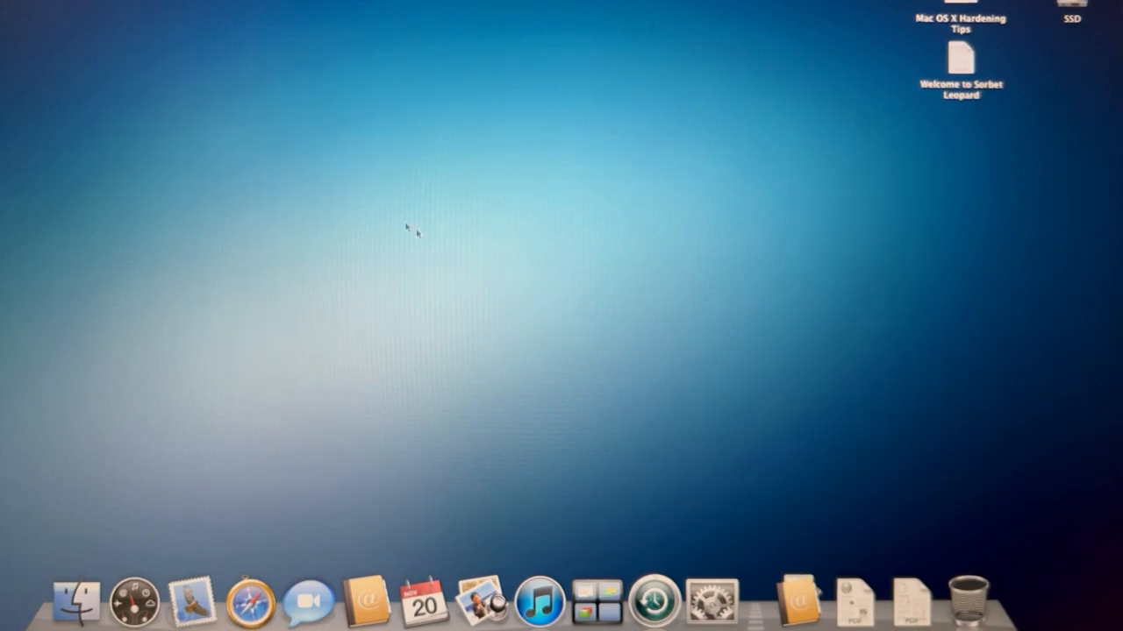
mouse_move(393, 379)
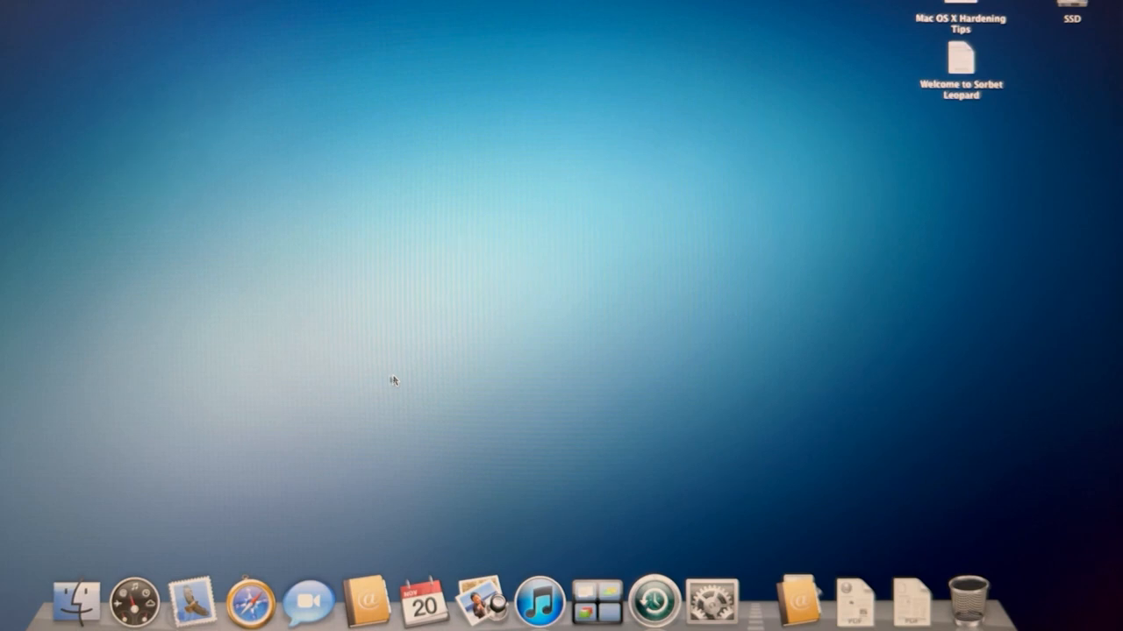
mouse_move(477, 202)
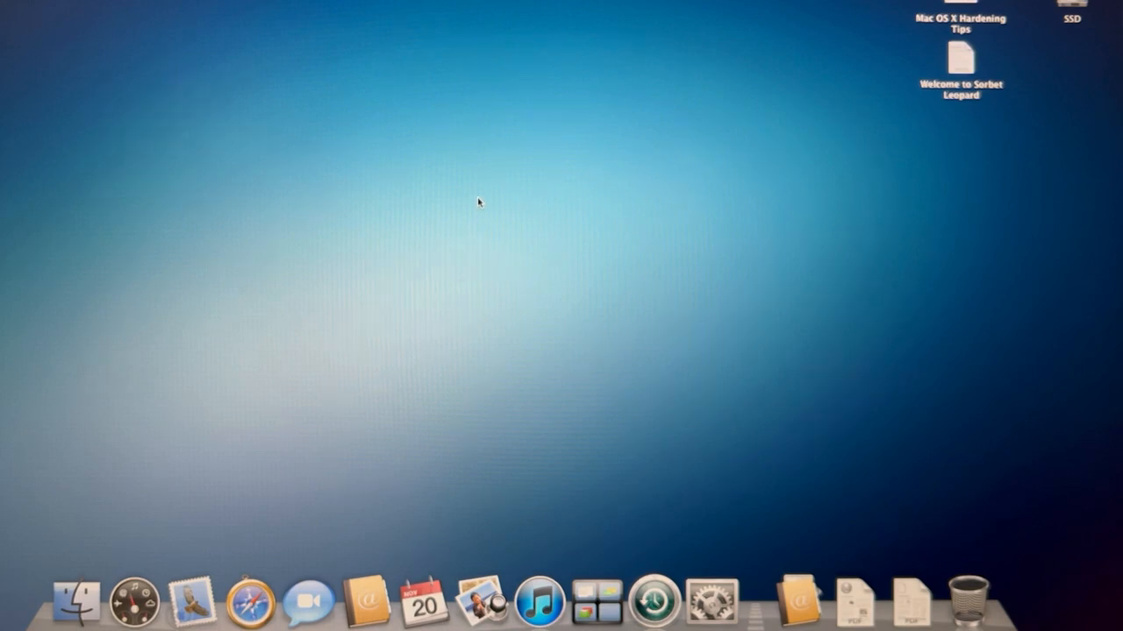
mouse_move(435, 286)
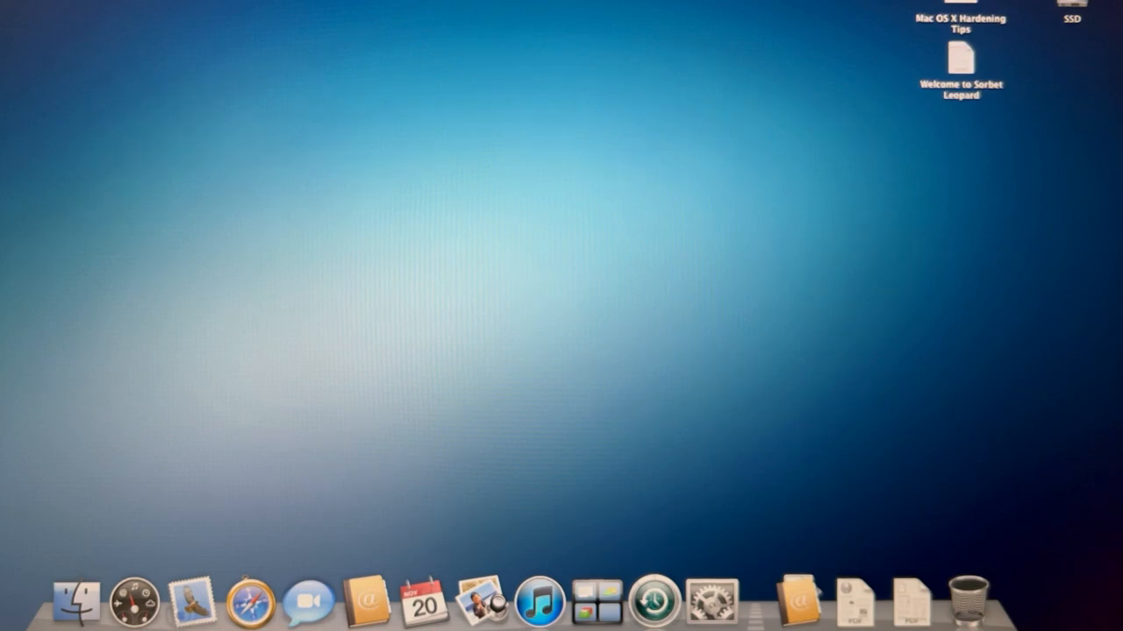
left_click(253, 601)
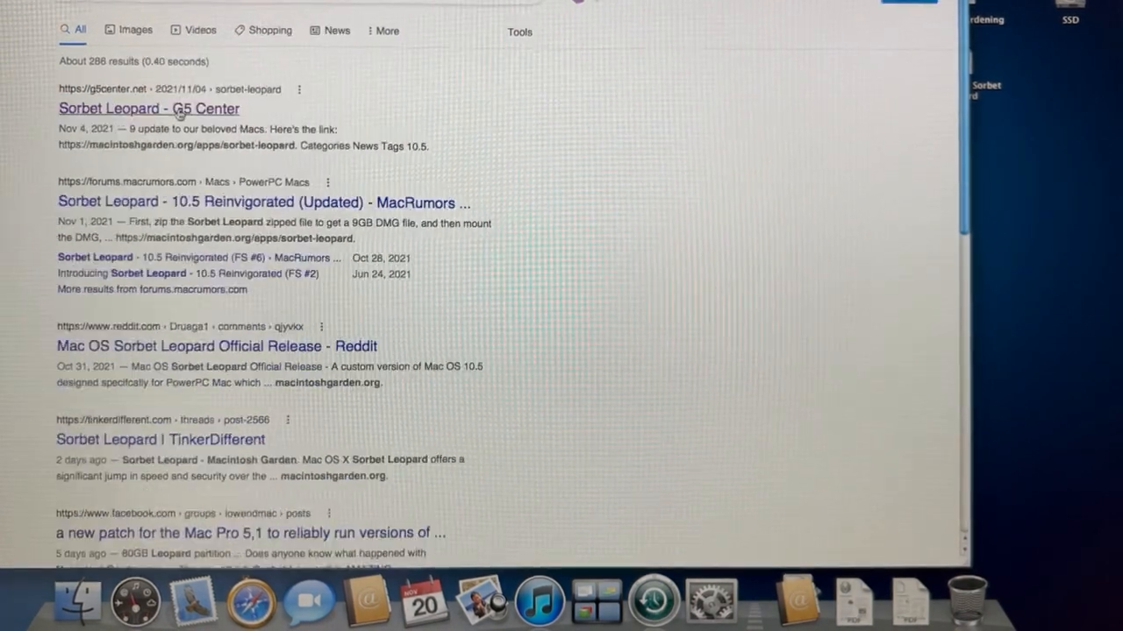
- Read the G5 Center Sorbet Leopard article and bring up image options on its header picture
left_click(147, 109)
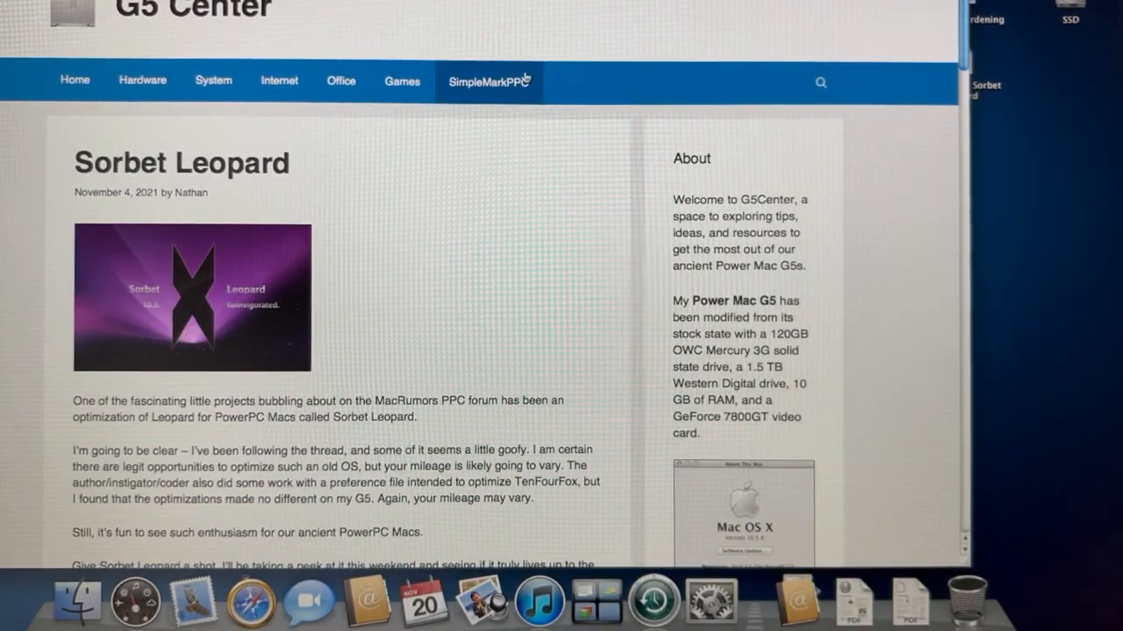
scroll("down", 3)
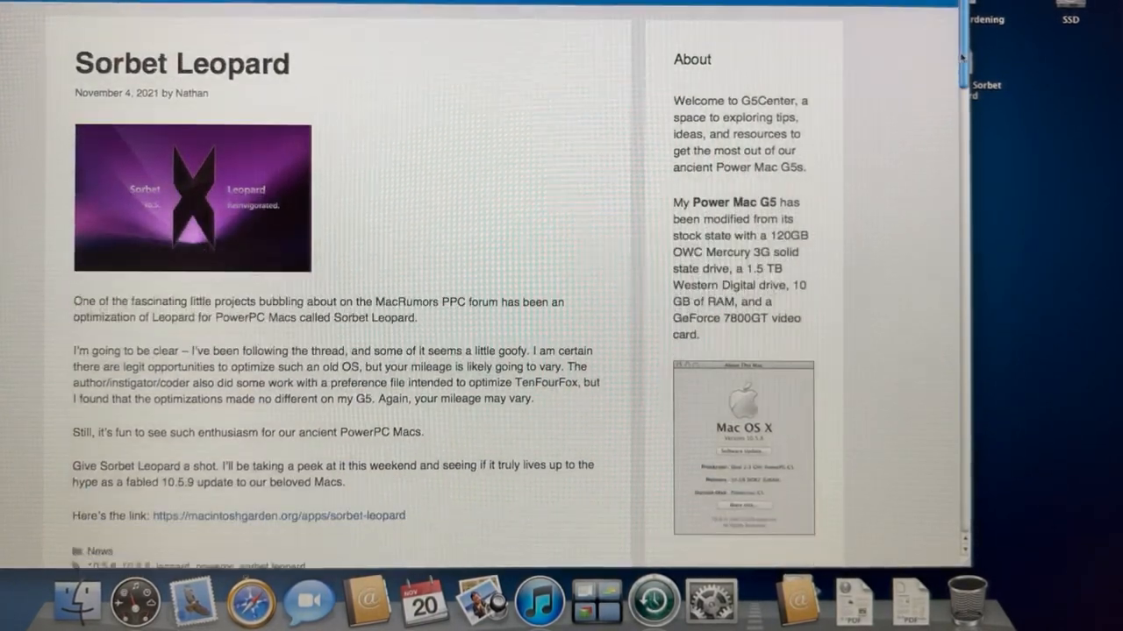
scroll("down", 3)
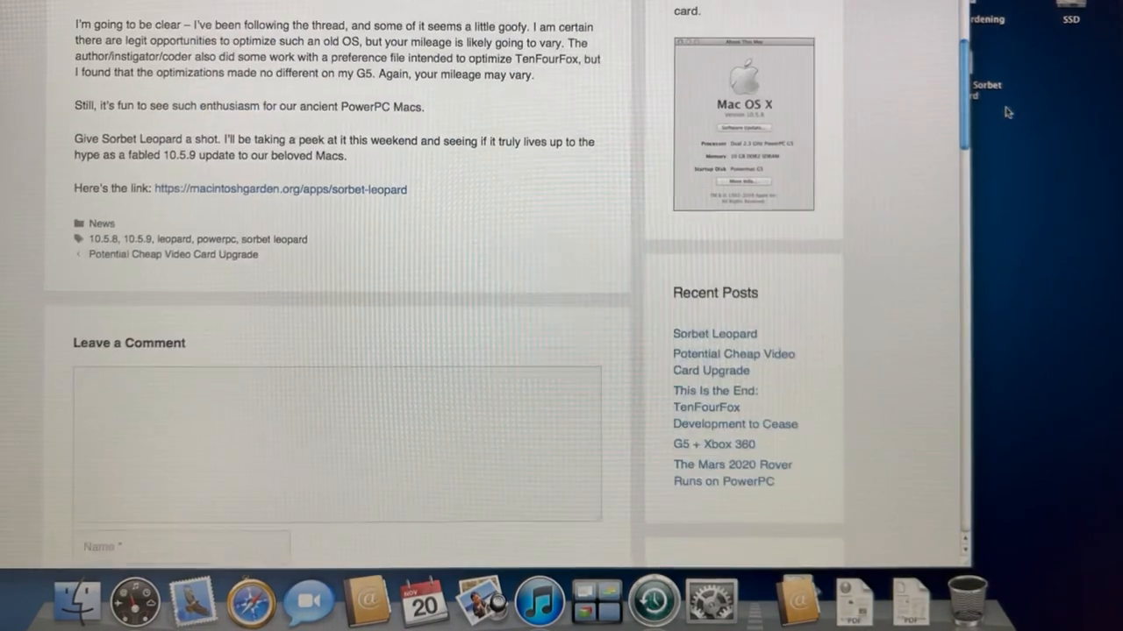
scroll("up", 3)
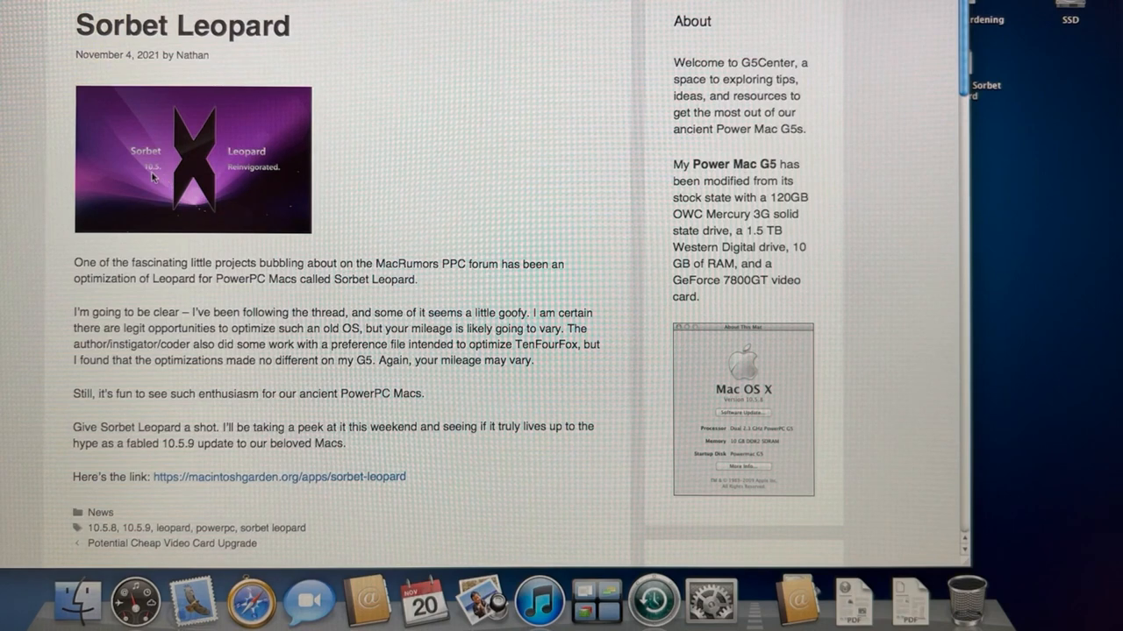
mouse_move(142, 168)
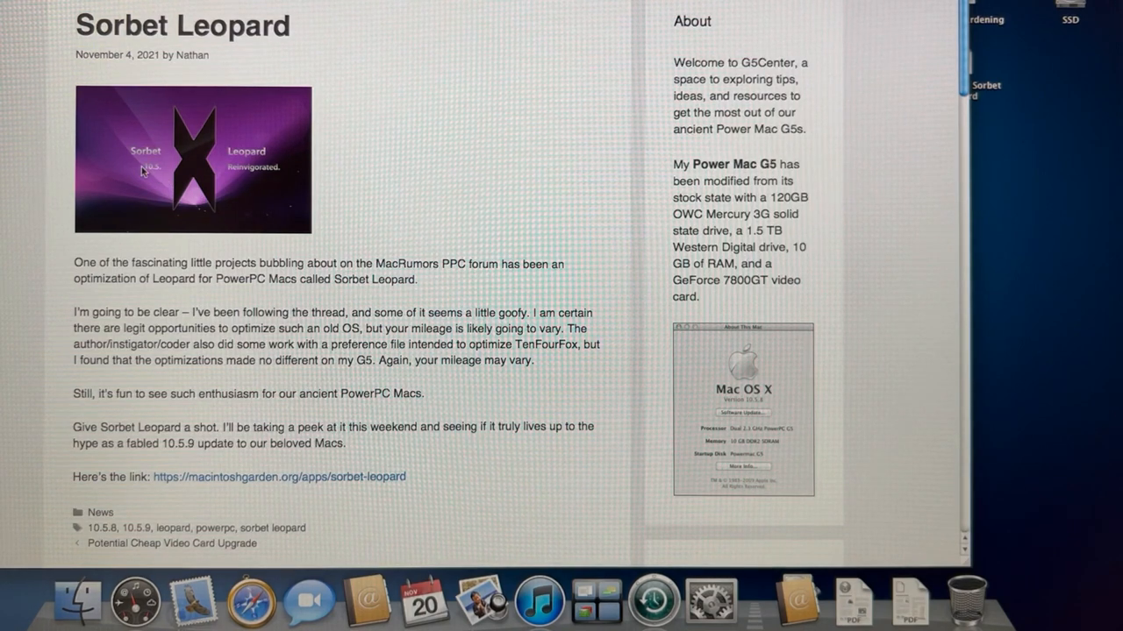
right_click(144, 171)
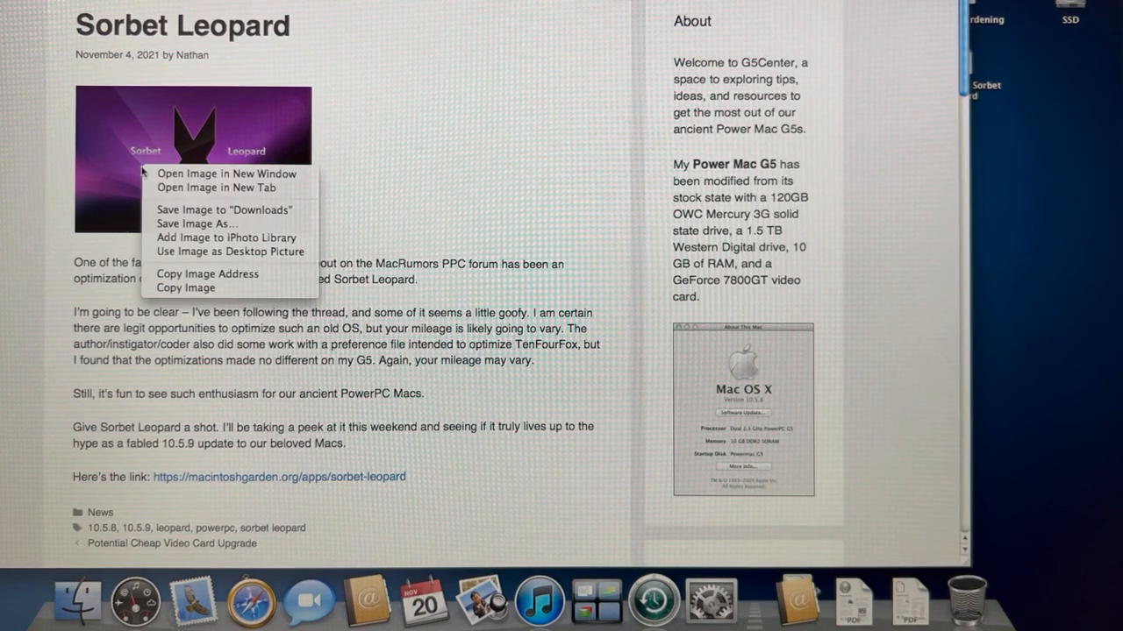